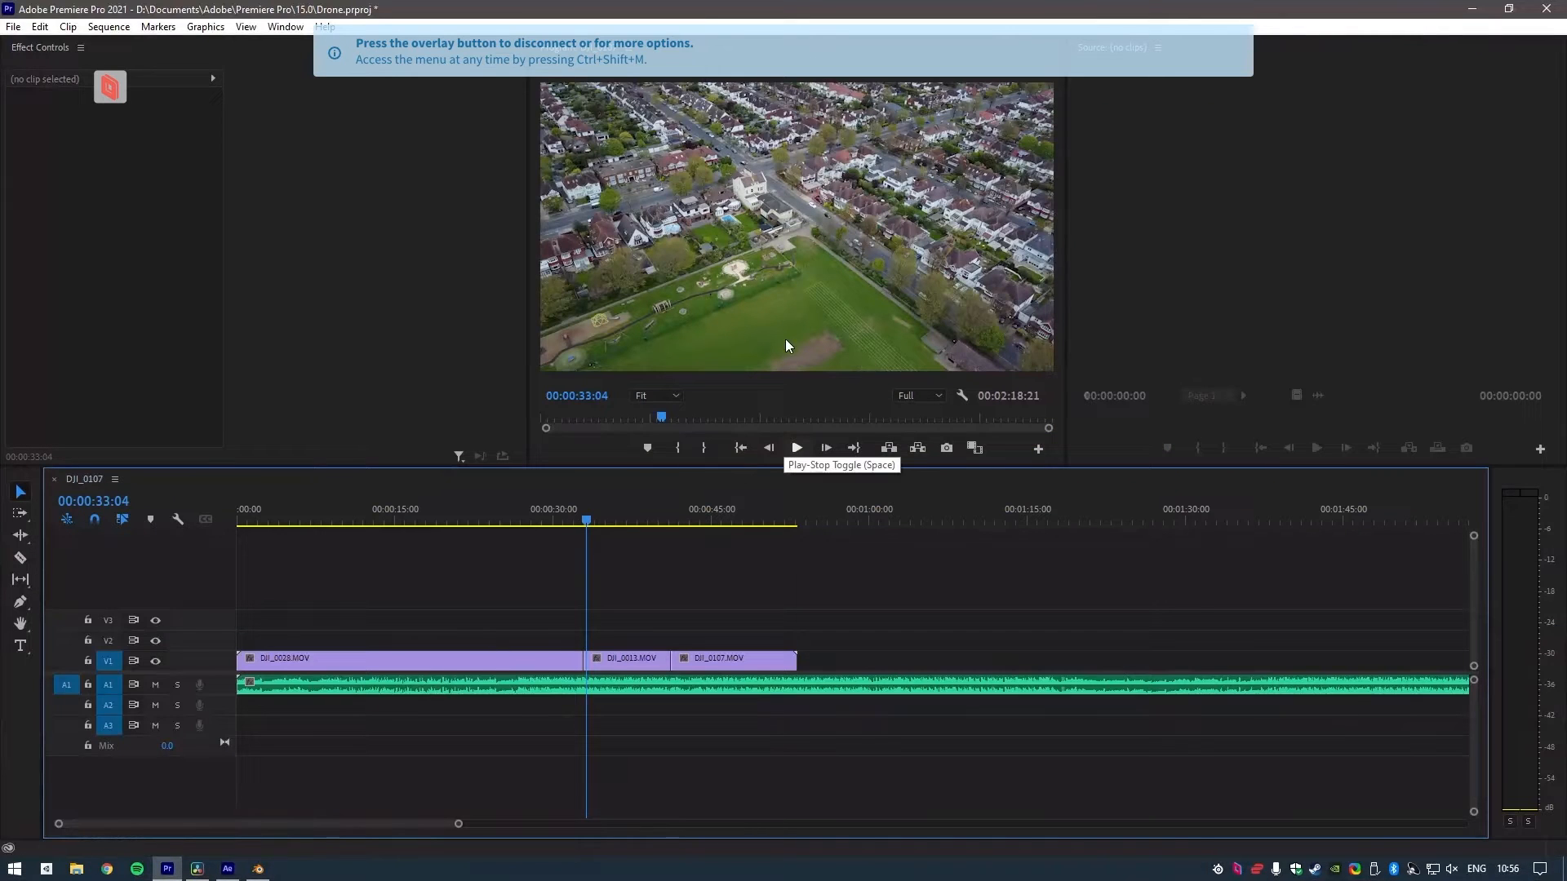
- Cycle the remote session through After Effects, Premiere, Resolve and Blender, then bring up the stream options overlay
click(193, 868)
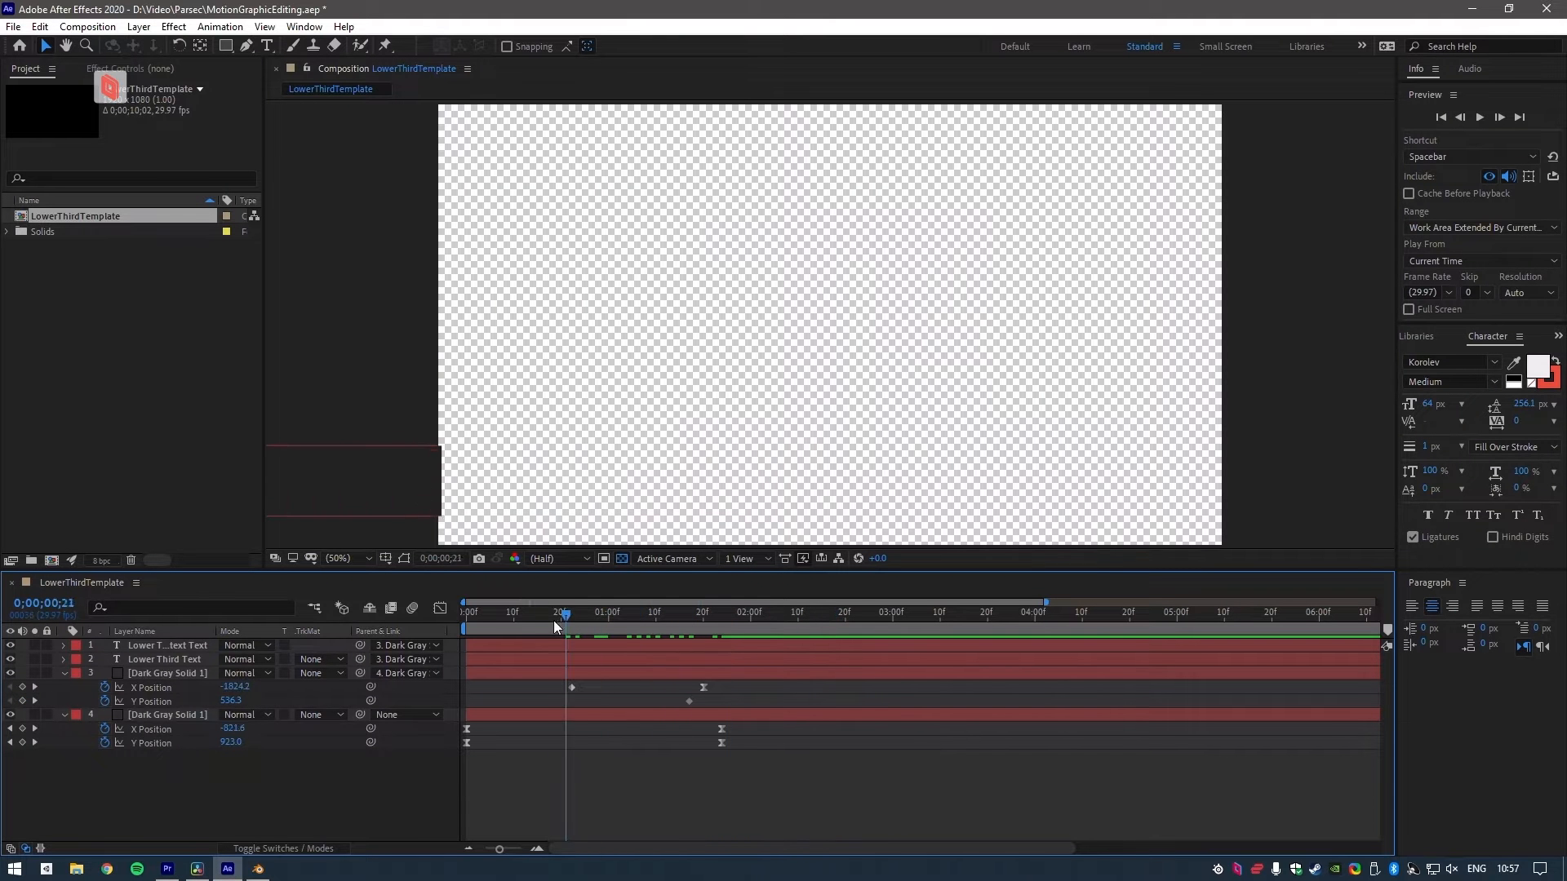
click(258, 868)
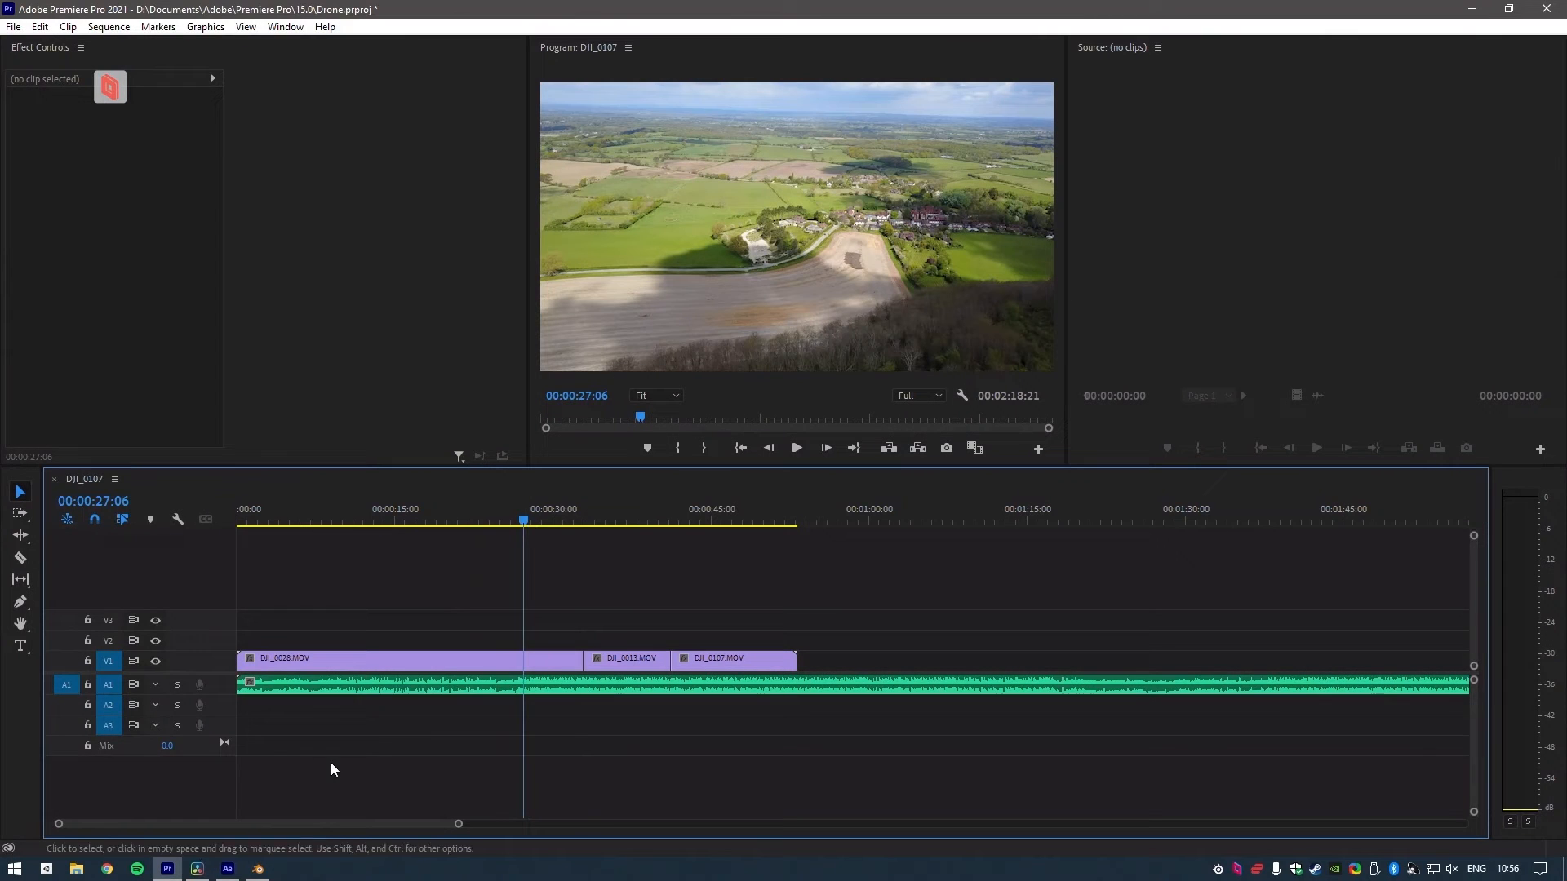
click(196, 868)
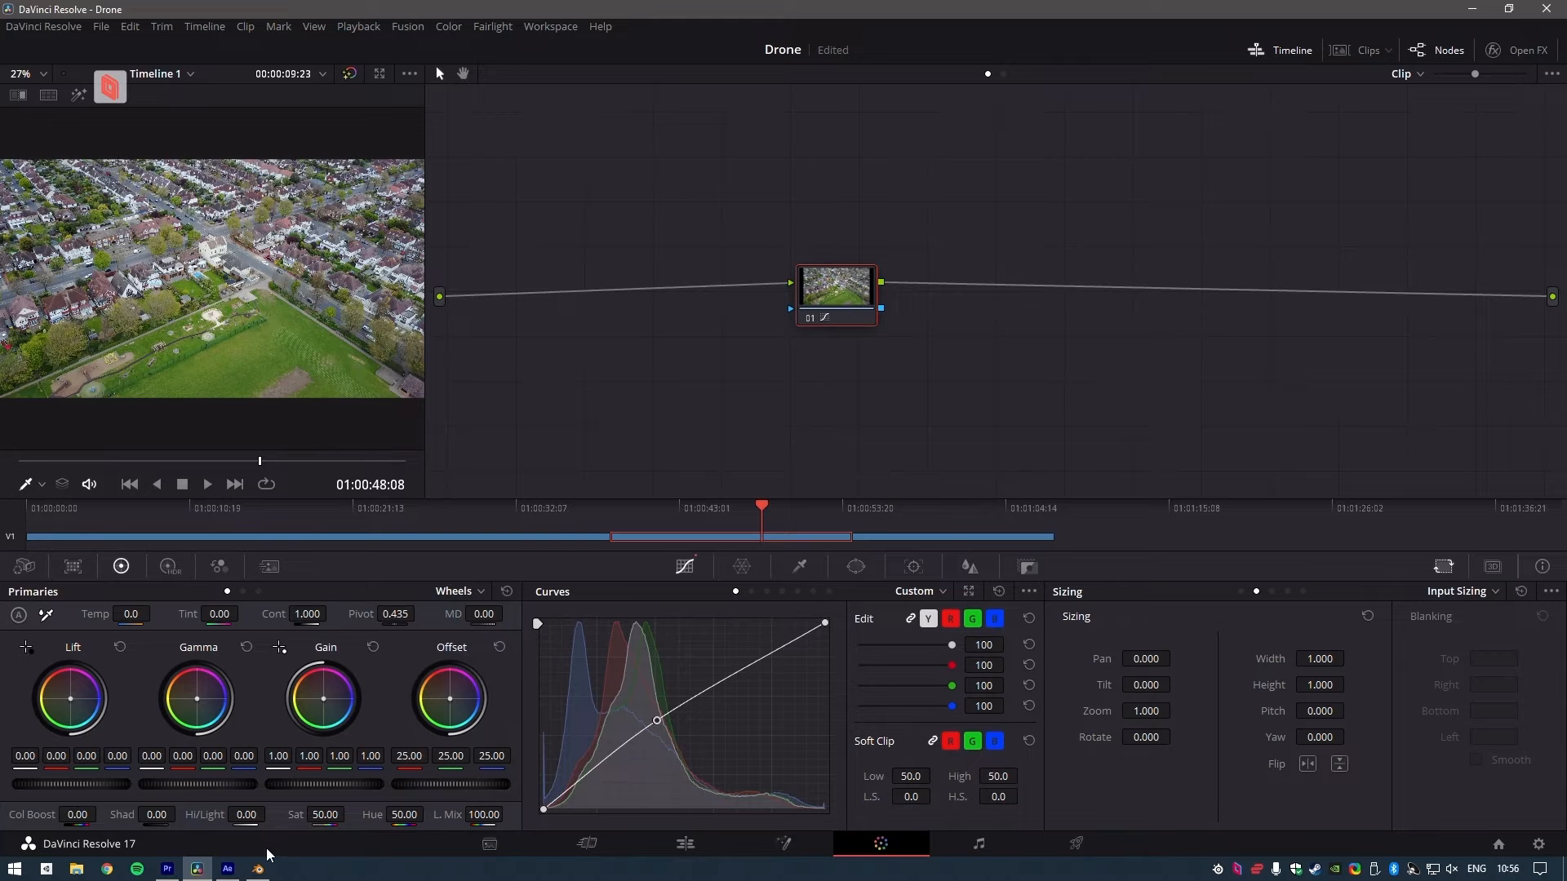
click(227, 868)
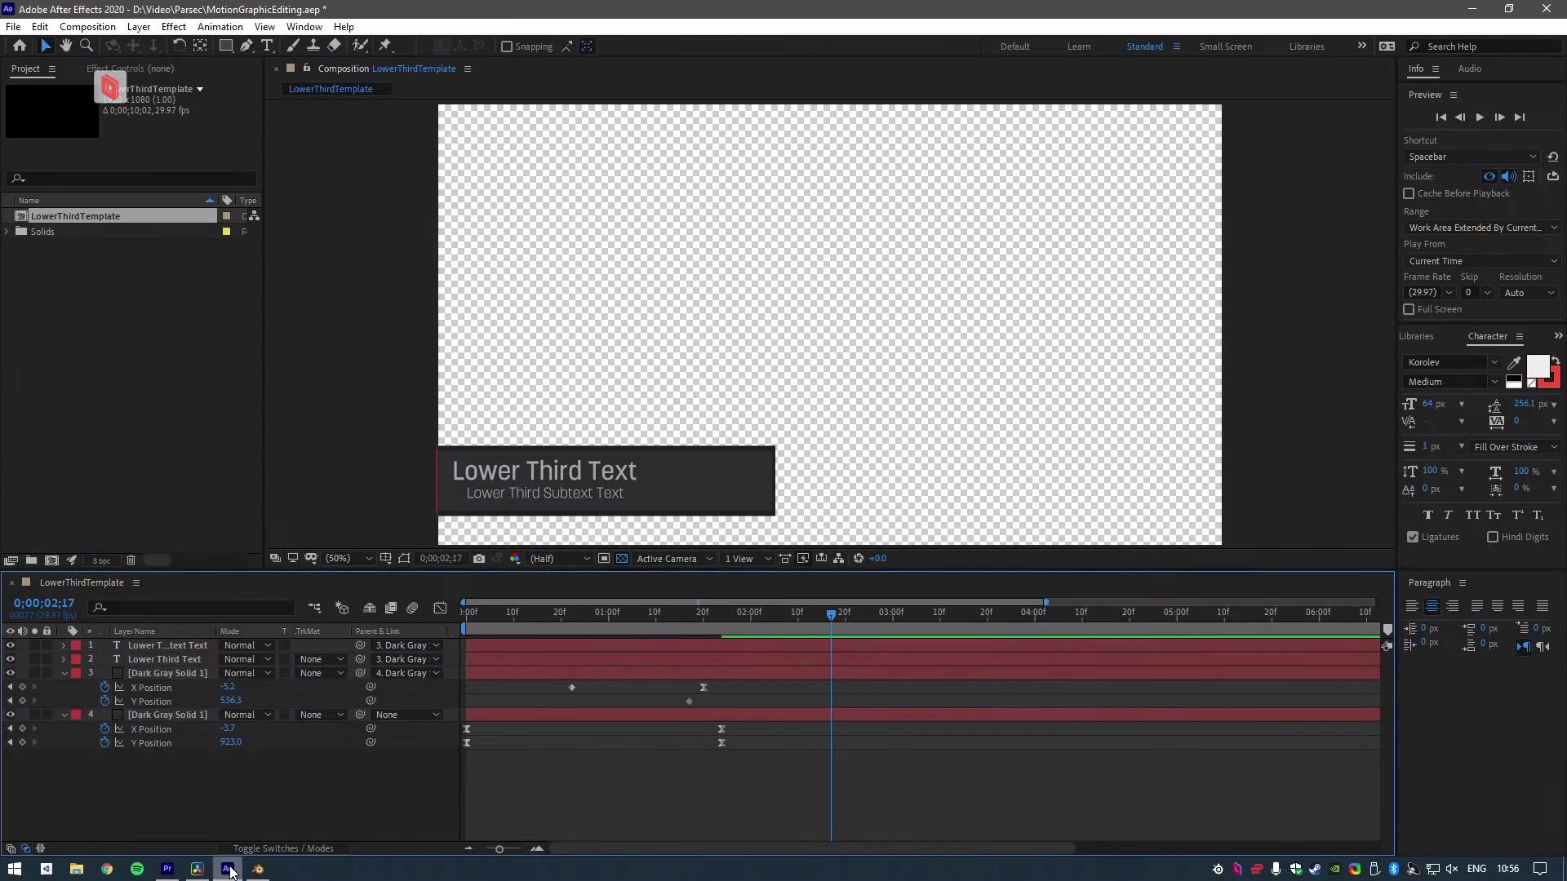
click(258, 869)
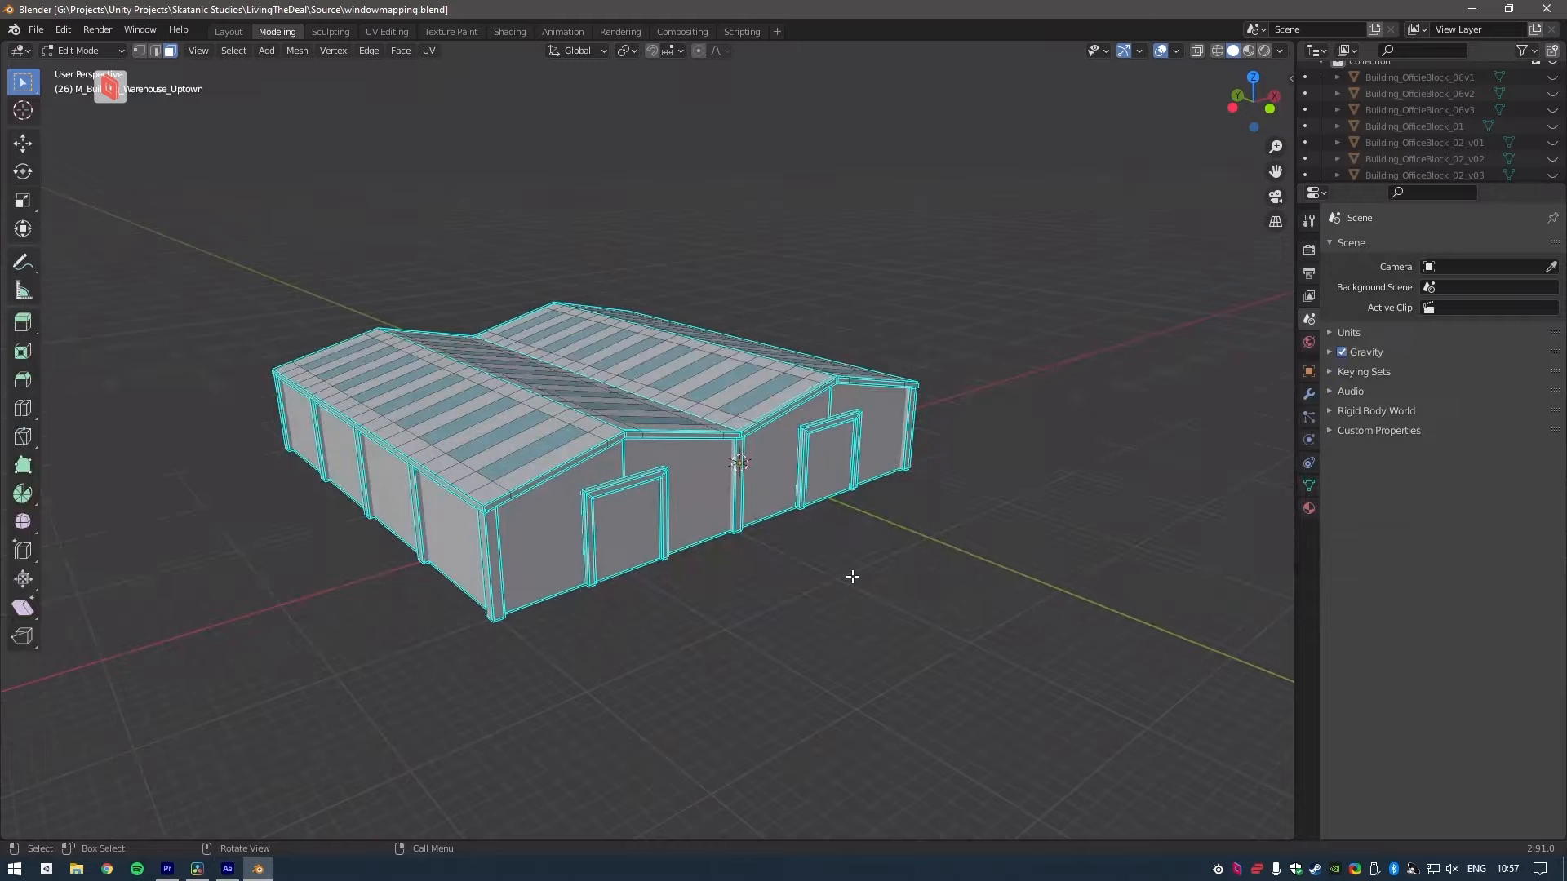
click(199, 868)
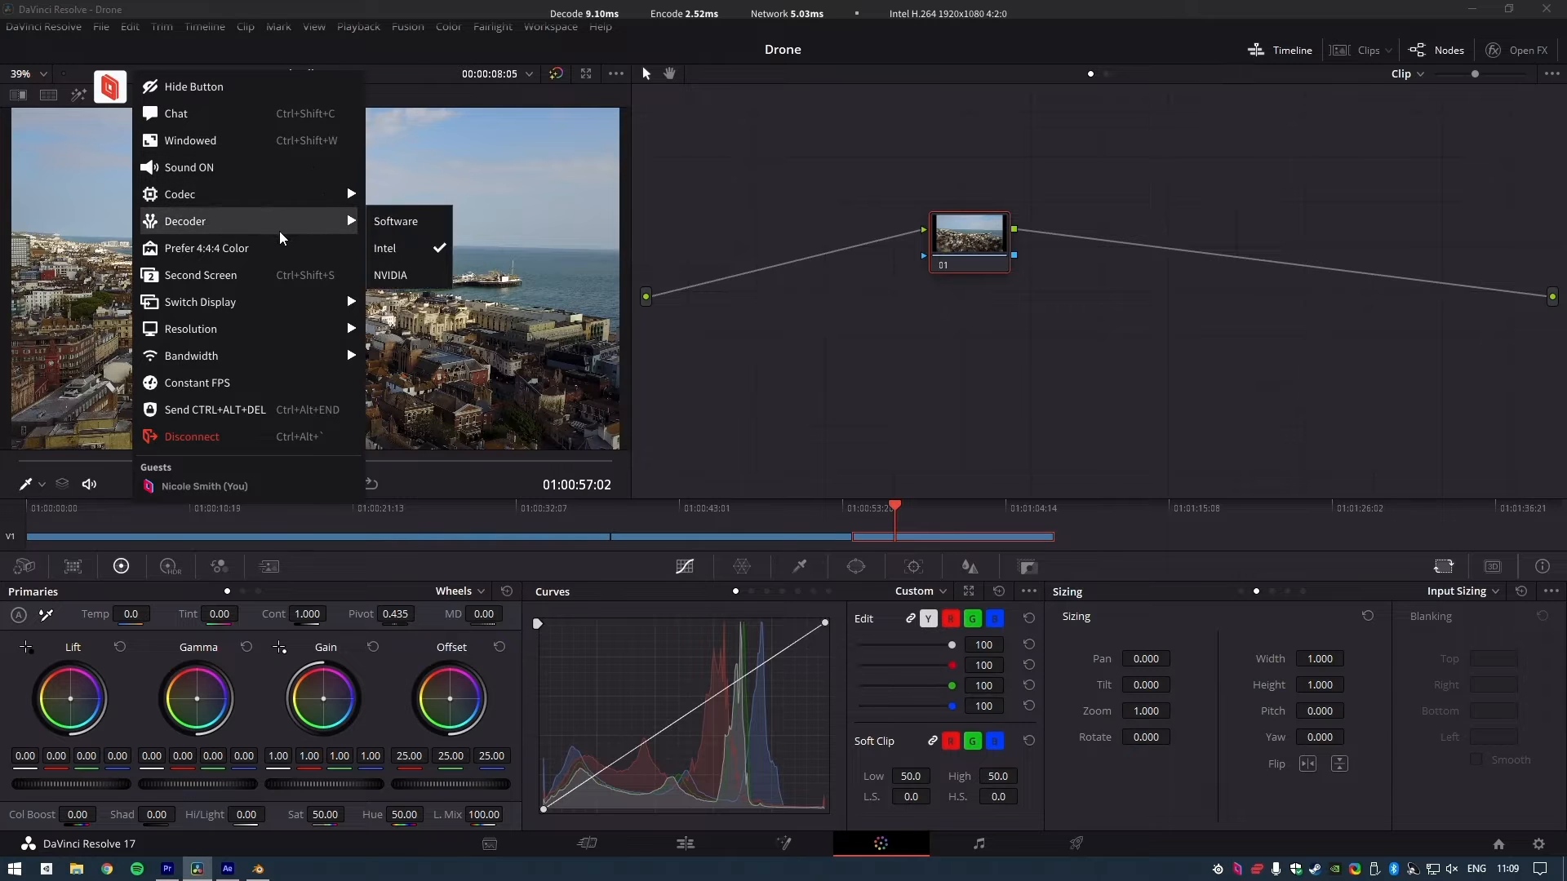
mouse_move(281, 248)
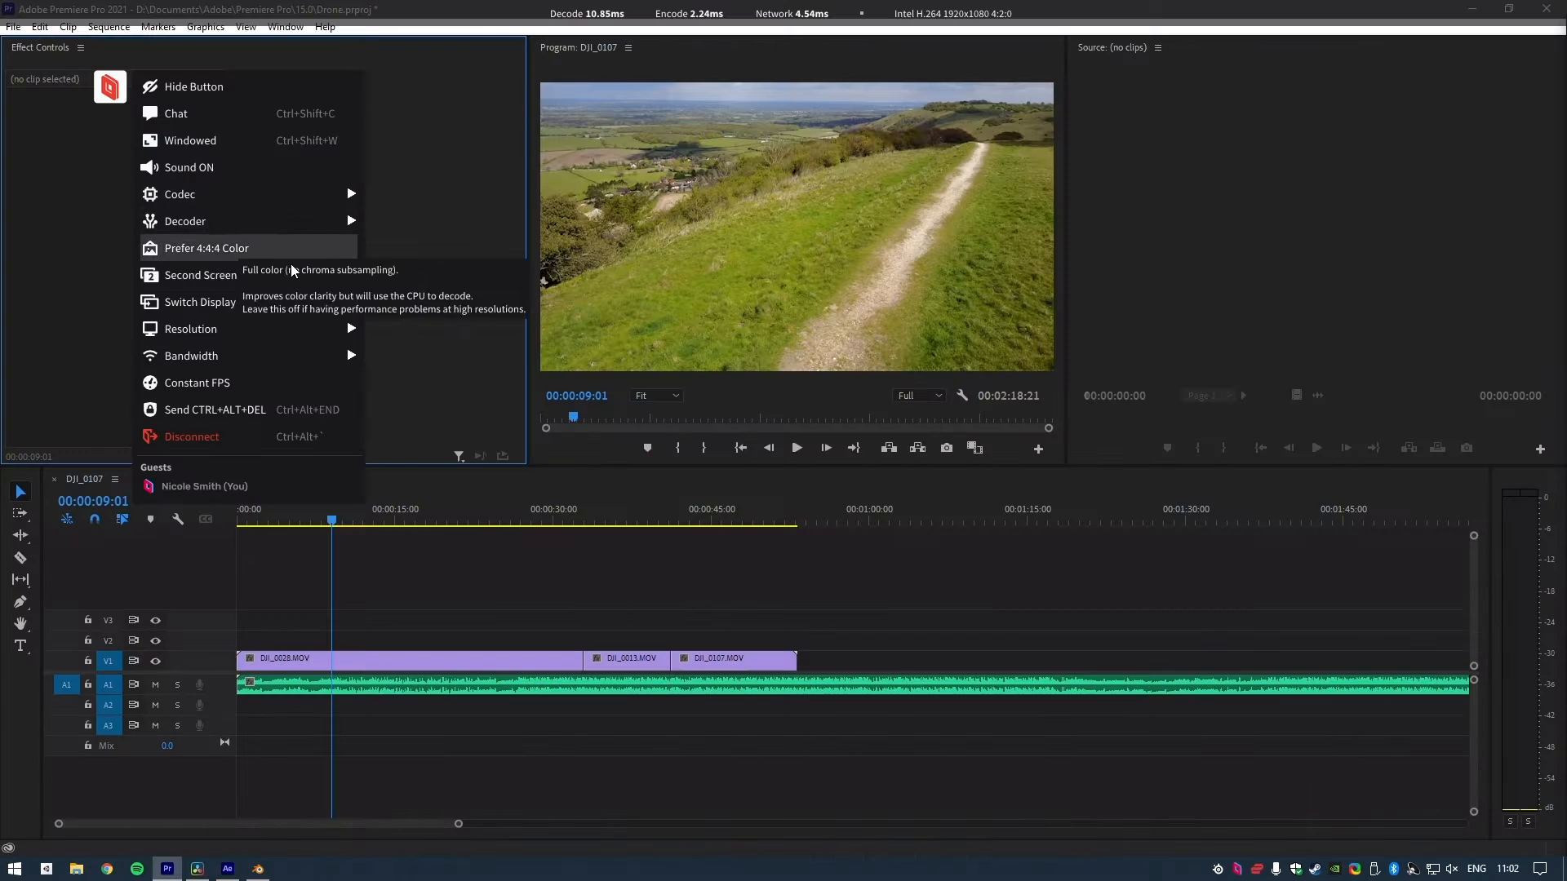
- Start streaming the remote workstation's second display with Premiere's effects, graphics, project and audio mixer panels
click(201, 274)
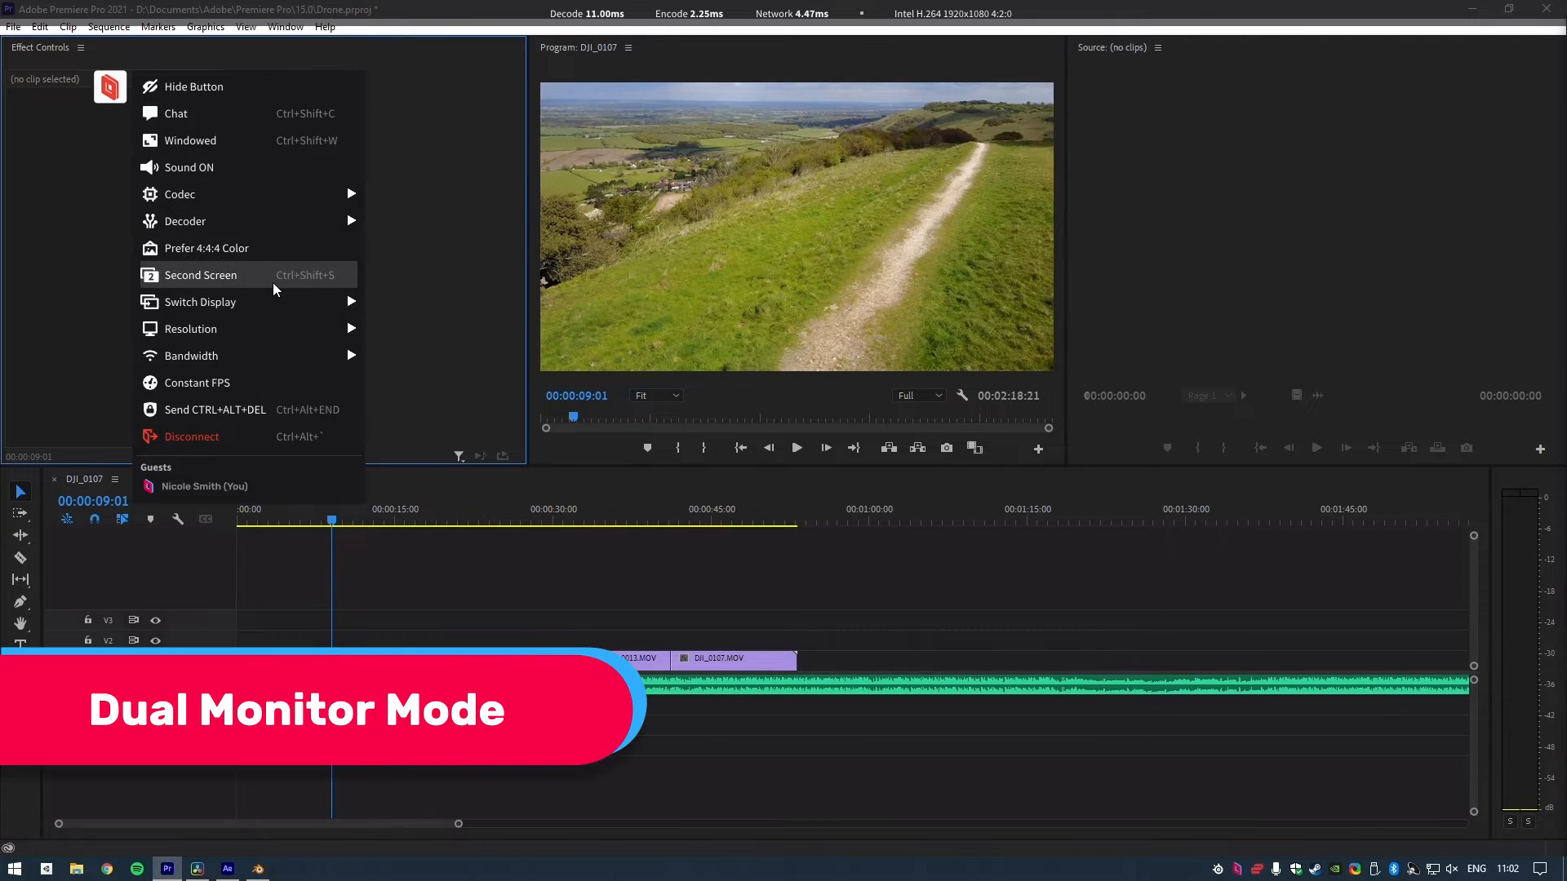
click(201, 274)
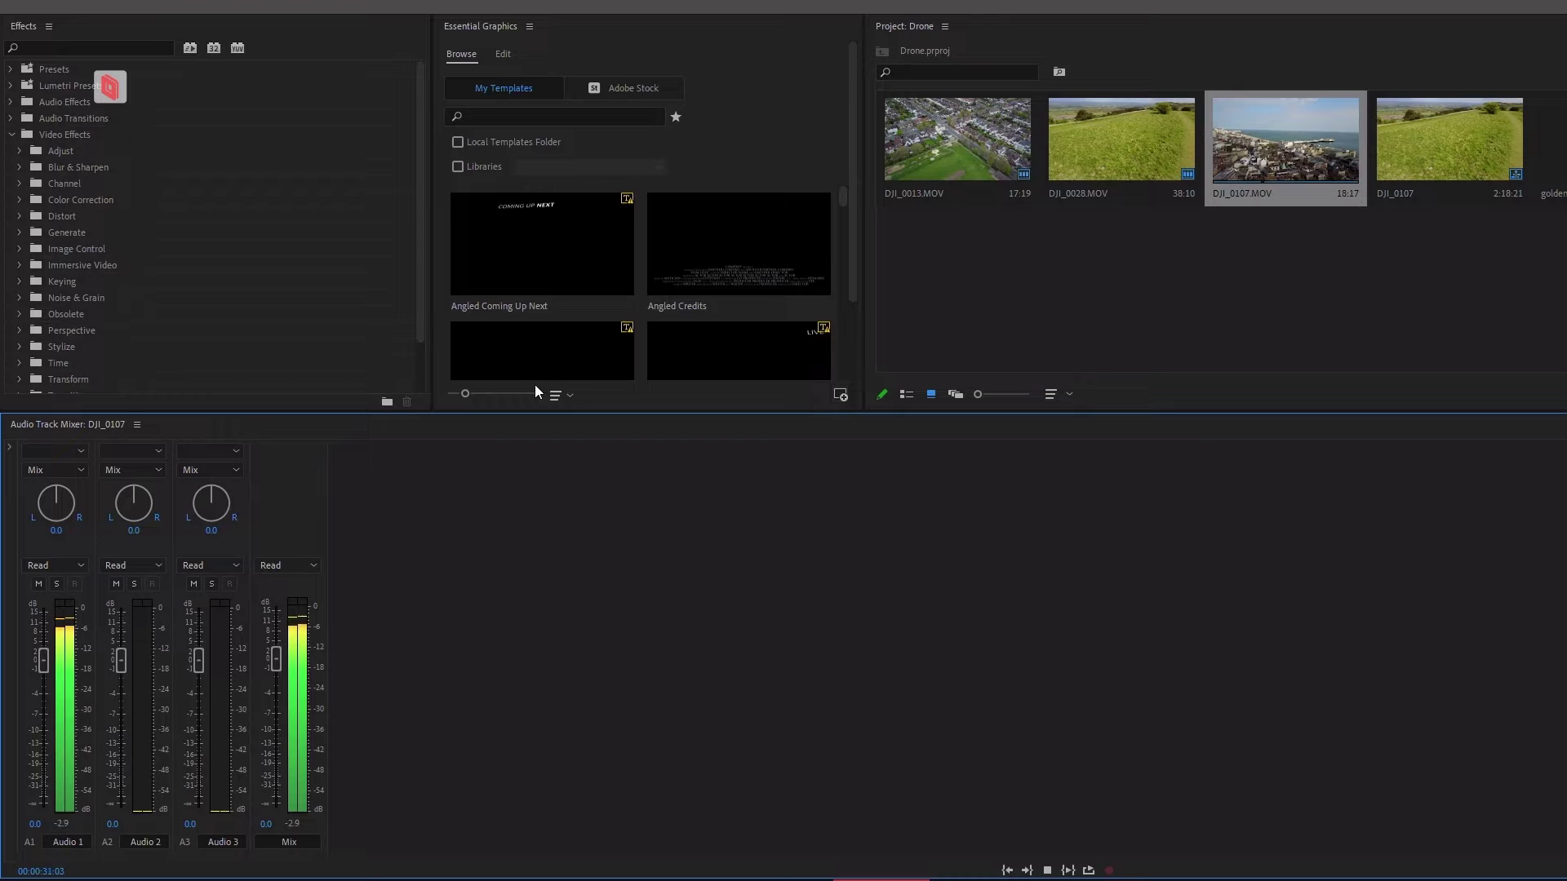
- Leave the second-display view so Parsec's client settings show over the Resolve project
click(195, 868)
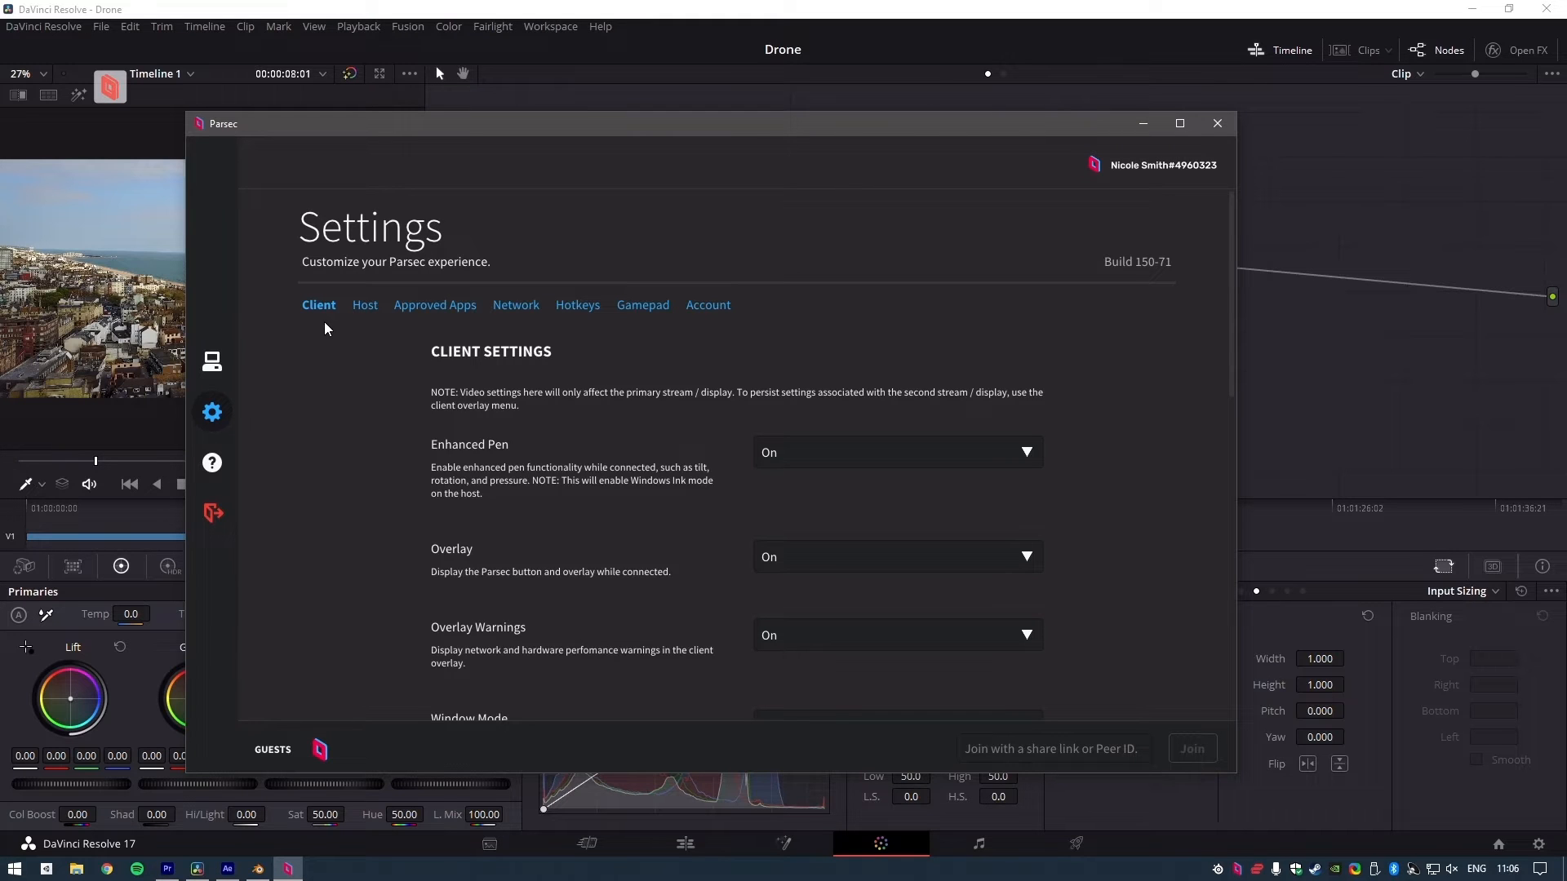
mouse_move(362, 317)
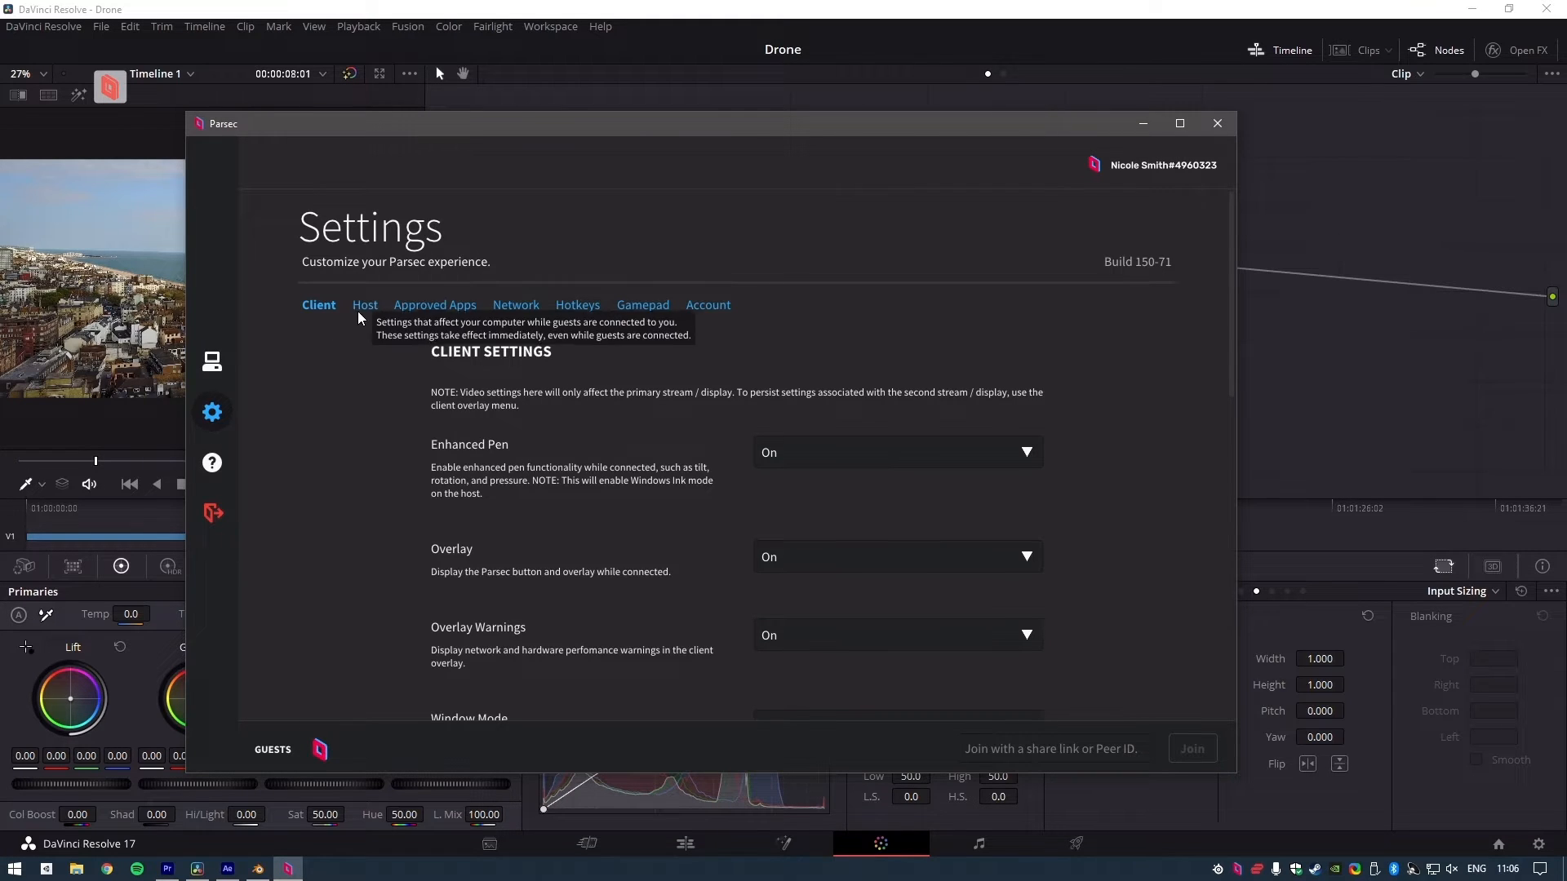
- Scroll the Host settings to Virtual Displays (Beta) and show its none/one/two display choices
scroll(down, 3)
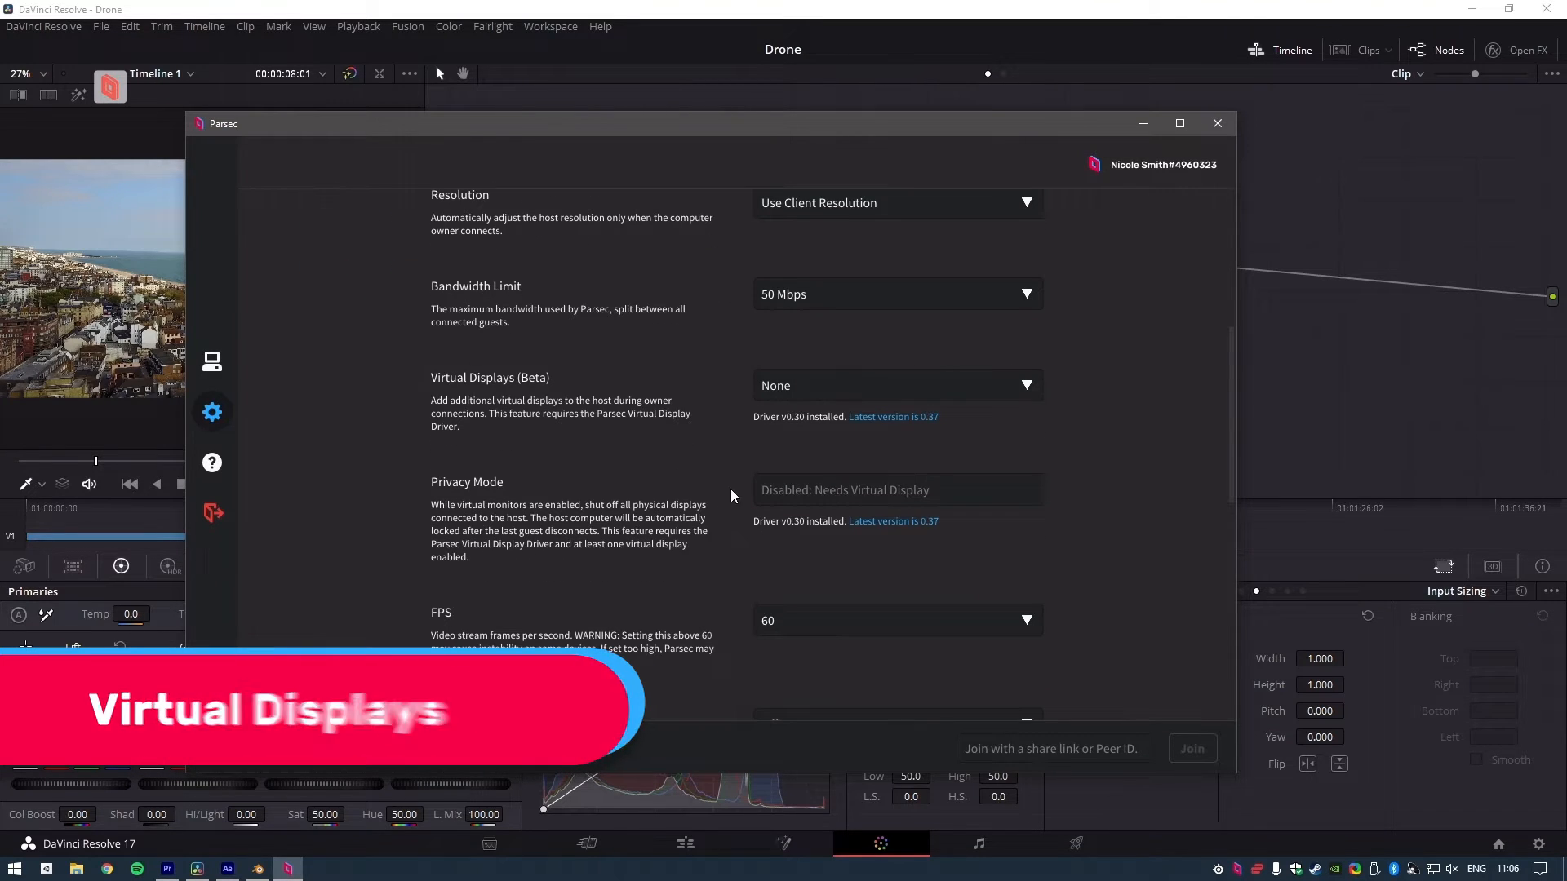
click(897, 385)
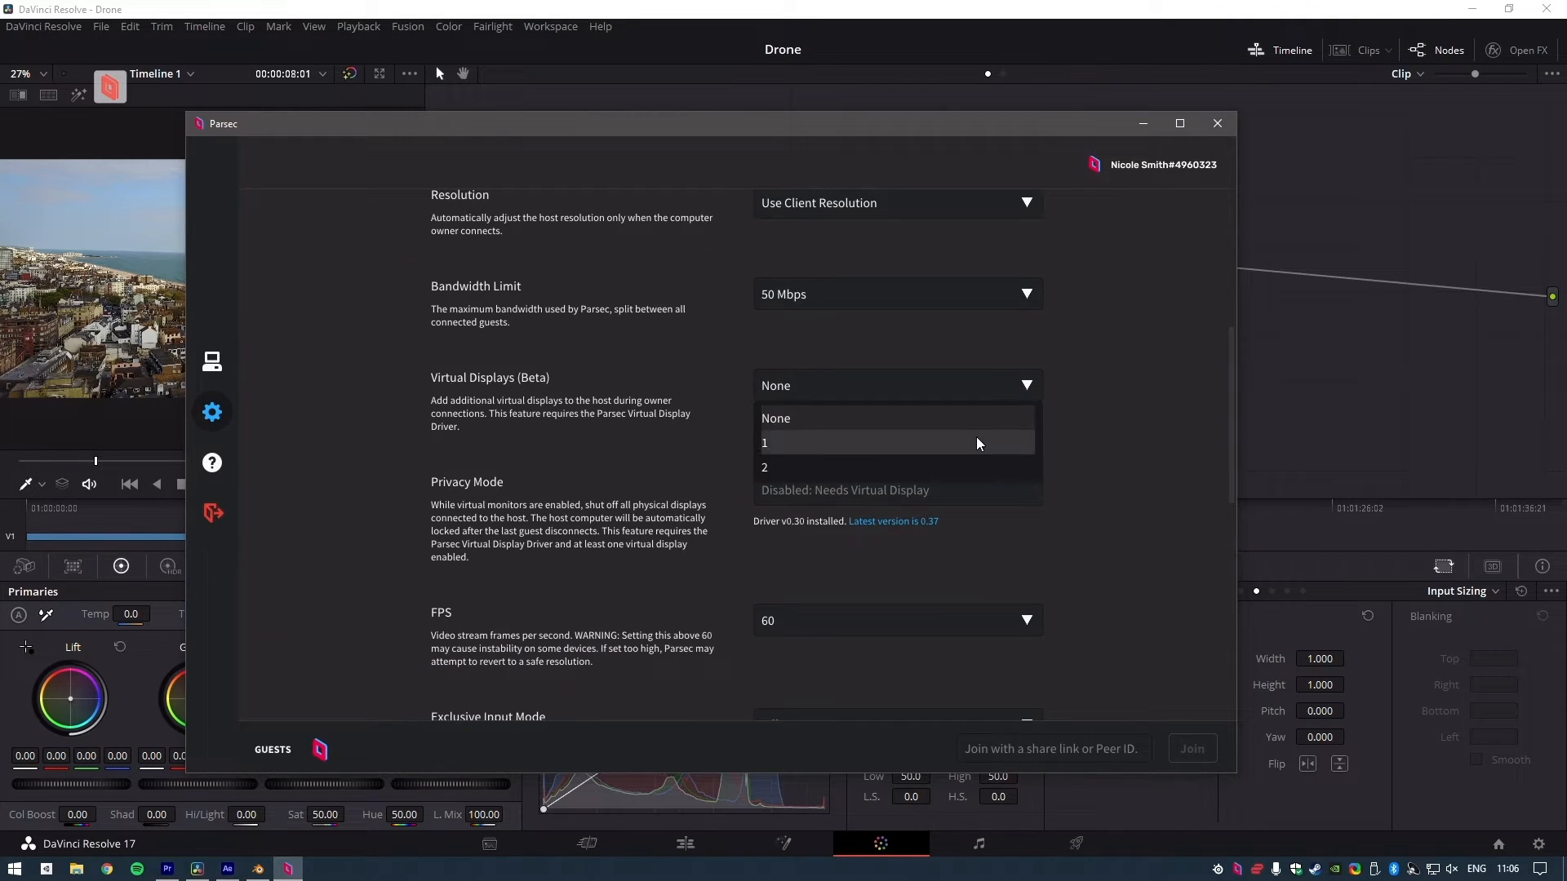
mouse_move(978, 469)
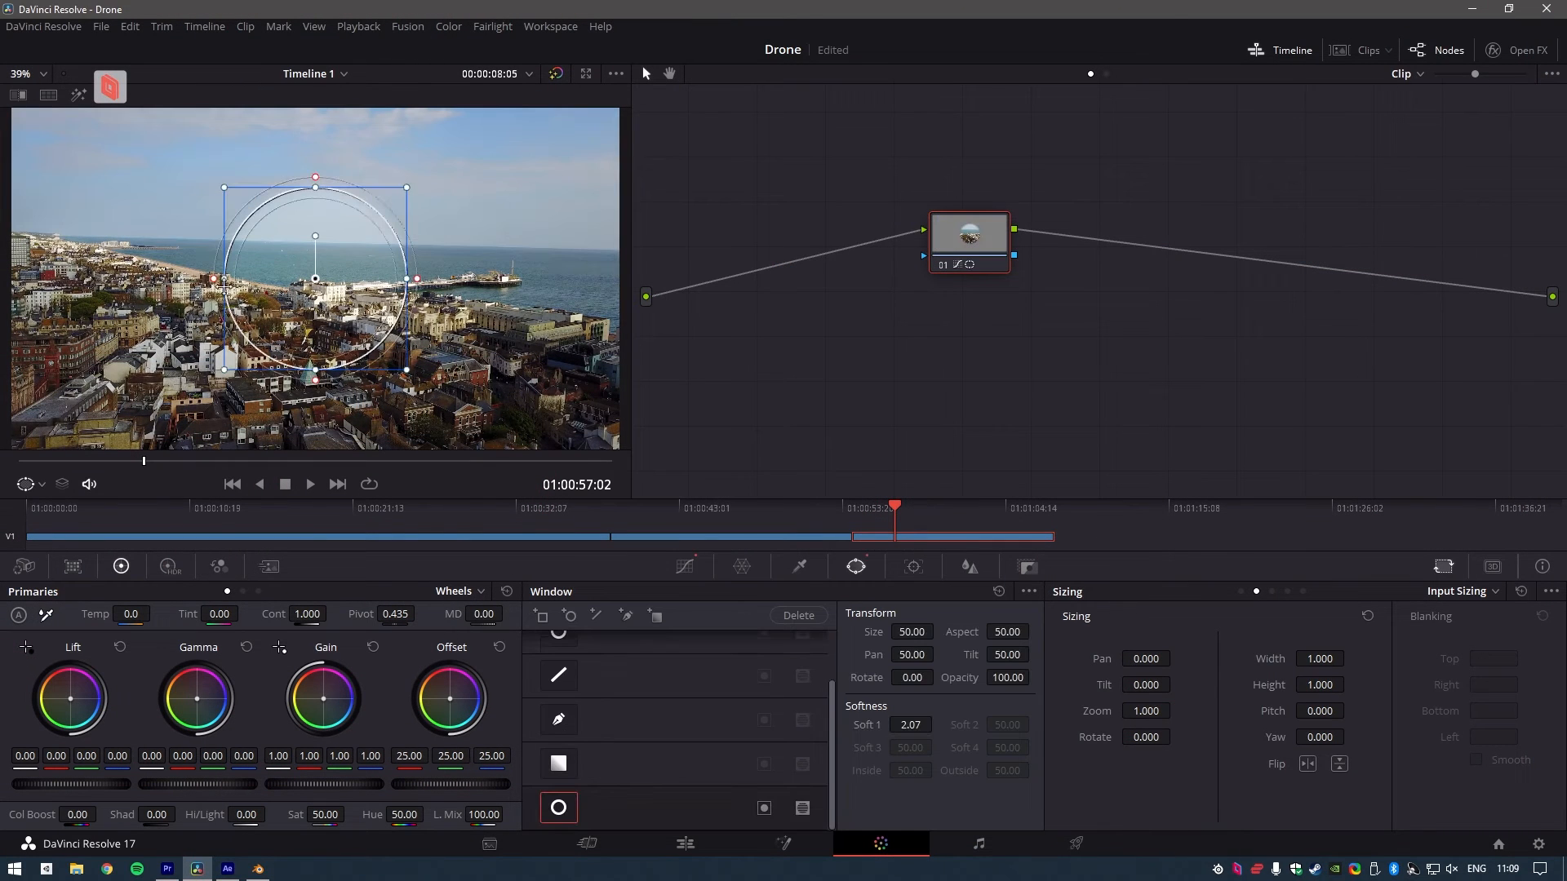
- Stretch the node's circular window into a wide oval and shape an S-curve in the Curves panel
drag(404, 278, 564, 277)
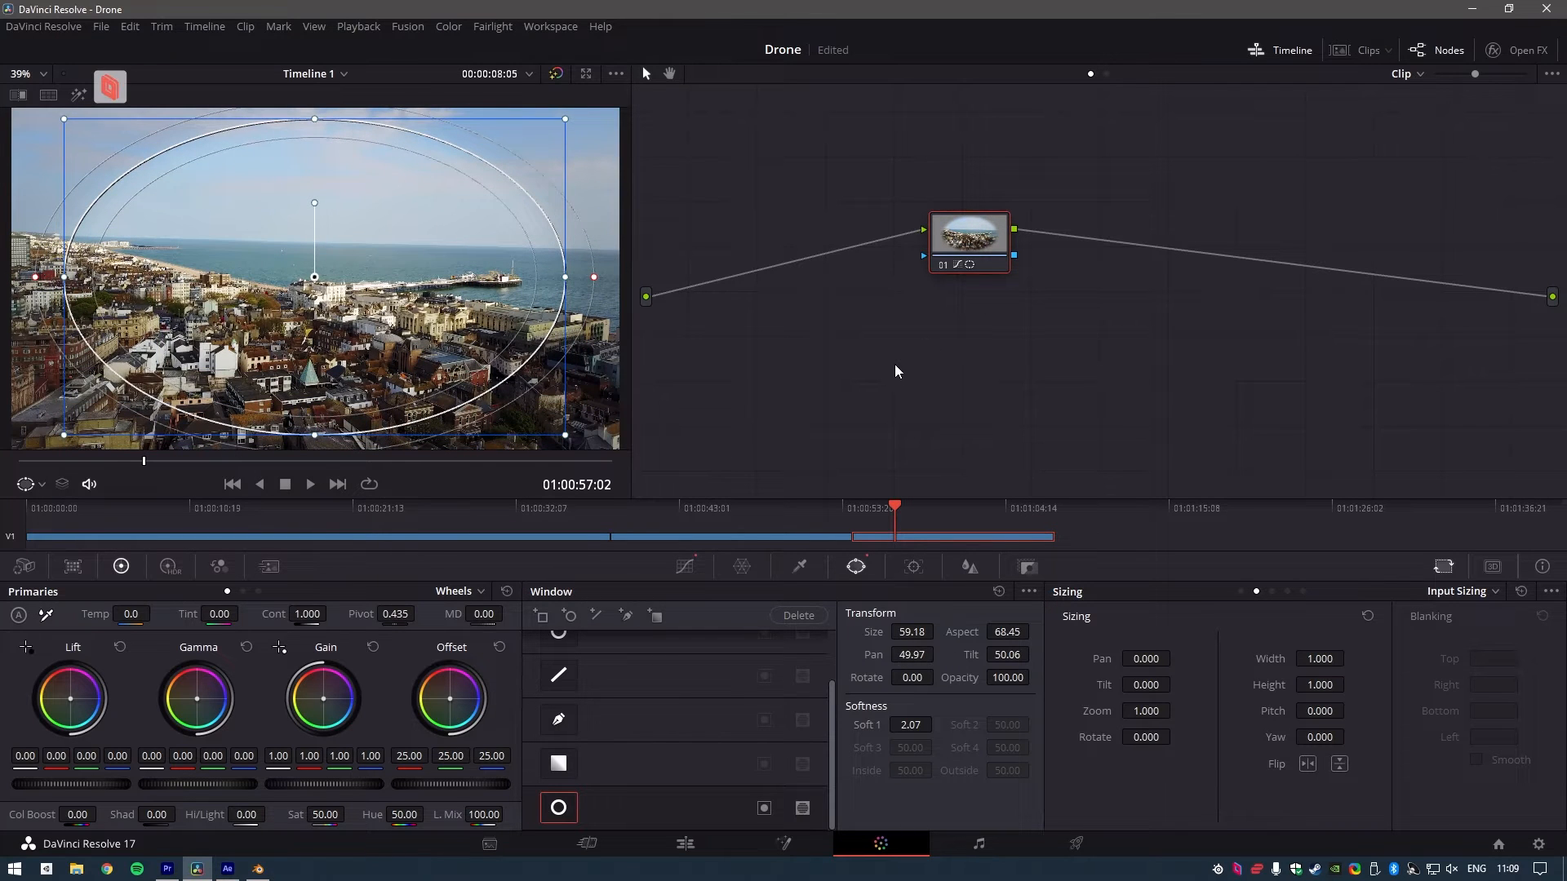
click(111, 86)
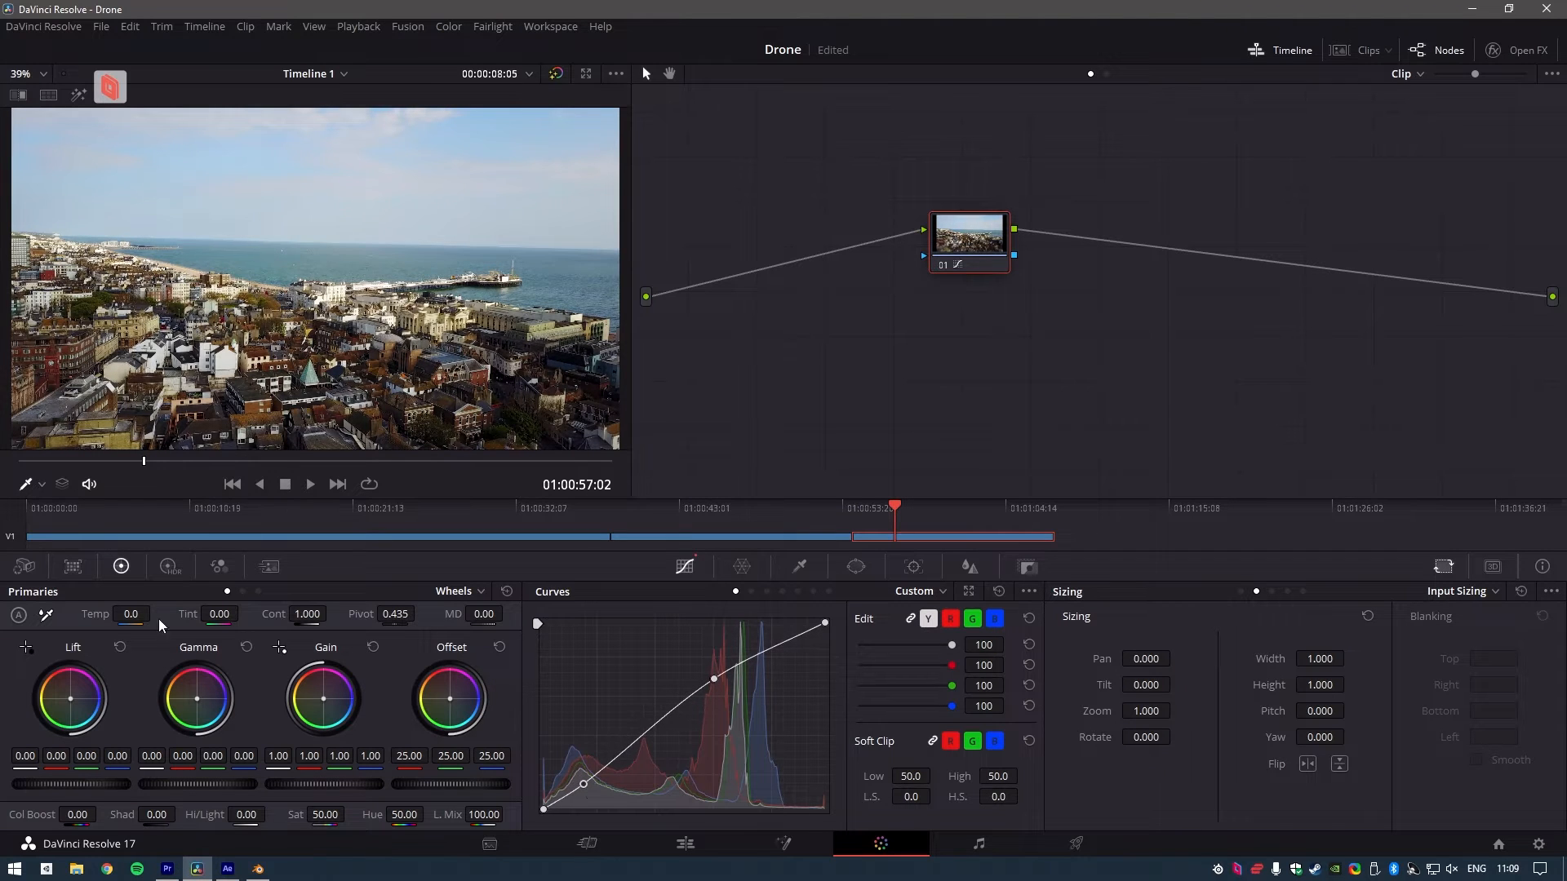
click(855, 567)
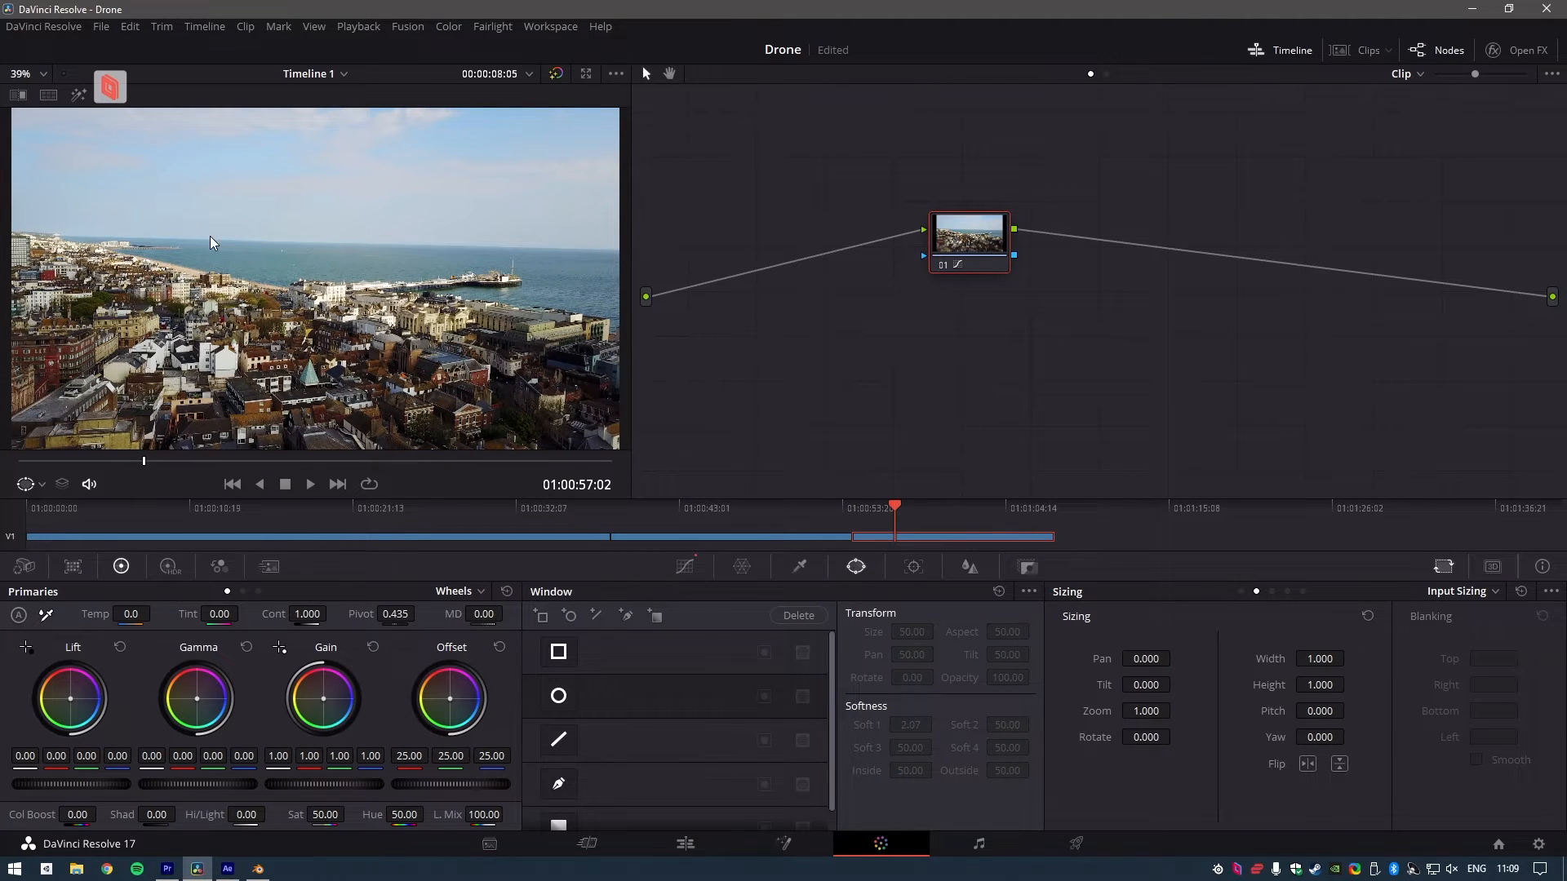
click(558, 695)
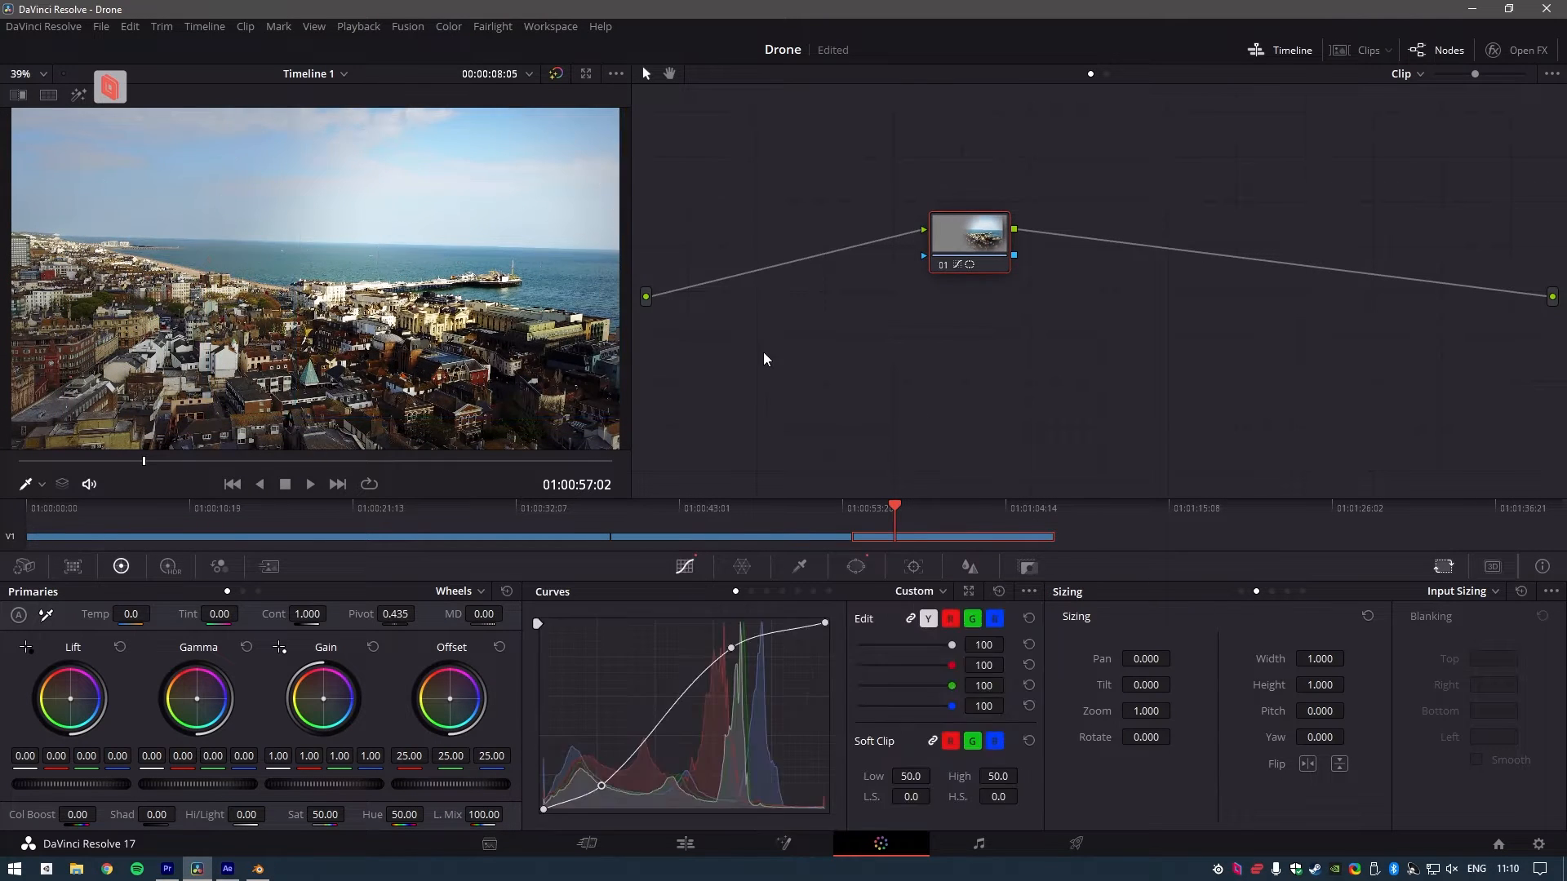
click(111, 85)
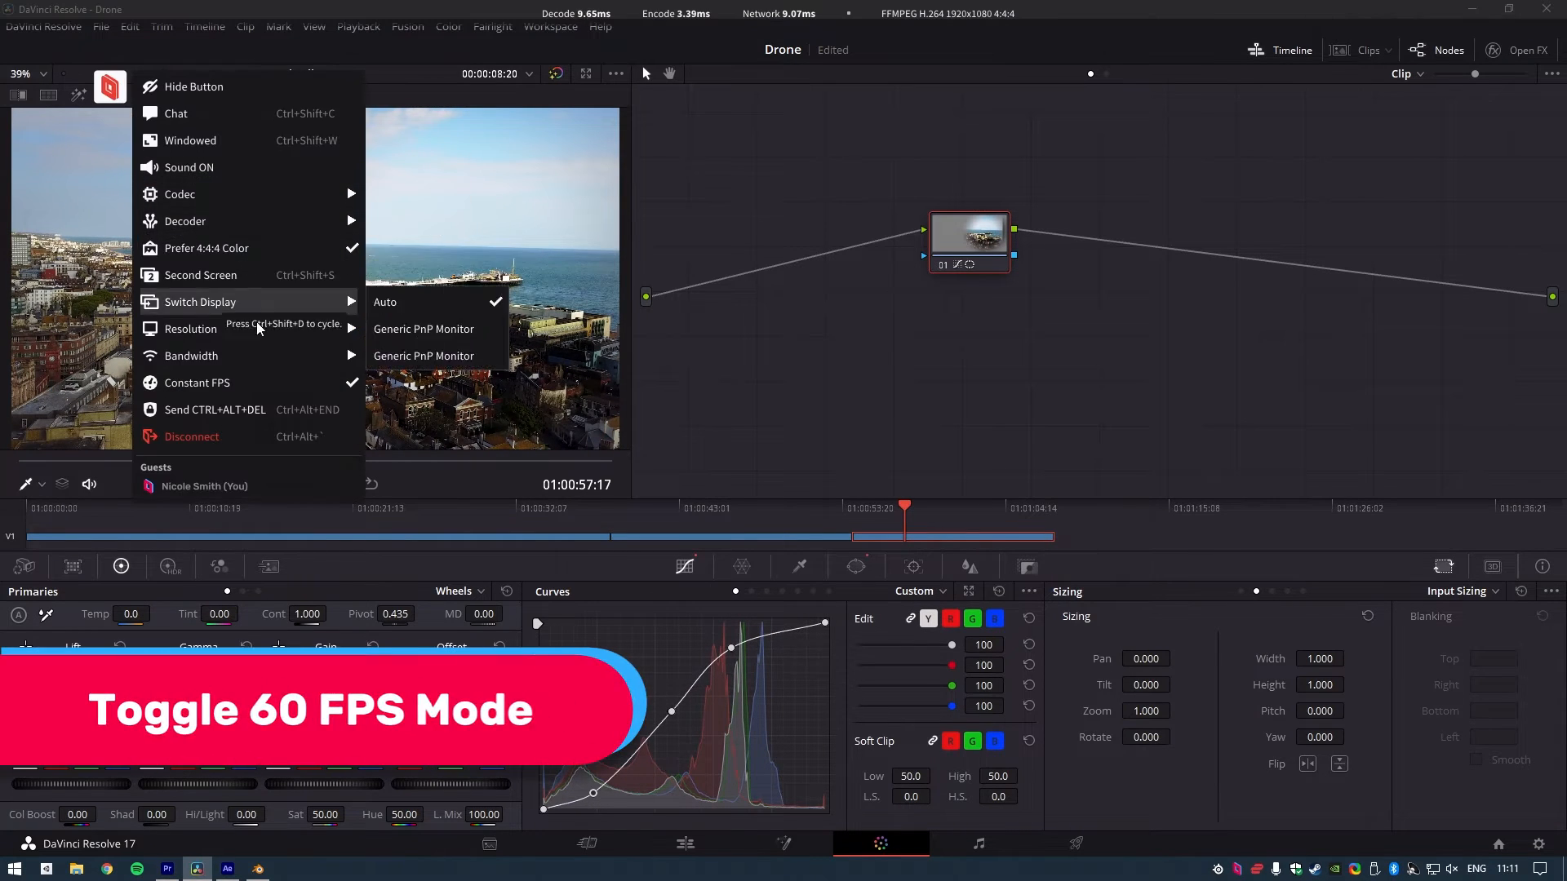
mouse_move(245, 381)
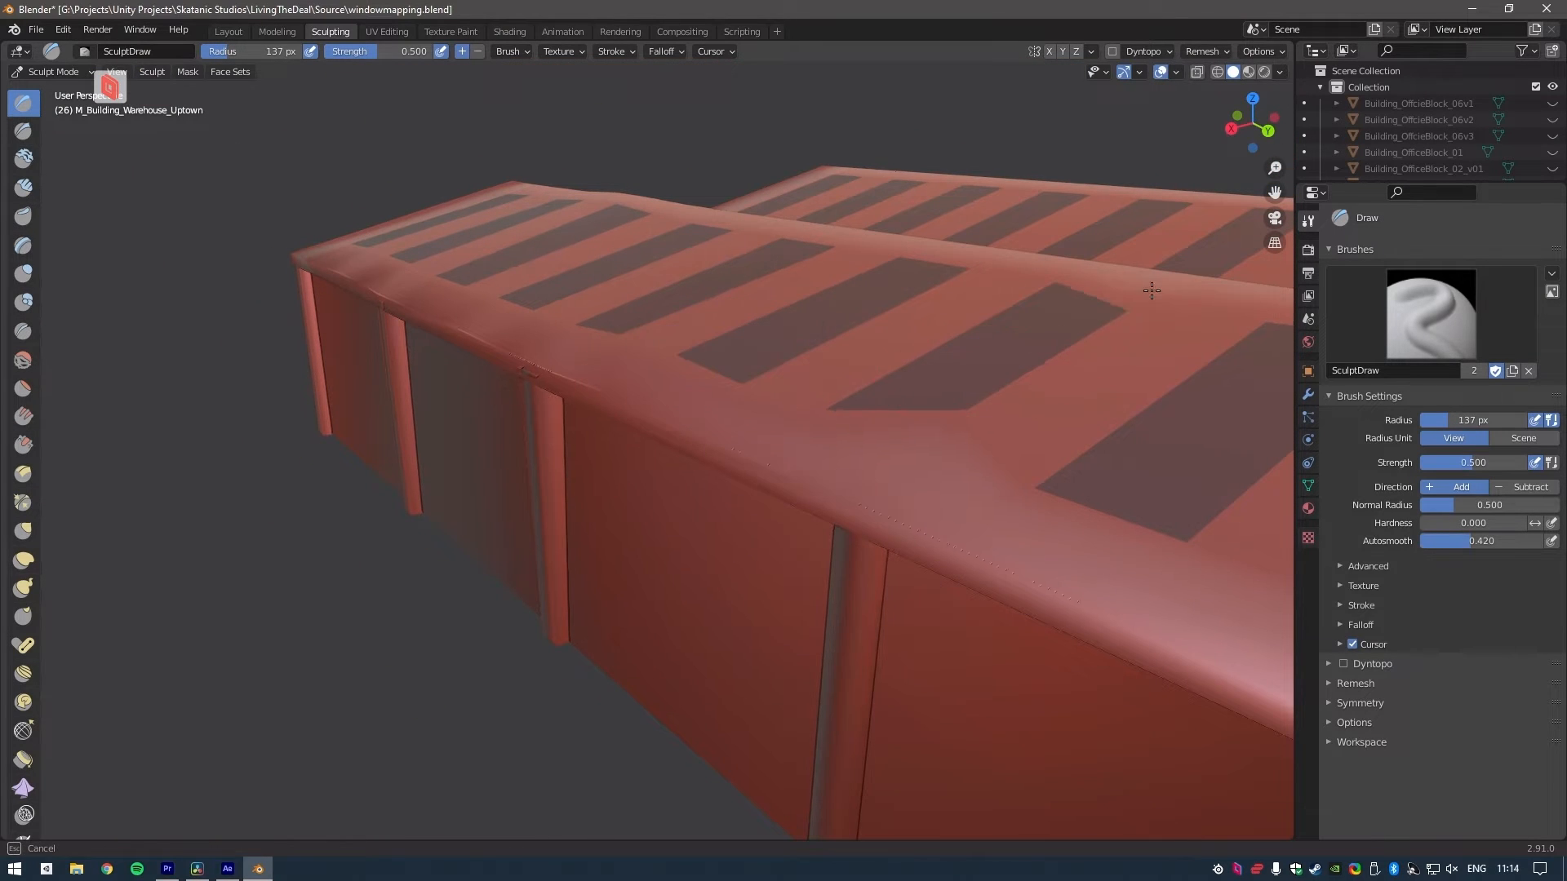
- Return the warehouse model to mesh Edit Mode, then switch over to the team chat
click(275, 31)
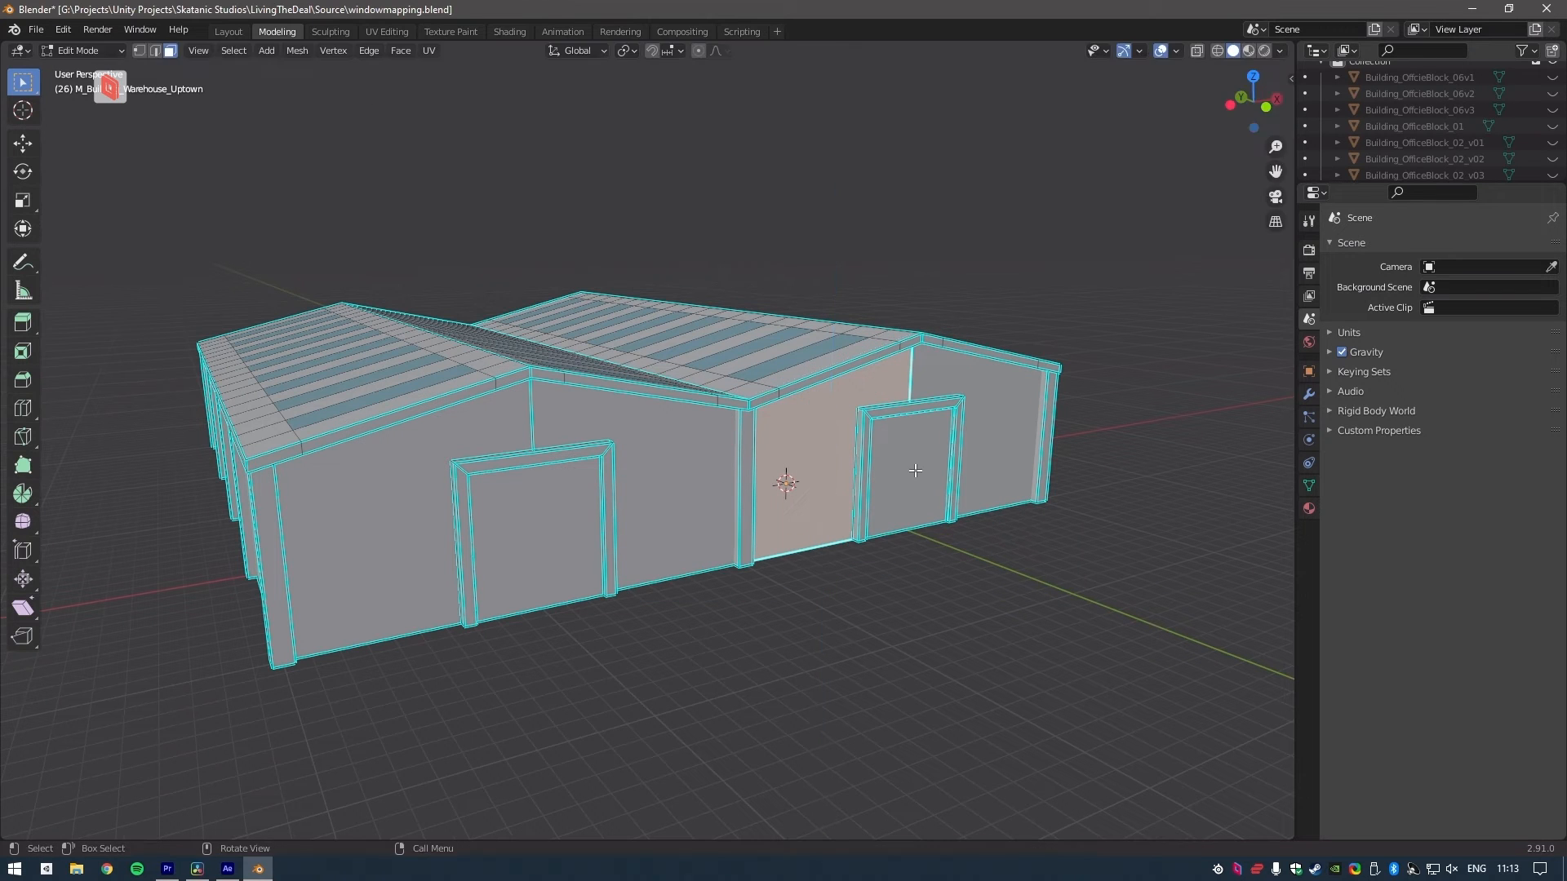
key(g)
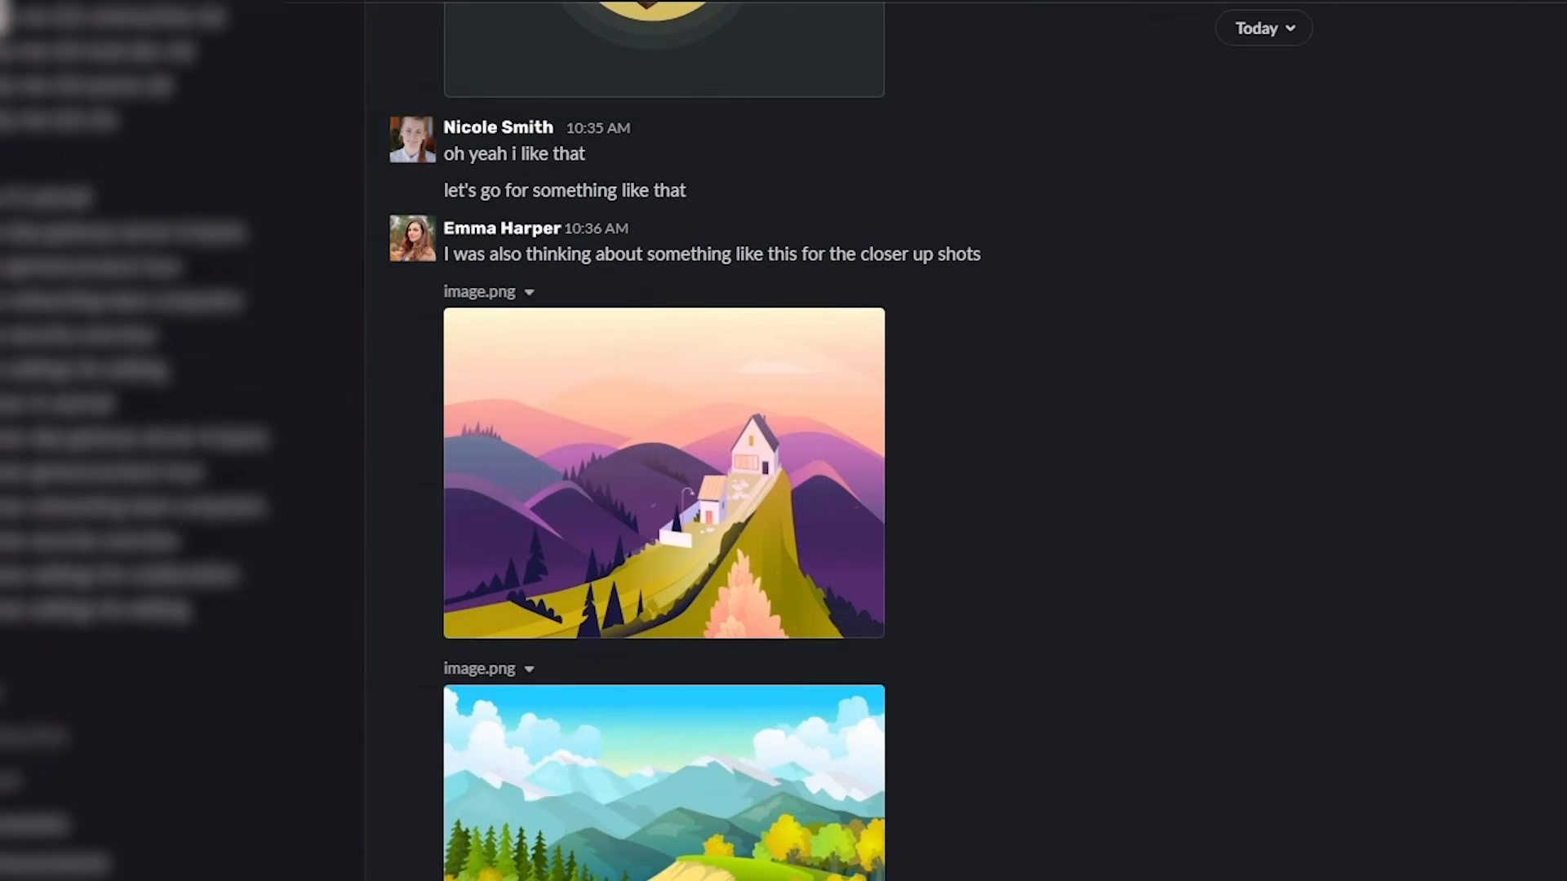
- Scroll to the agreed lower-third rework request and start replying 'Thanks, I'll lo'
scroll(down, 3)
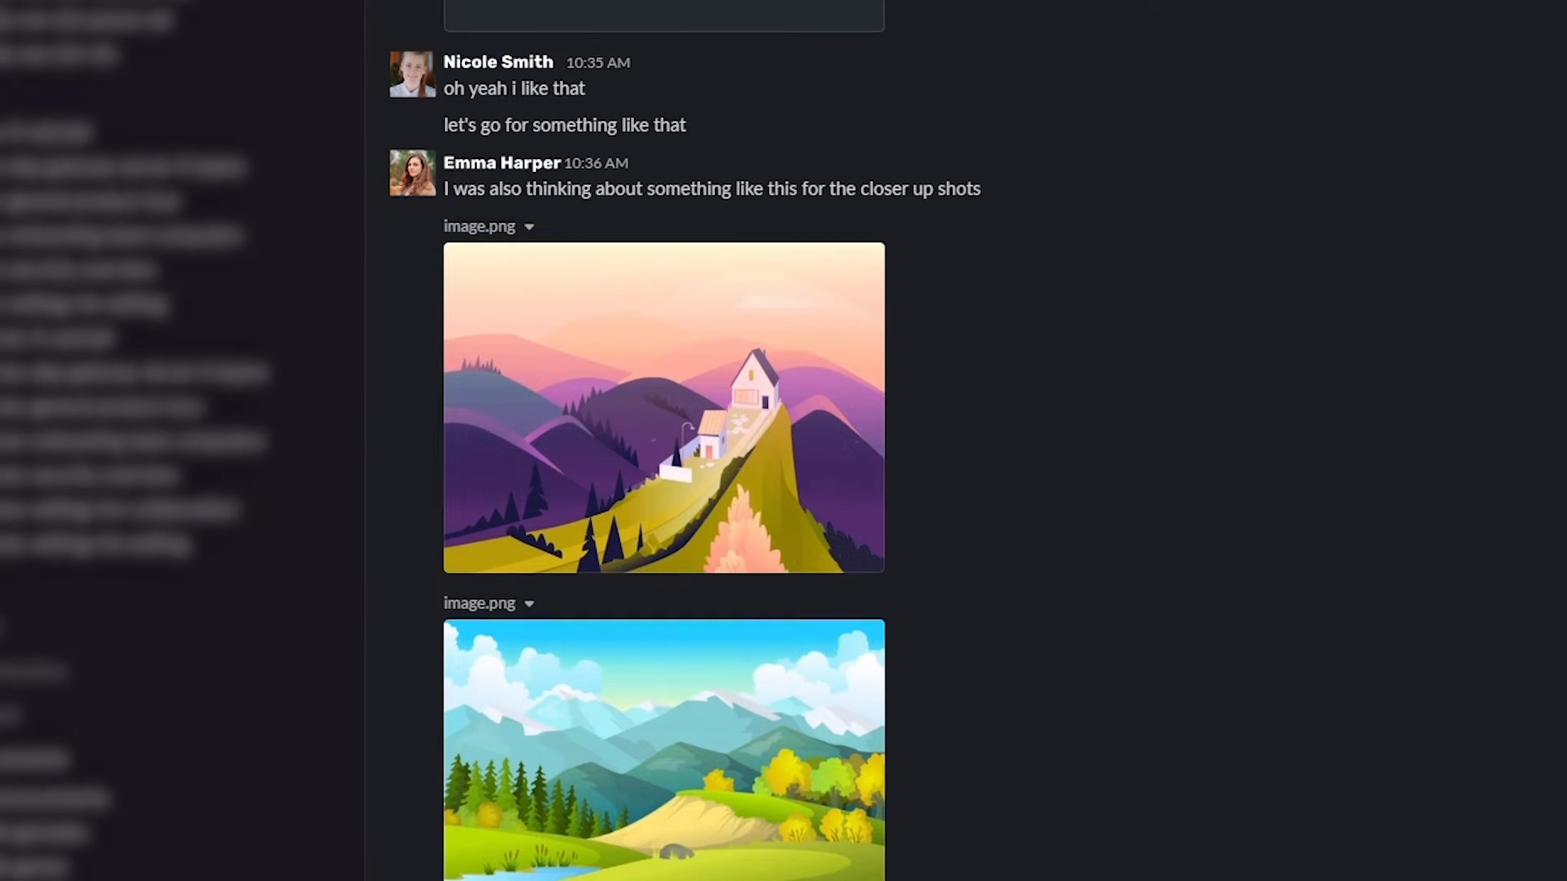
scroll(down, 3)
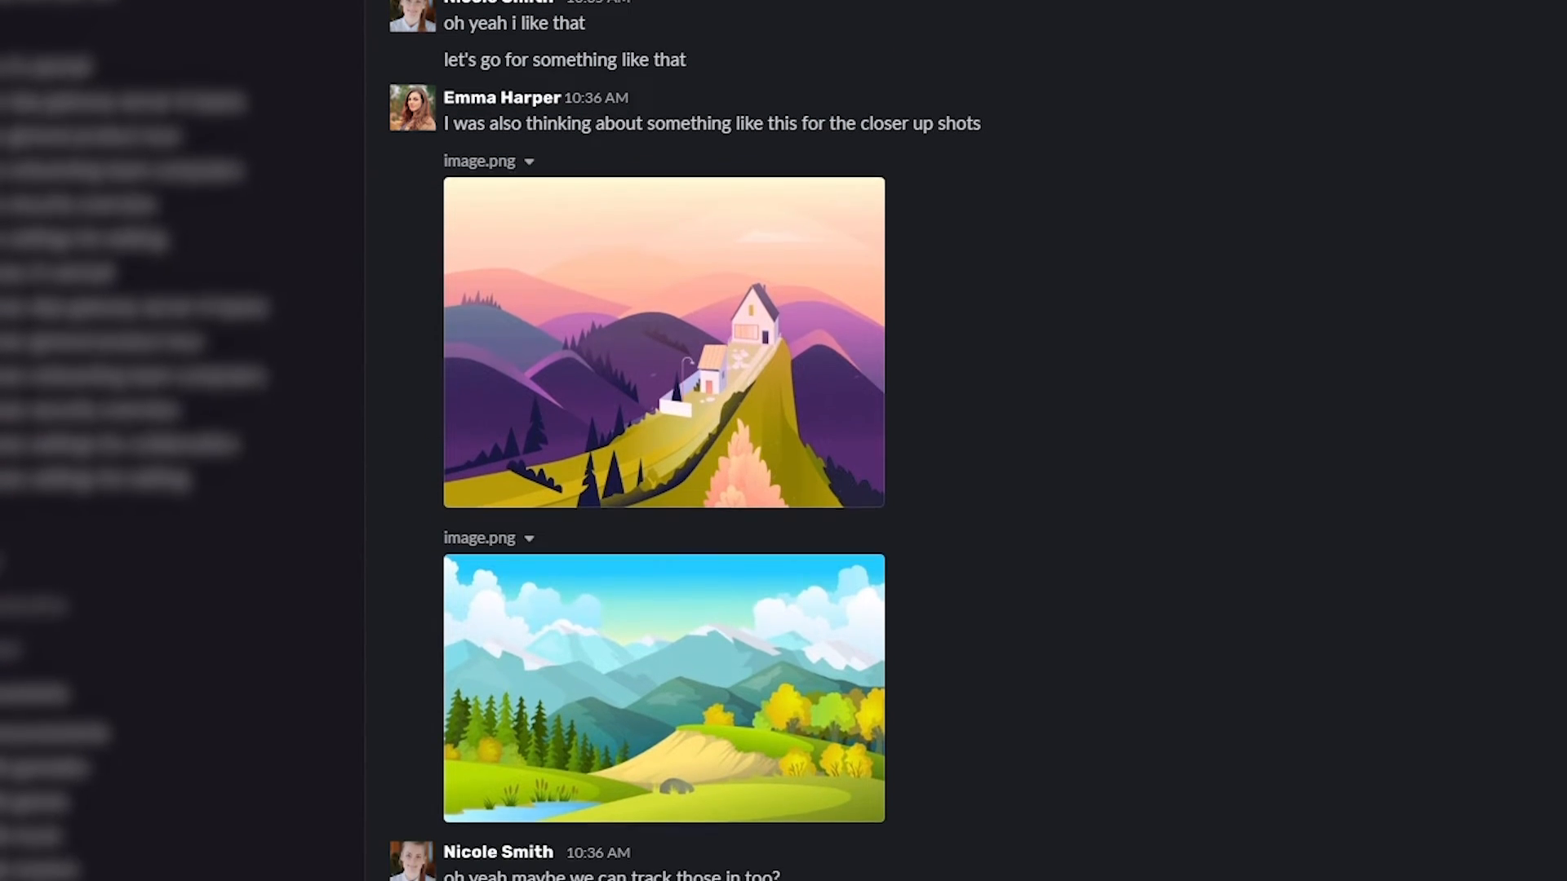
scroll(down, 3)
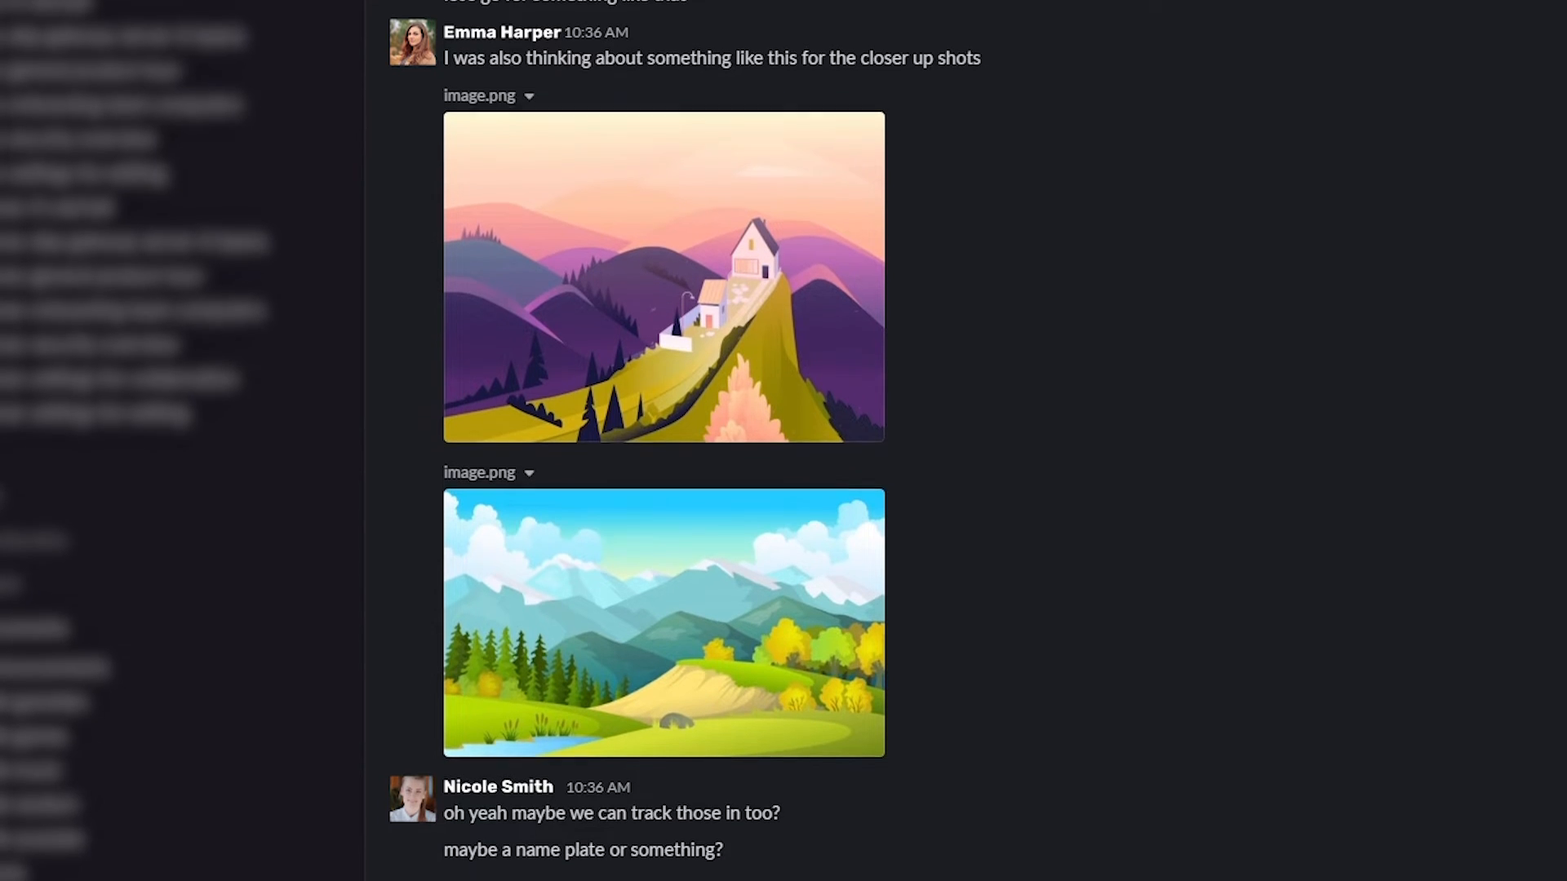
scroll(down, 3)
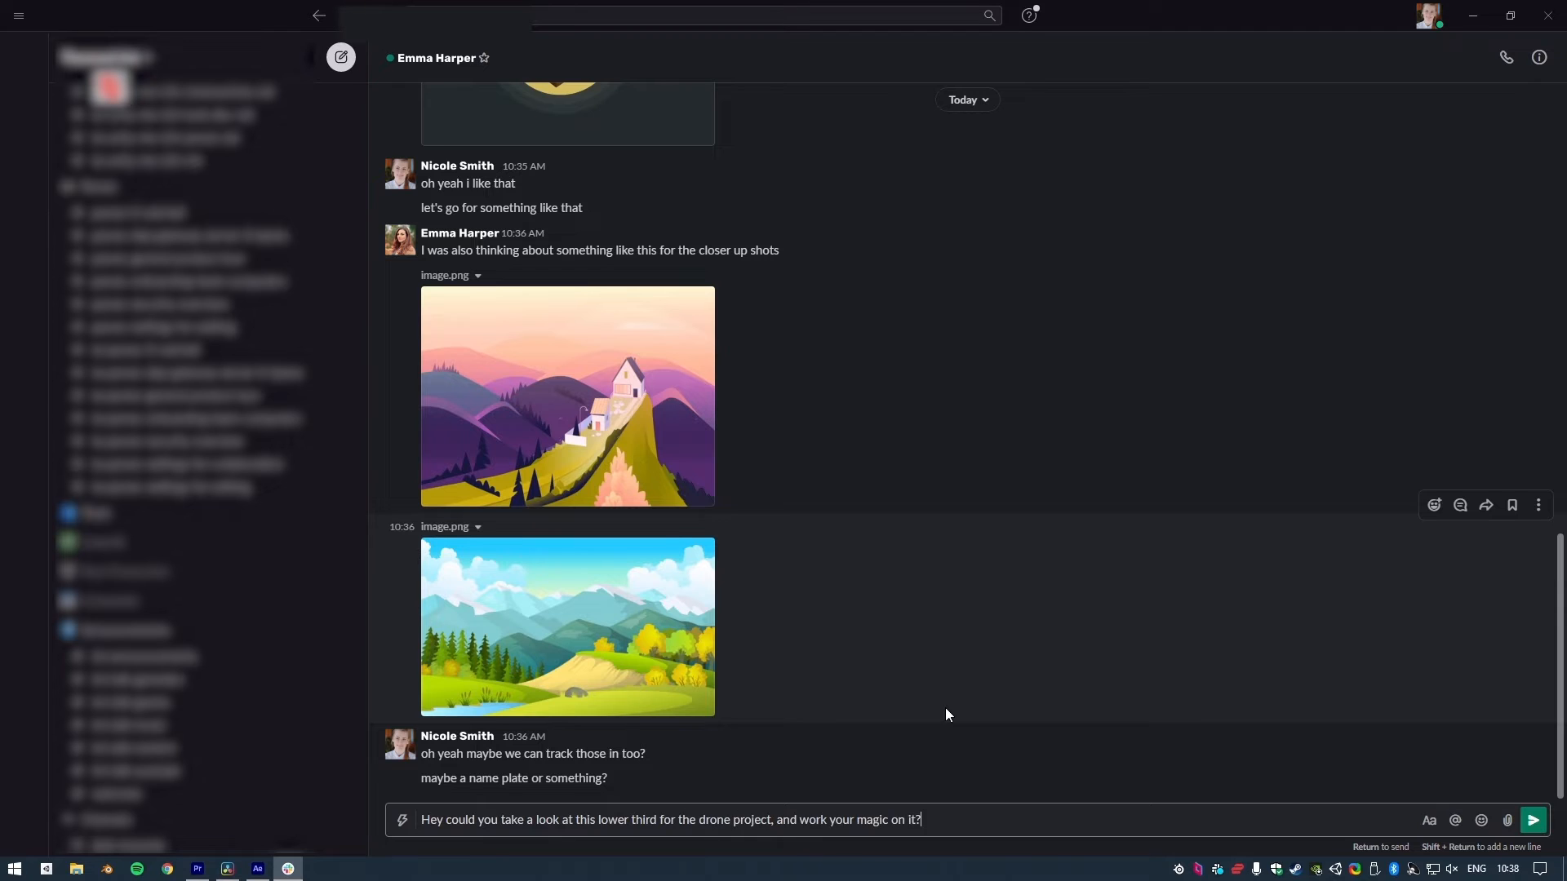
text(Thanks, I'll lo)
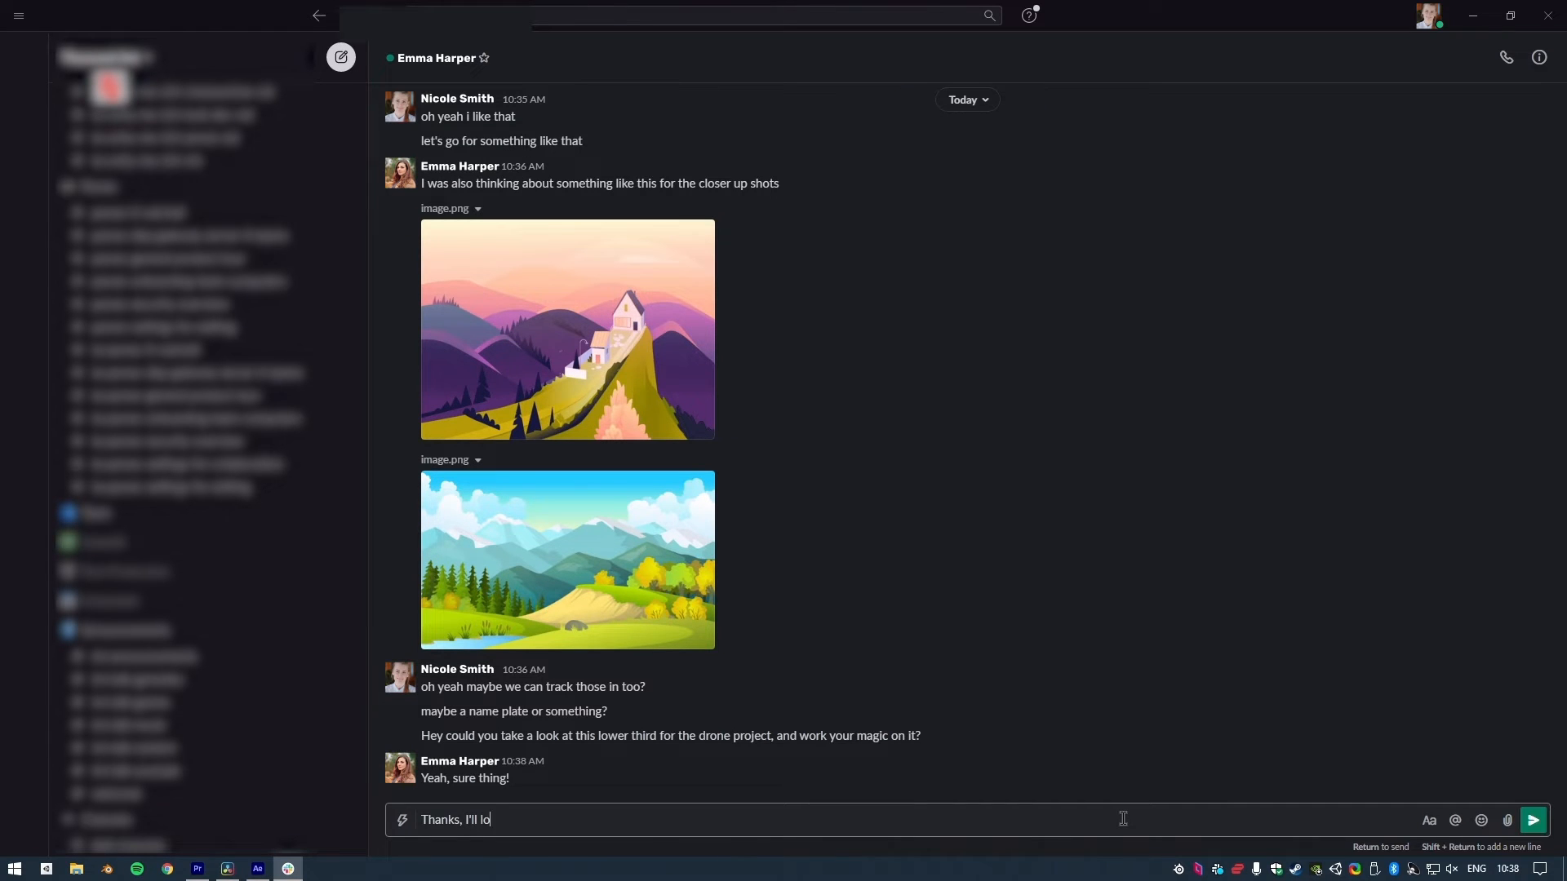
click(258, 868)
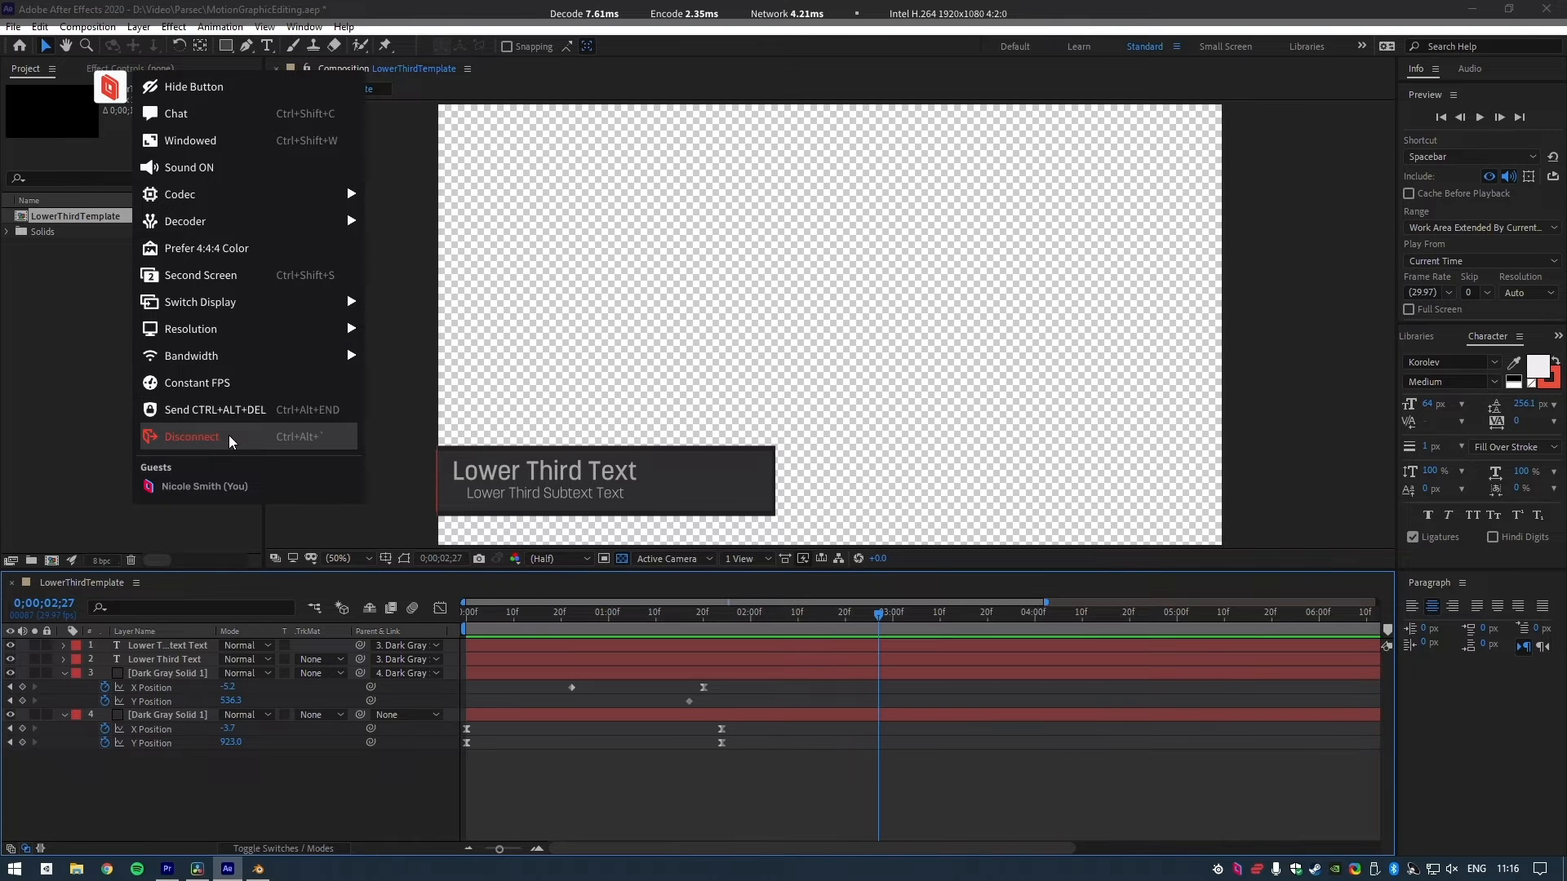
- Disconnect the session, reconnect to the office computer and bring up the LowerThird_Title 2 composition
click(191, 437)
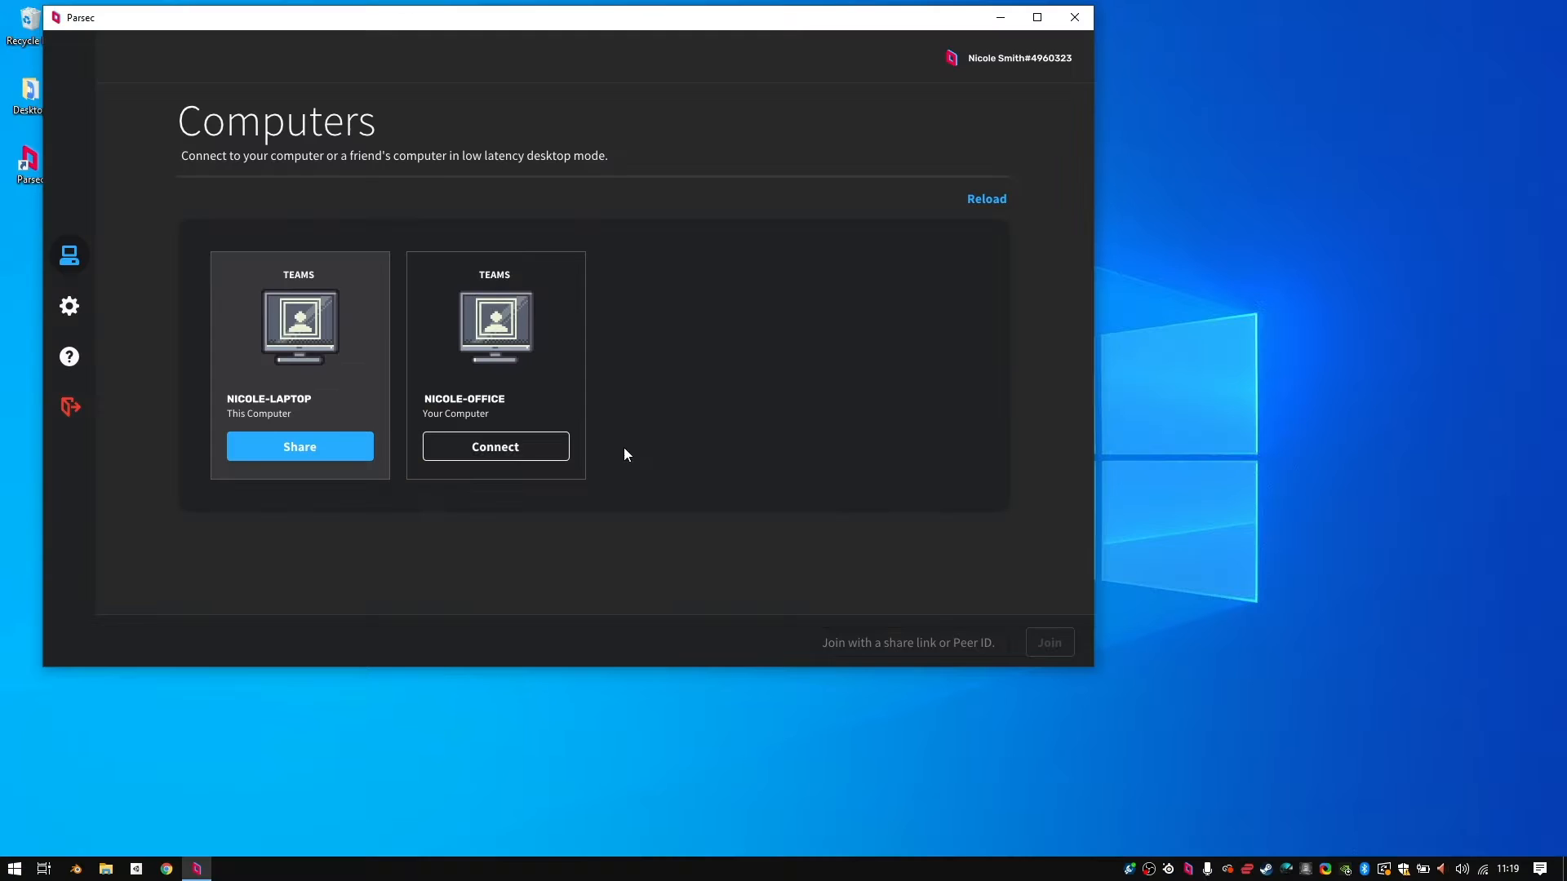
mouse_move(531, 444)
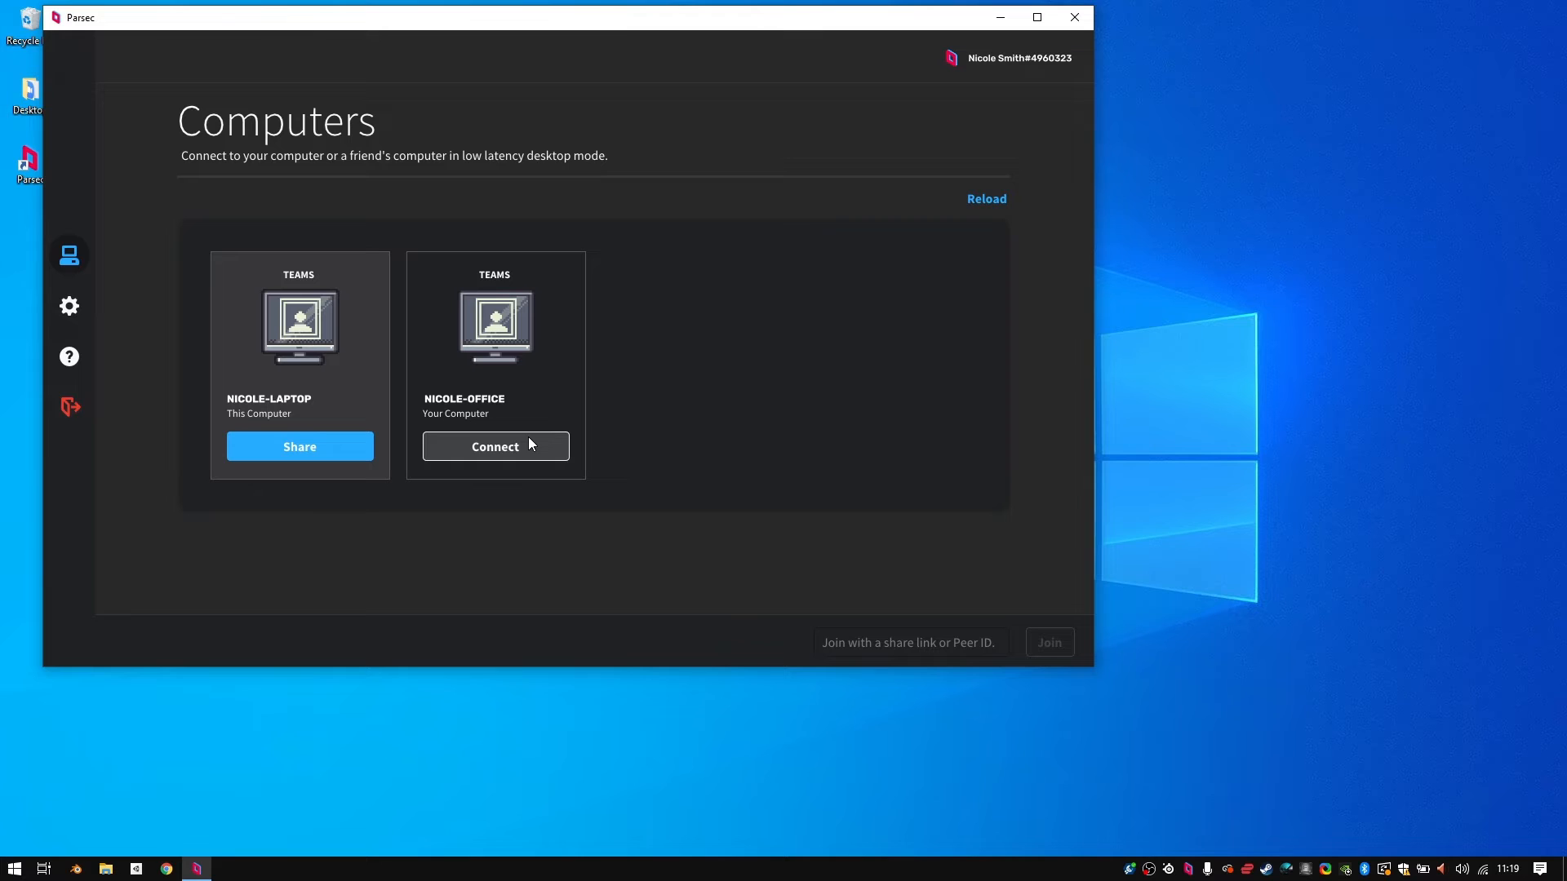
click(494, 445)
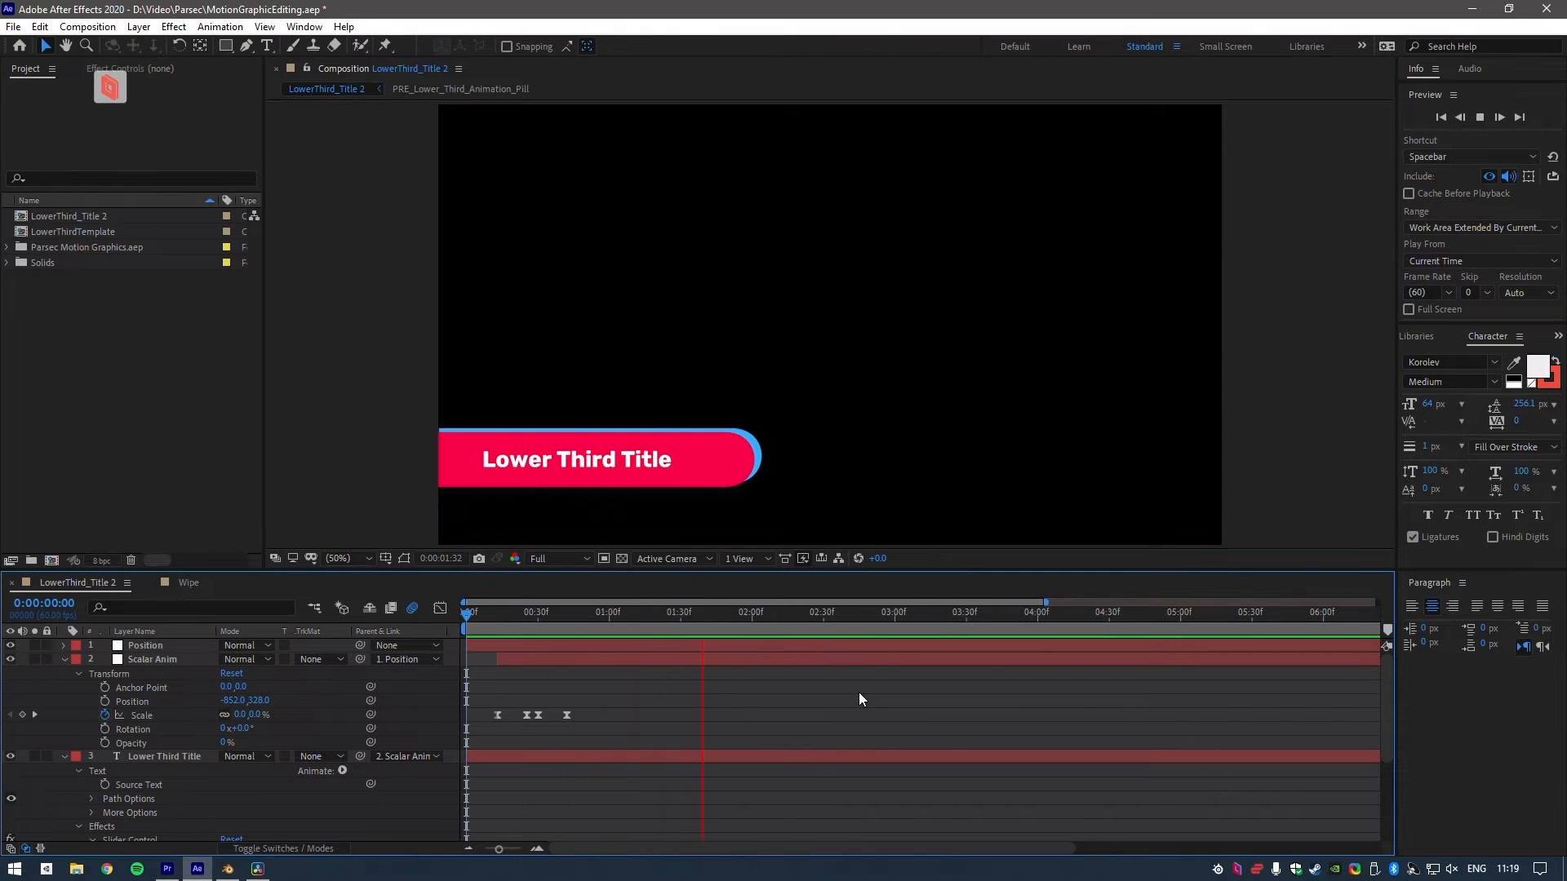
click(170, 868)
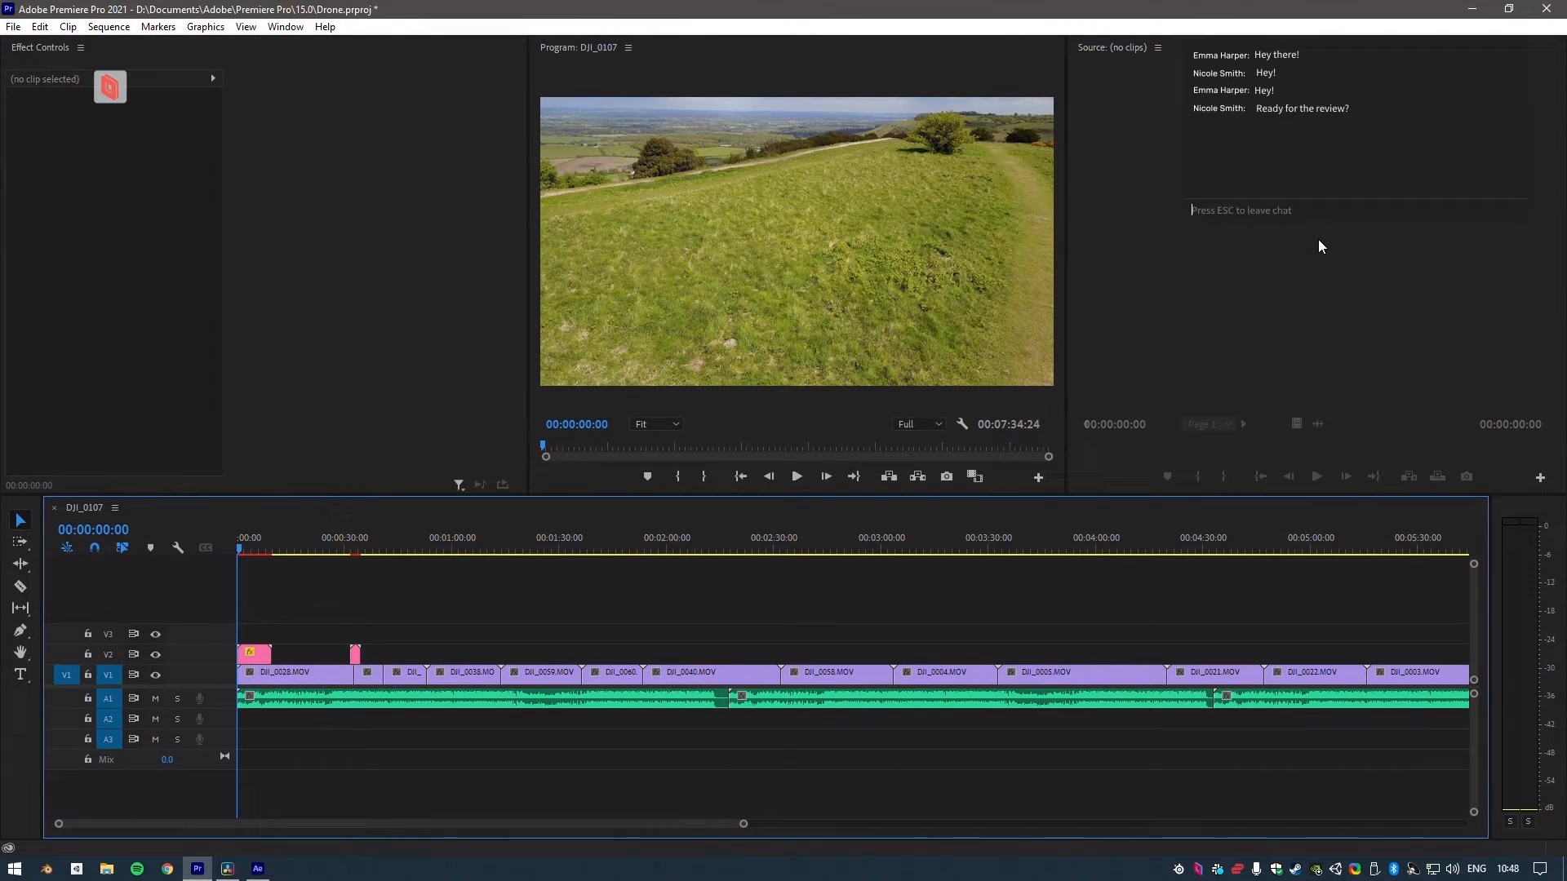
- Reply in the Parsec review chat with 'Awe' and 'Sure no problem' to agree to check the grade
text(Awe)
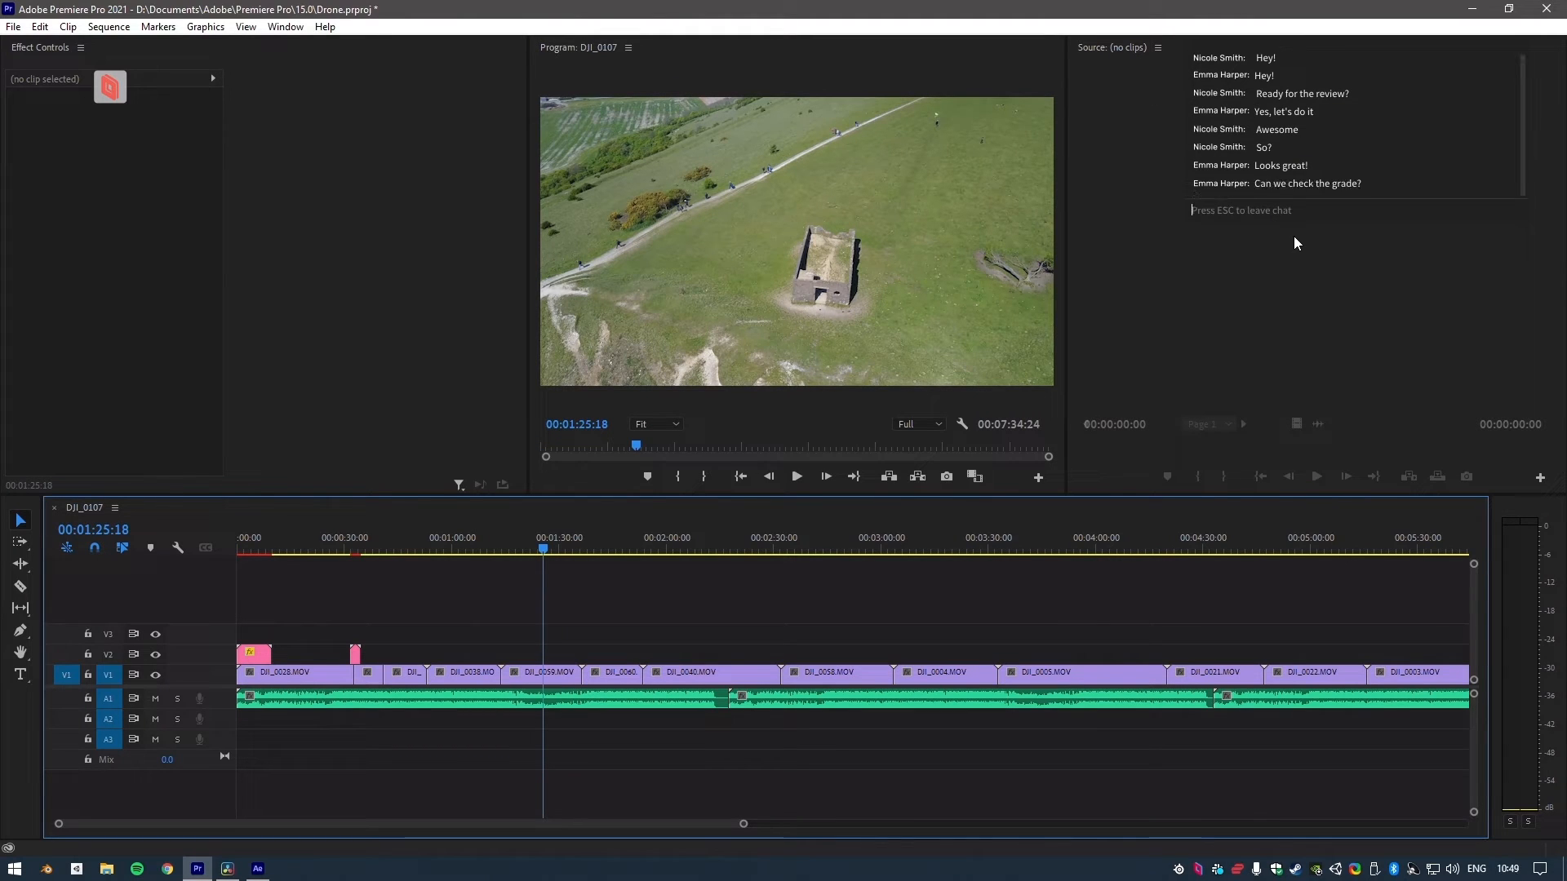
text(Sure no)
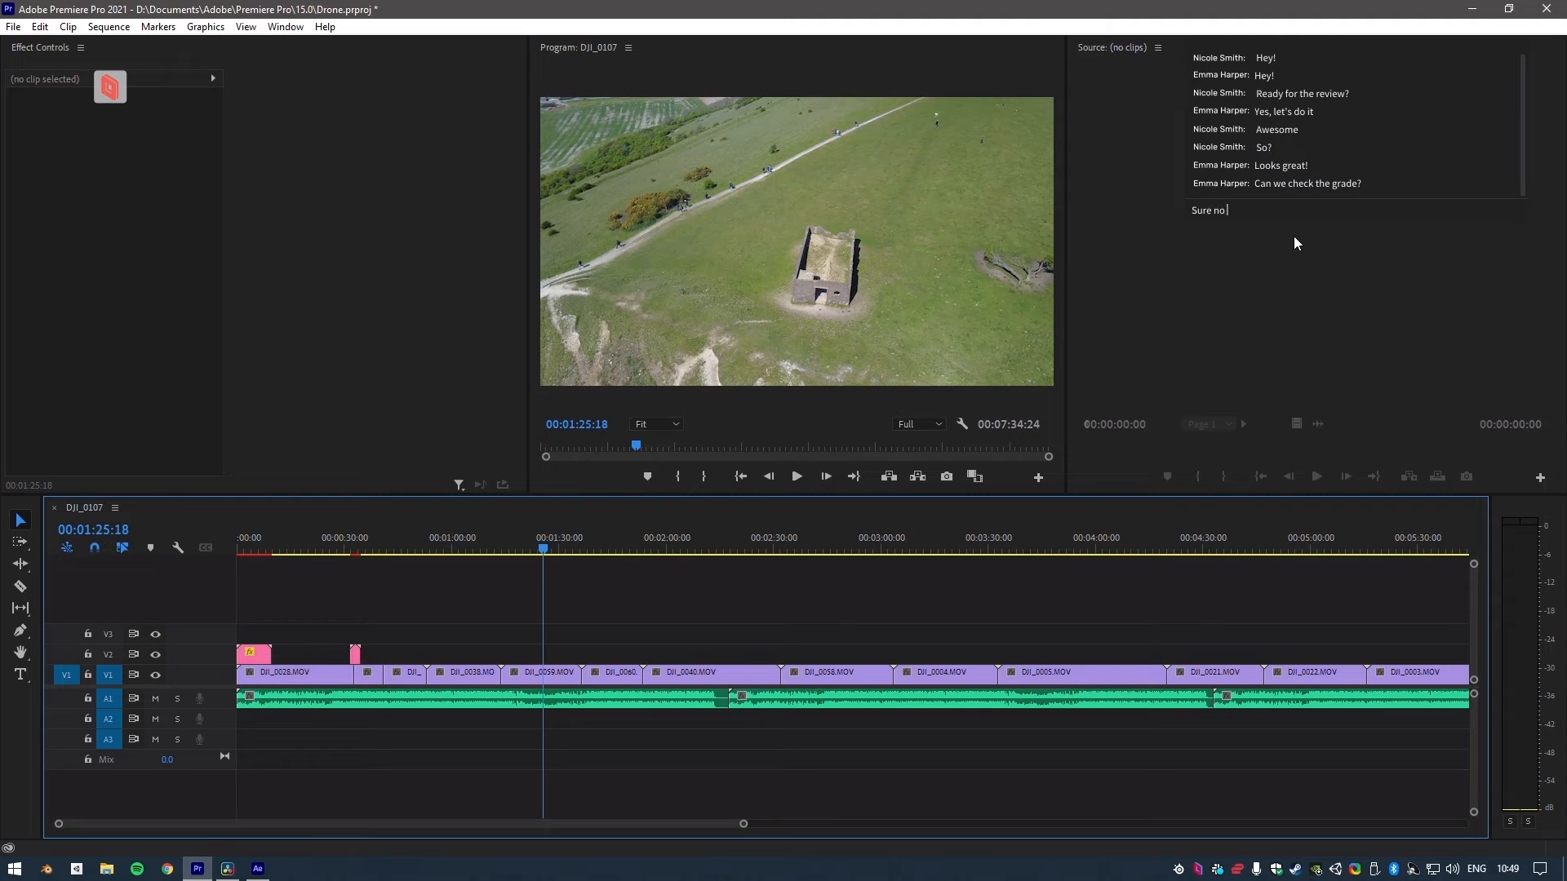
text(problem)
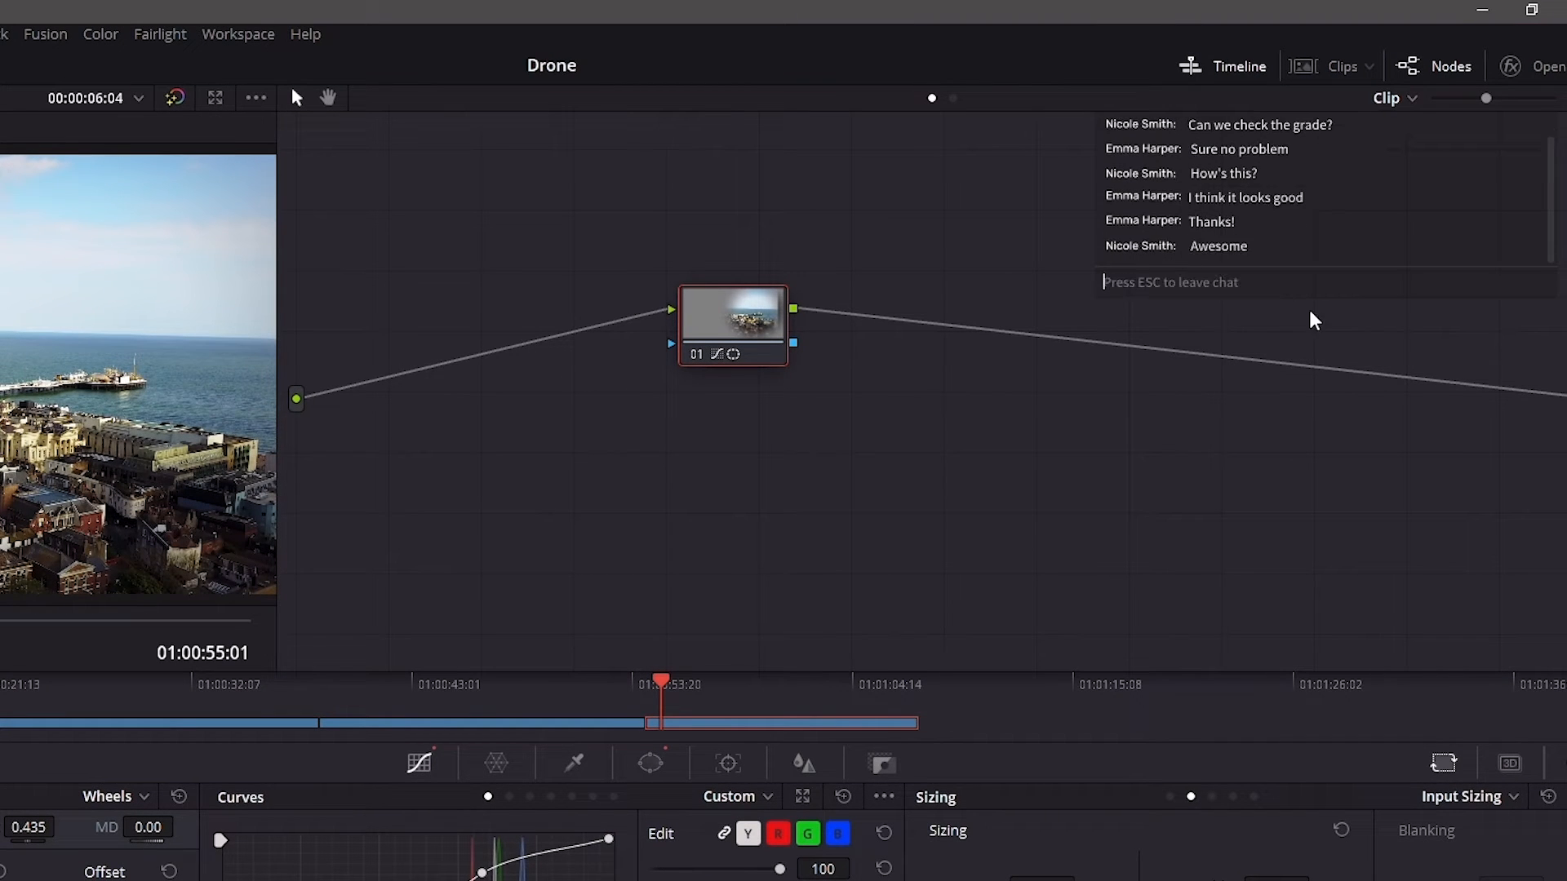
- Confirm the seafront grade in the Parsec chat with 'Okay!'
text(Okay!)
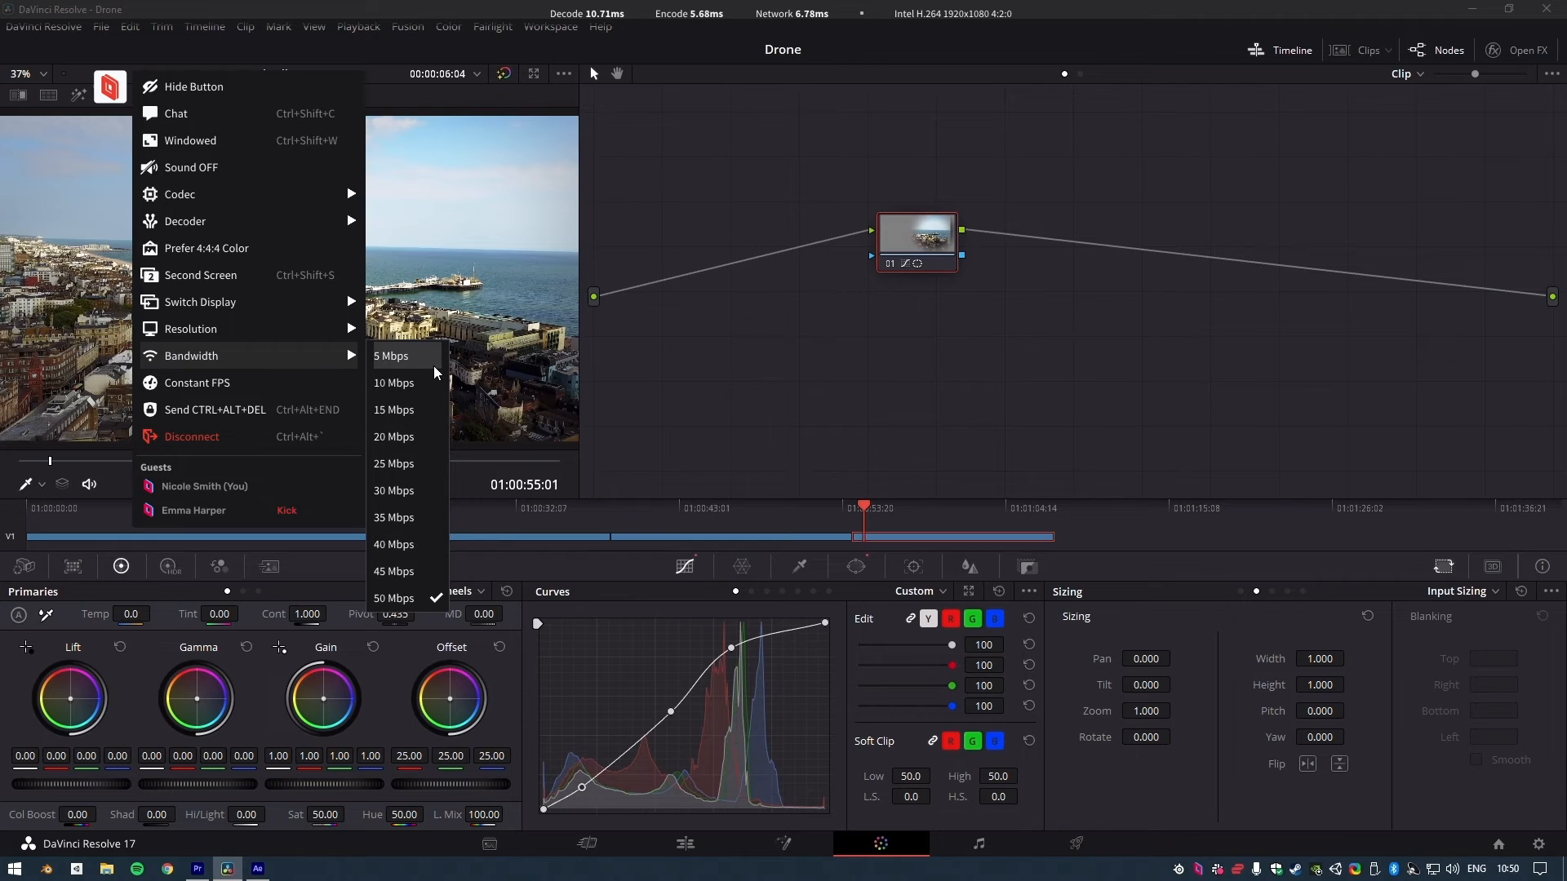
mouse_move(393, 545)
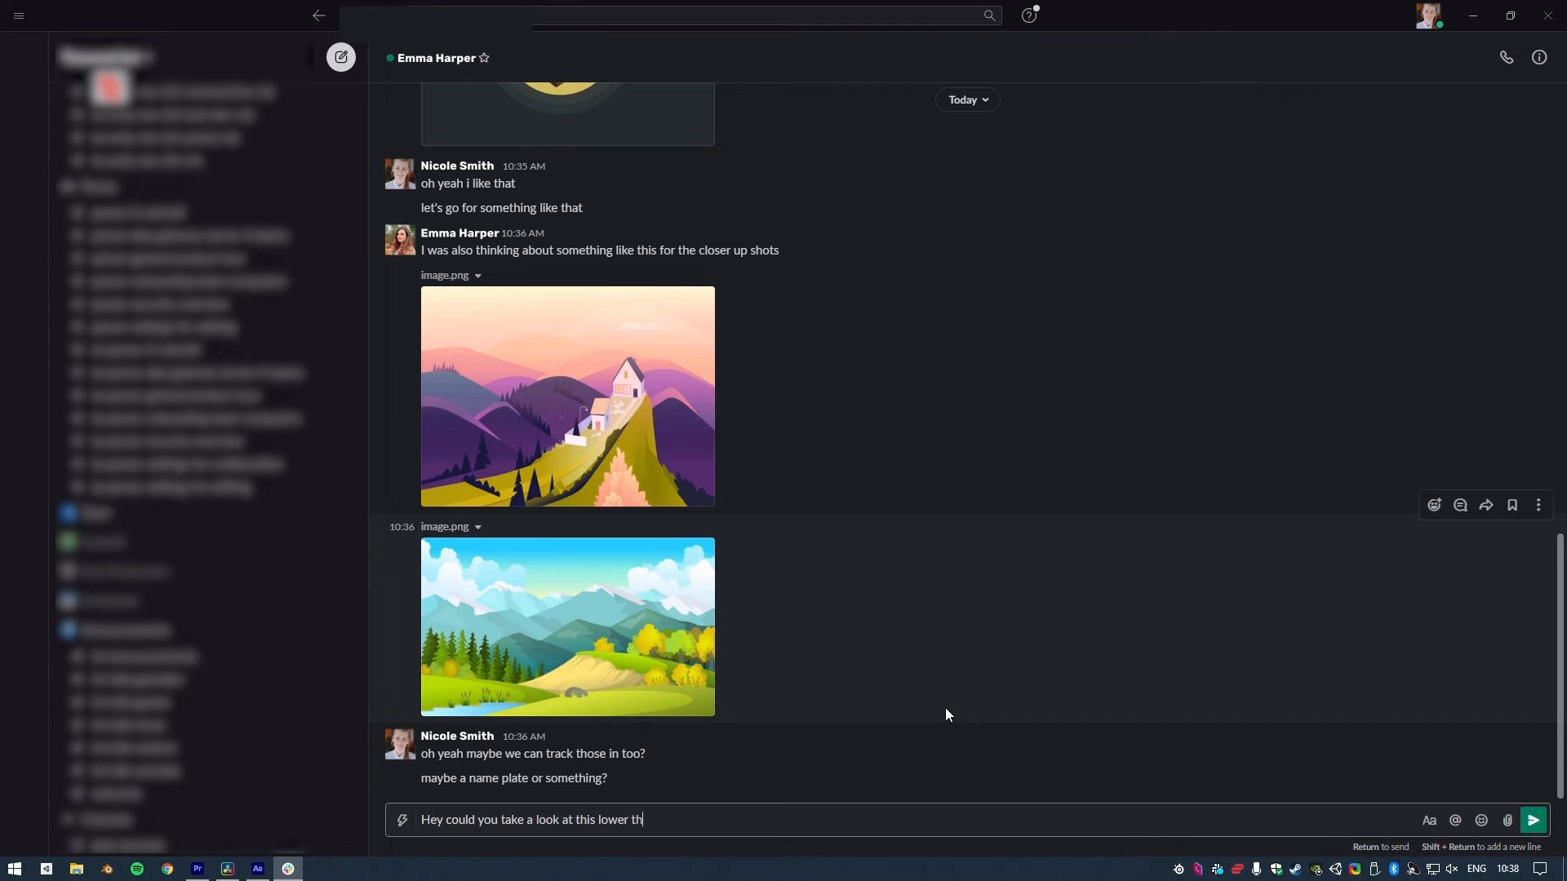
- Send the lower-third review request in Slack and bring up Parsec's remote session options
key(Return)
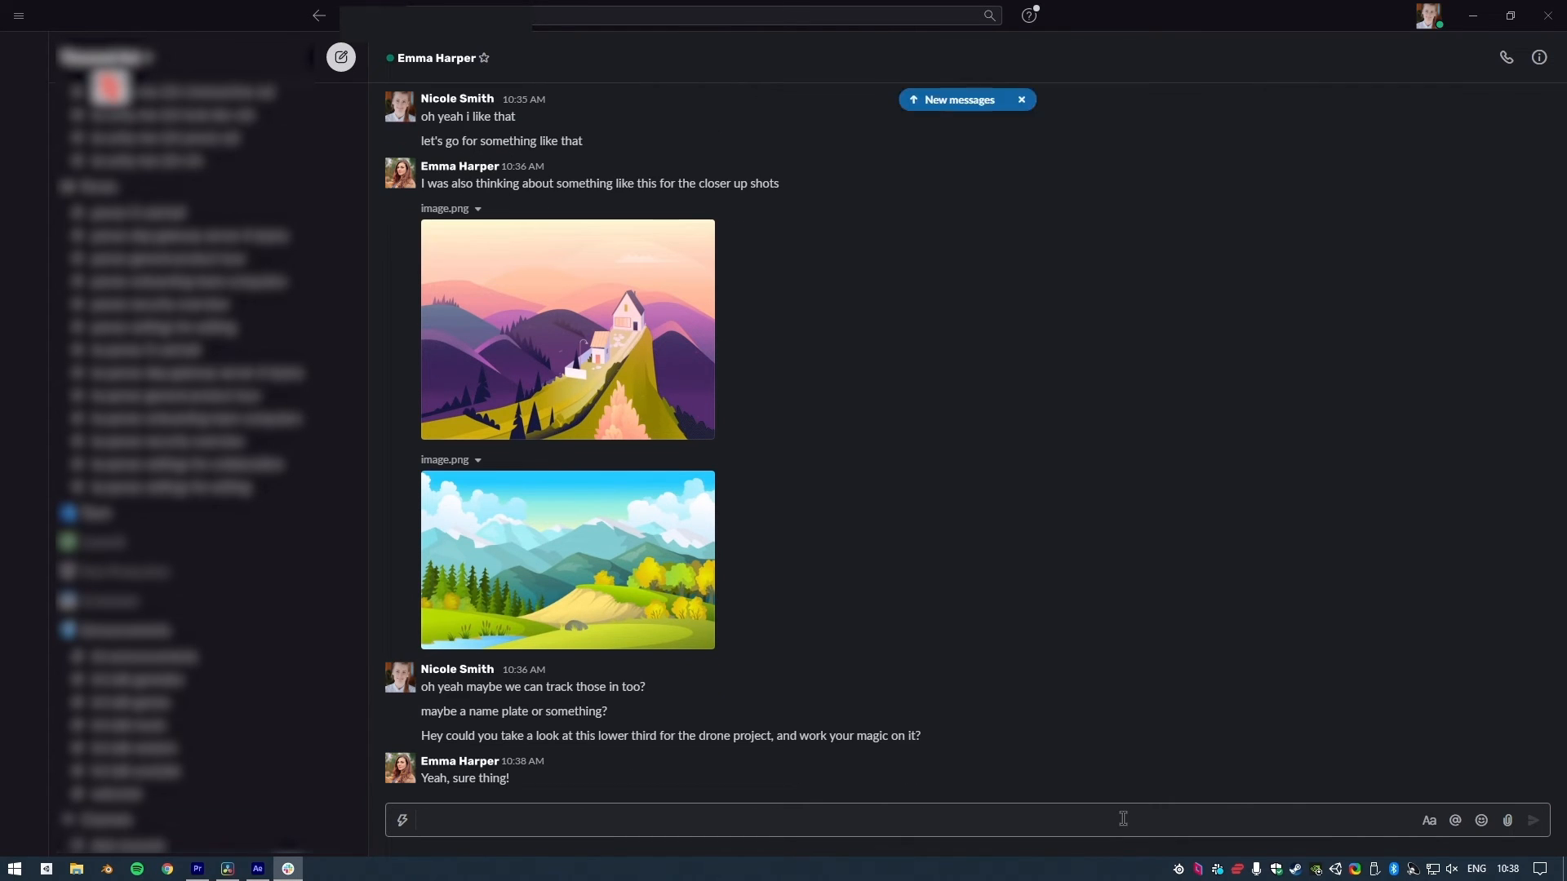
click(111, 87)
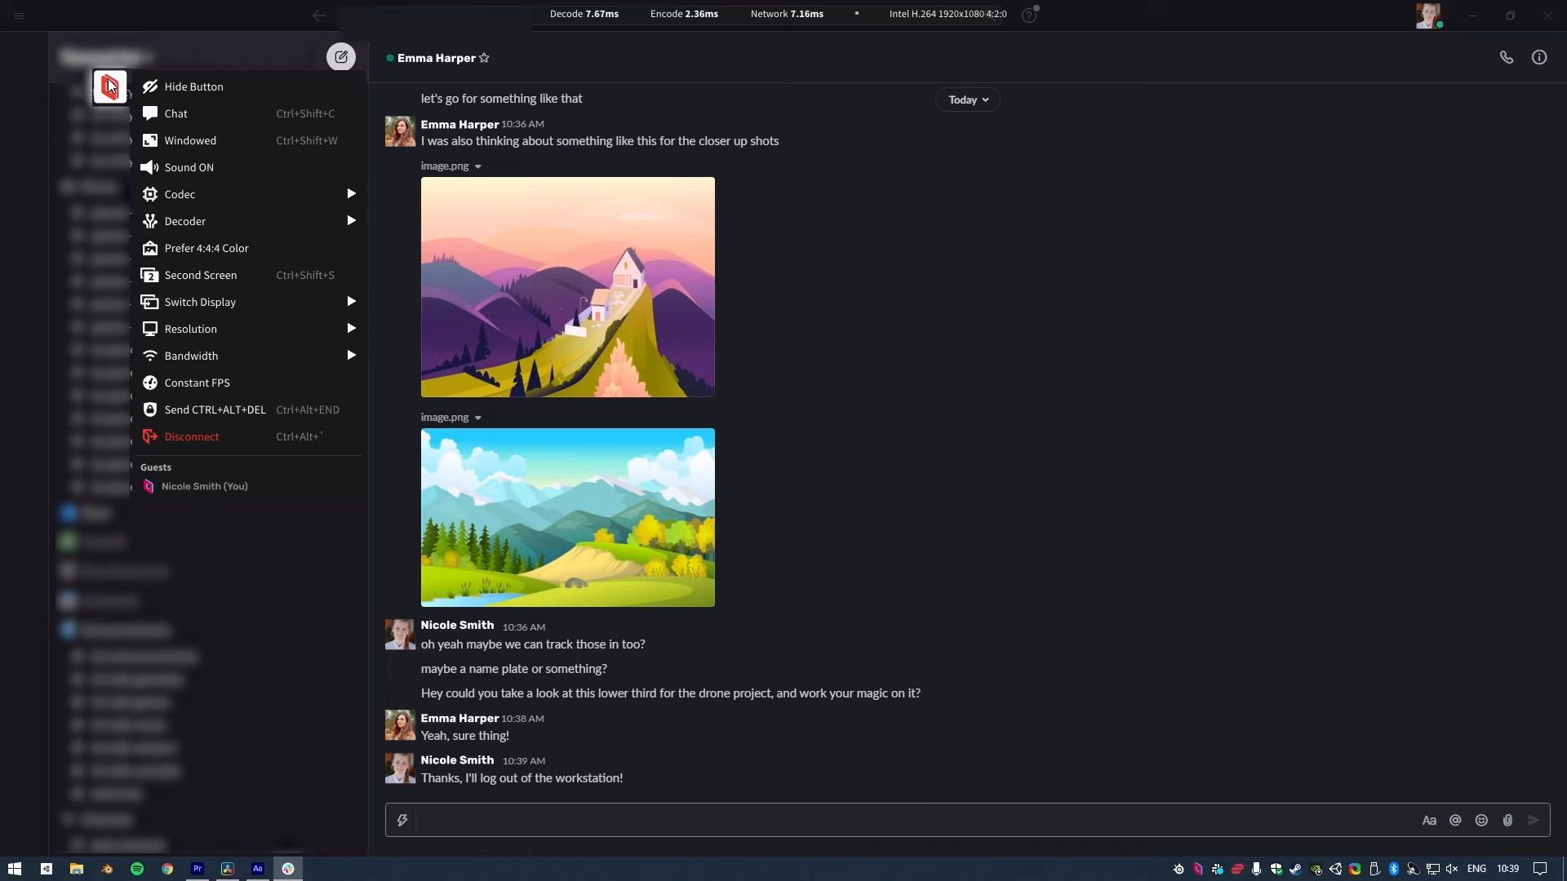
click(191, 435)
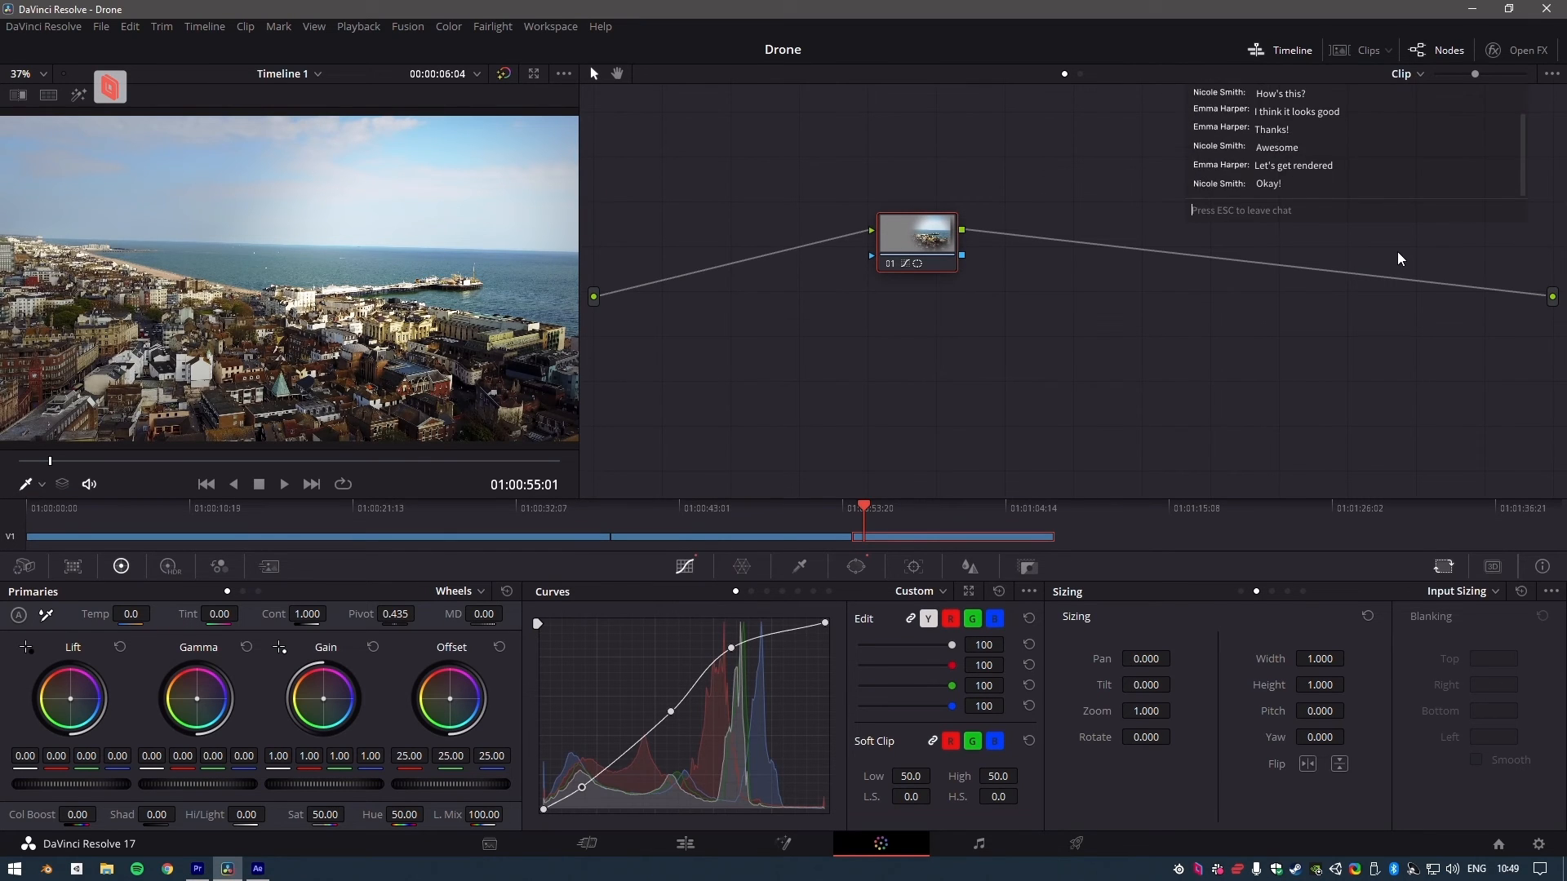
- Start the 4K H.264 export of DJI_0107 in Premiere, then disconnect from the workstation
click(258, 868)
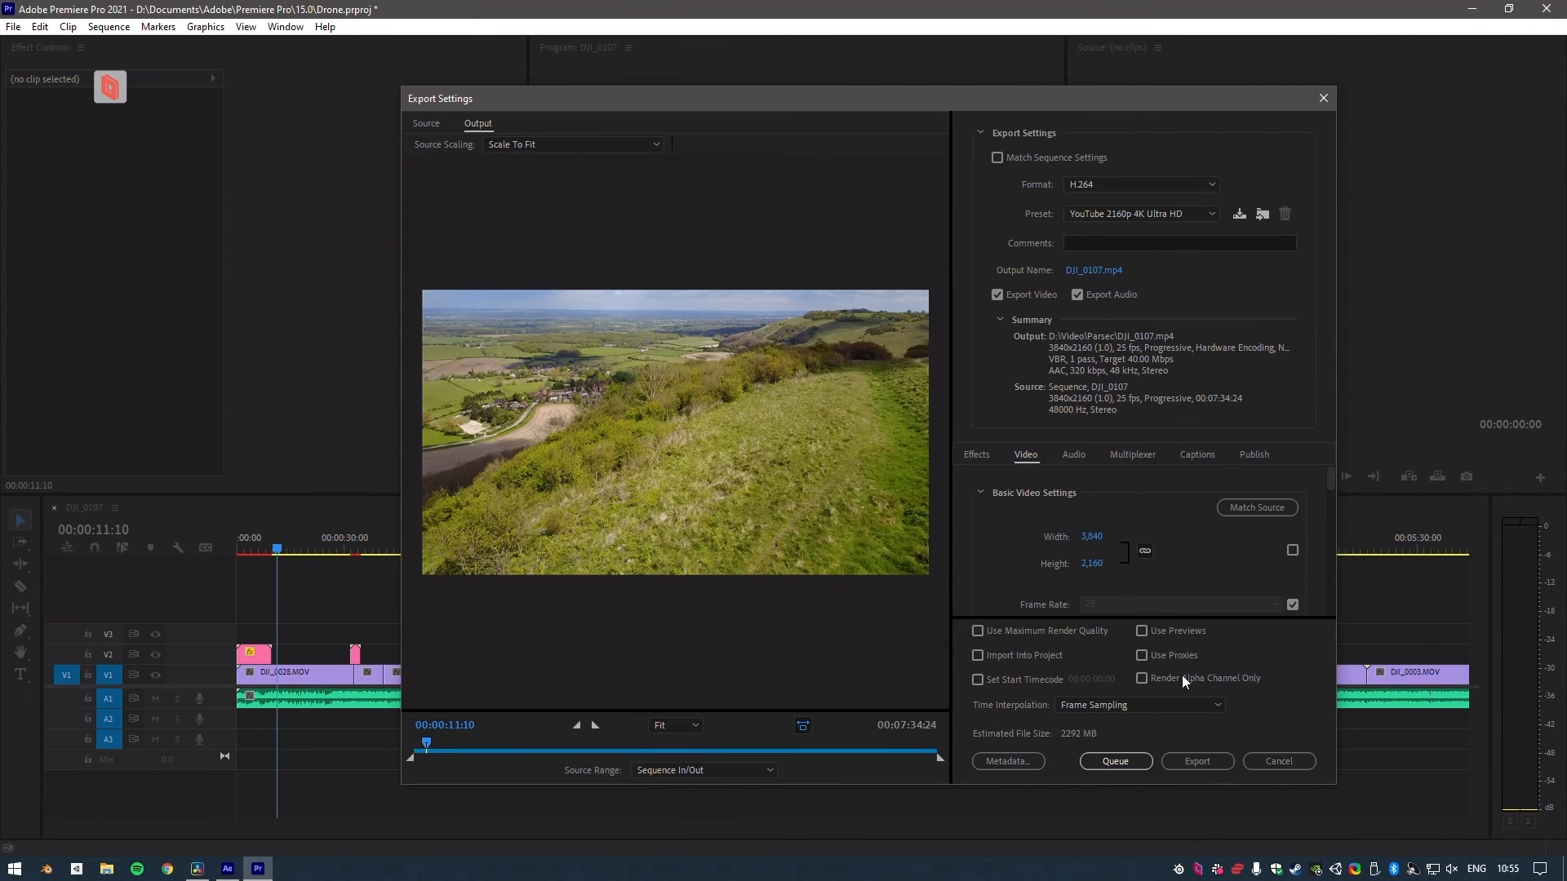
mouse_move(1204, 767)
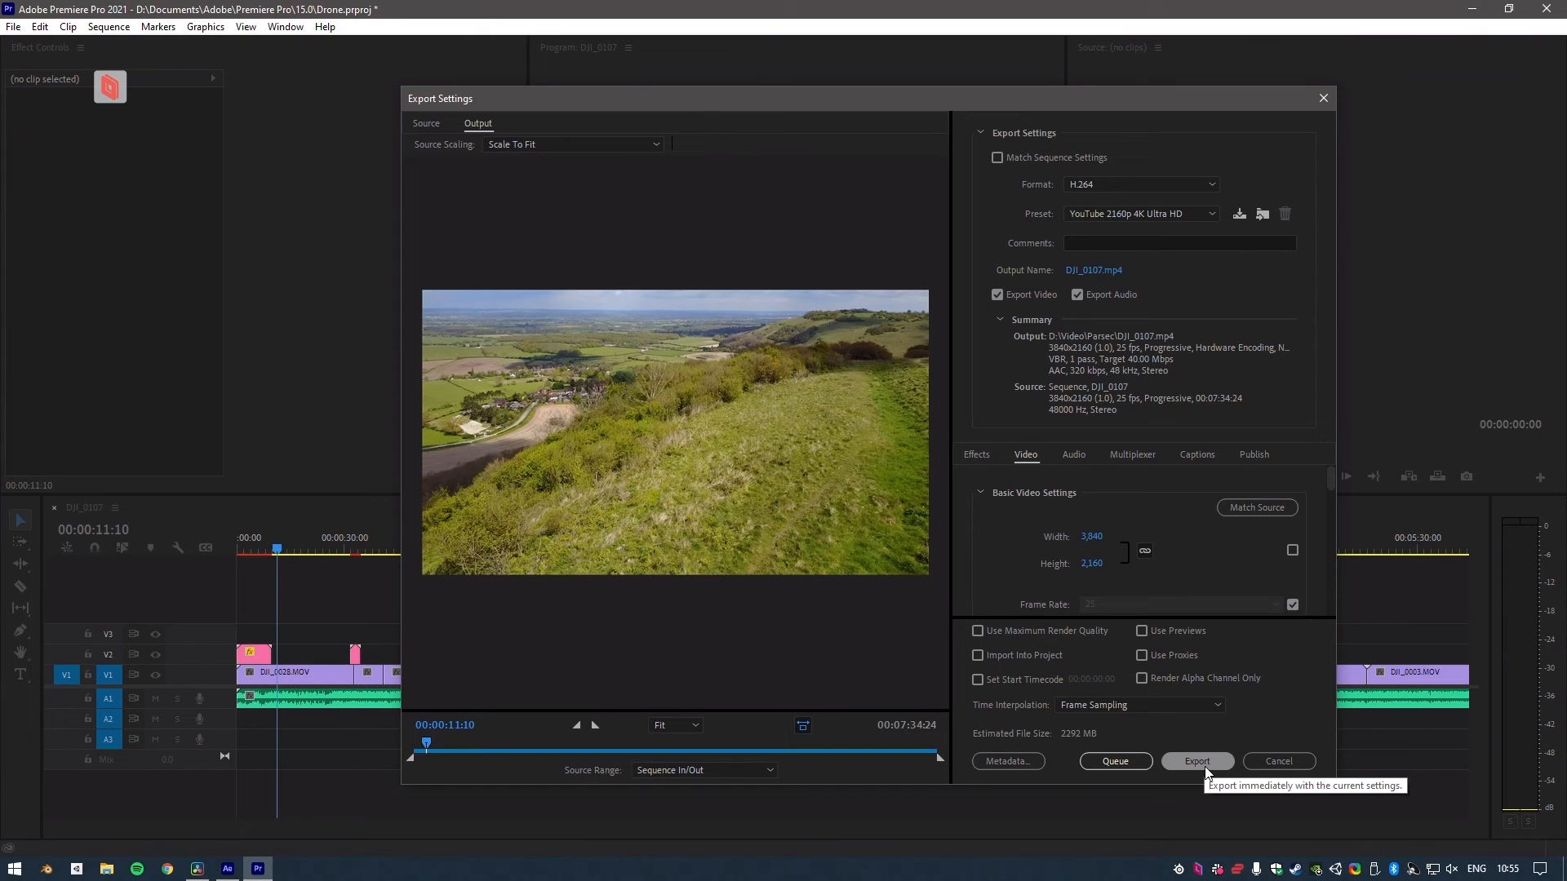
click(1198, 760)
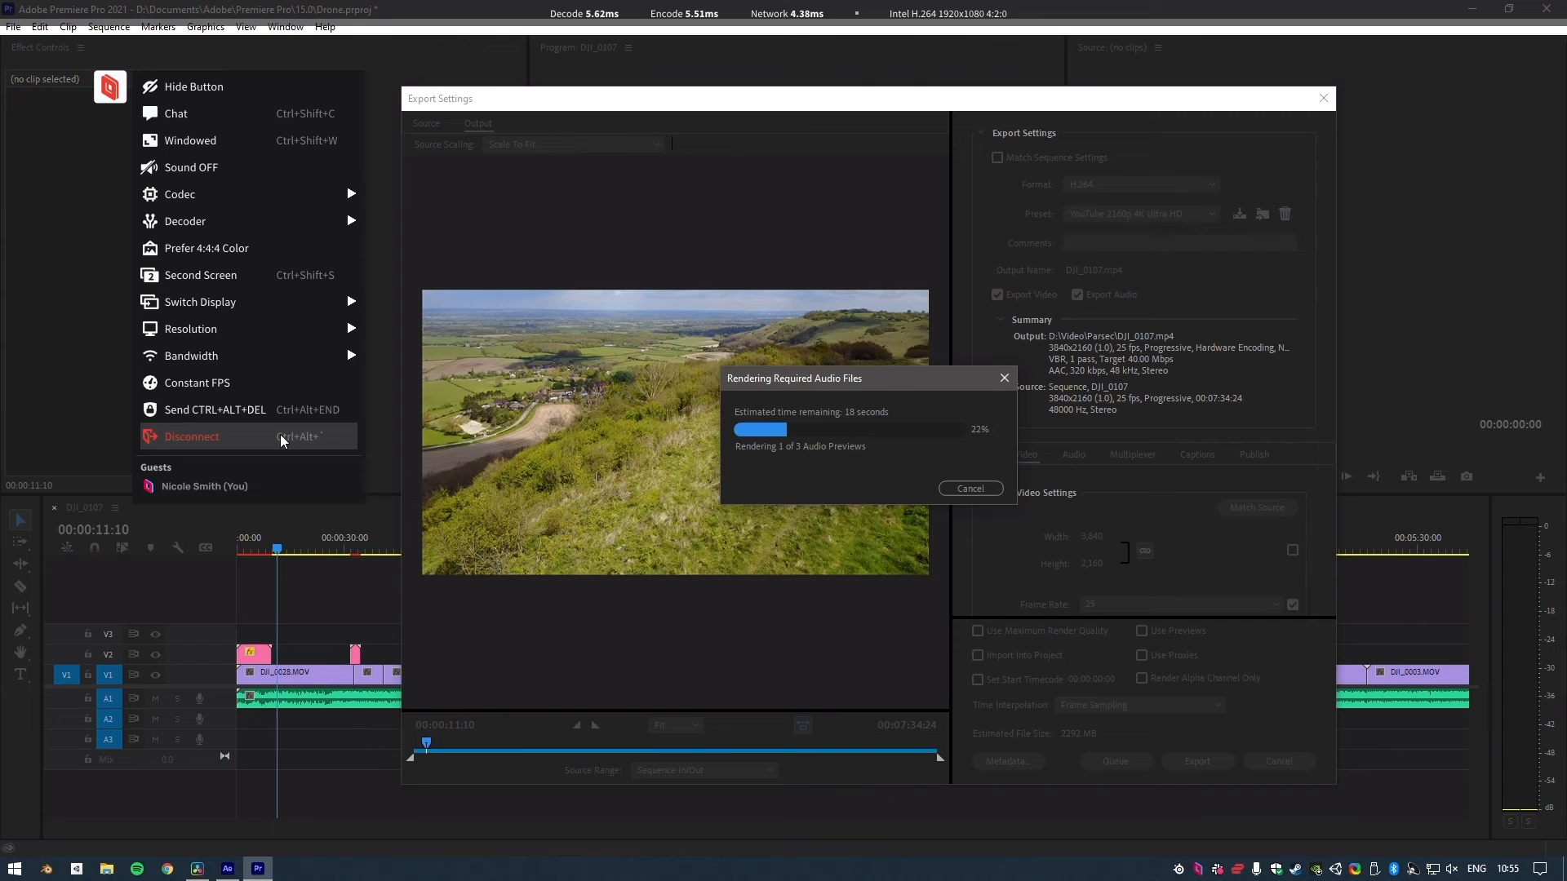
click(191, 437)
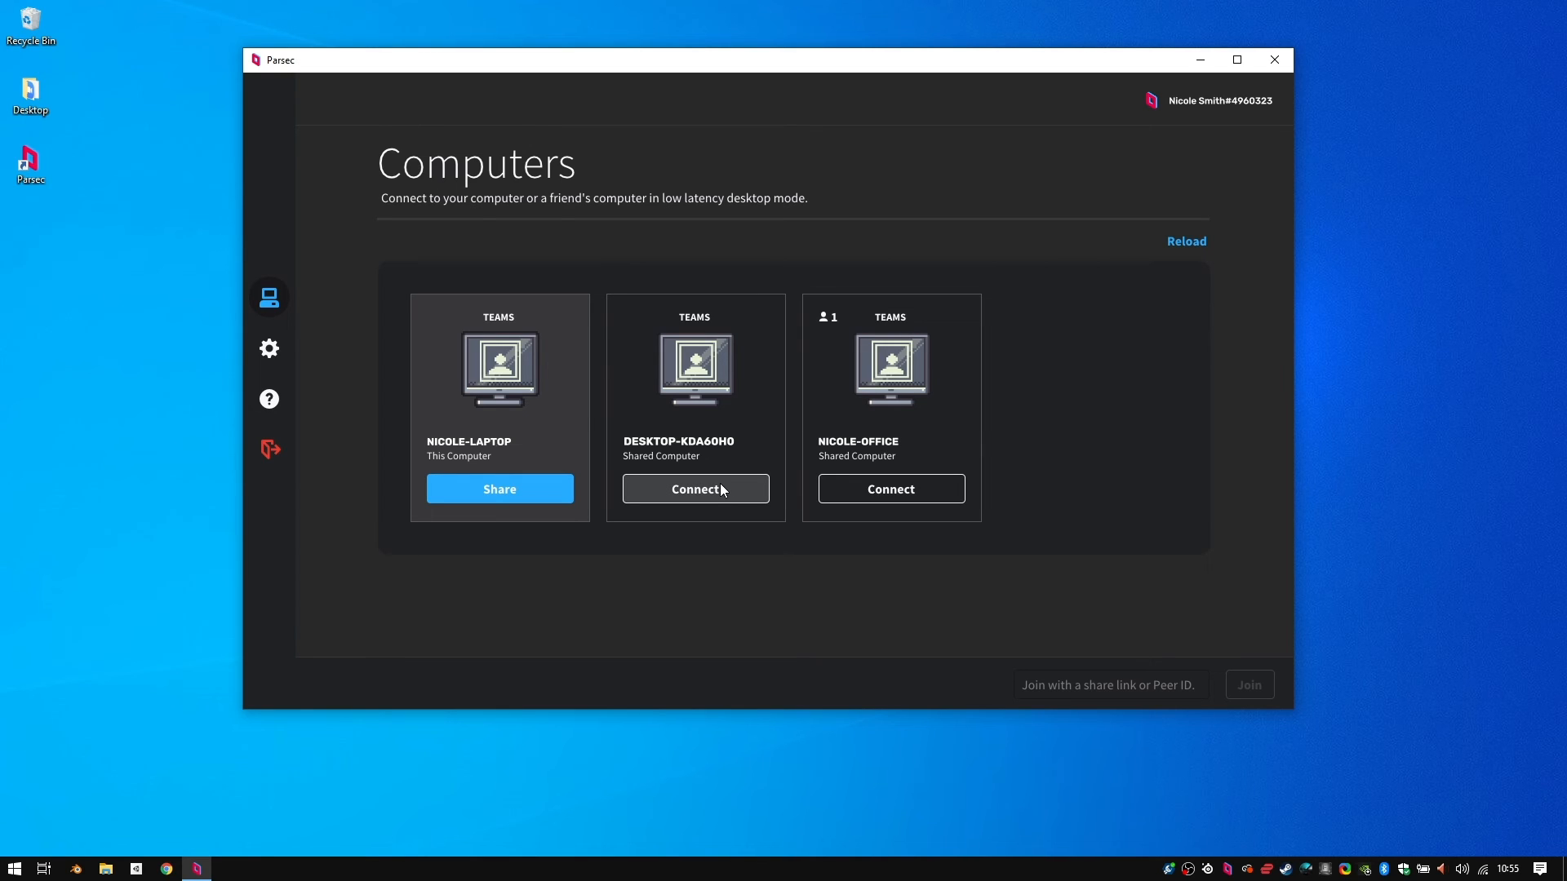
- Connect to the shared DESKTOP computer and enable its second screen beside Premiere
click(695, 490)
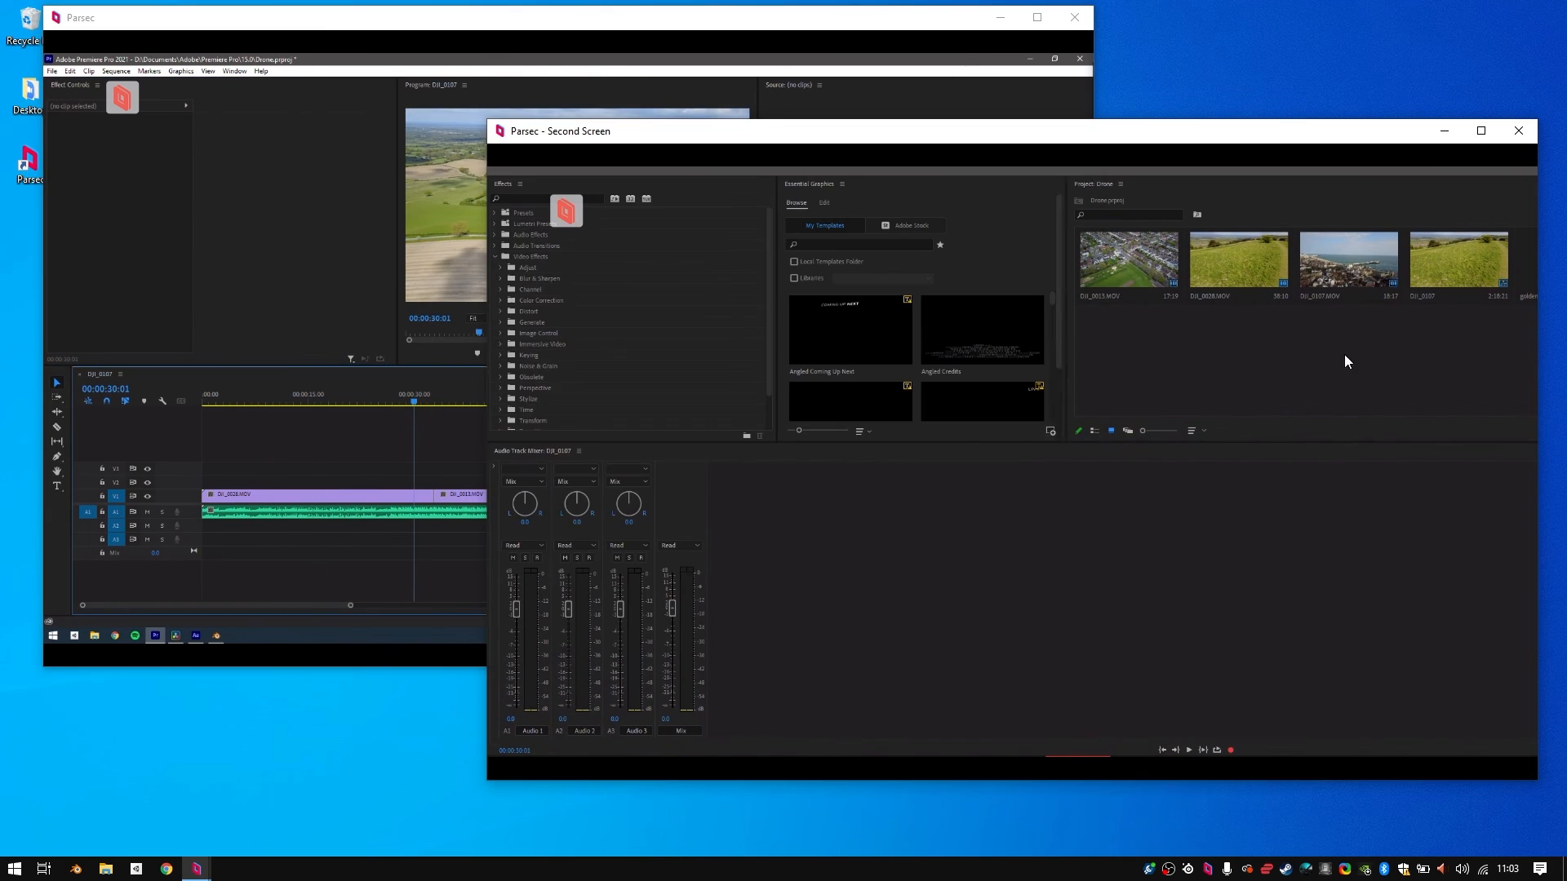
click(1481, 130)
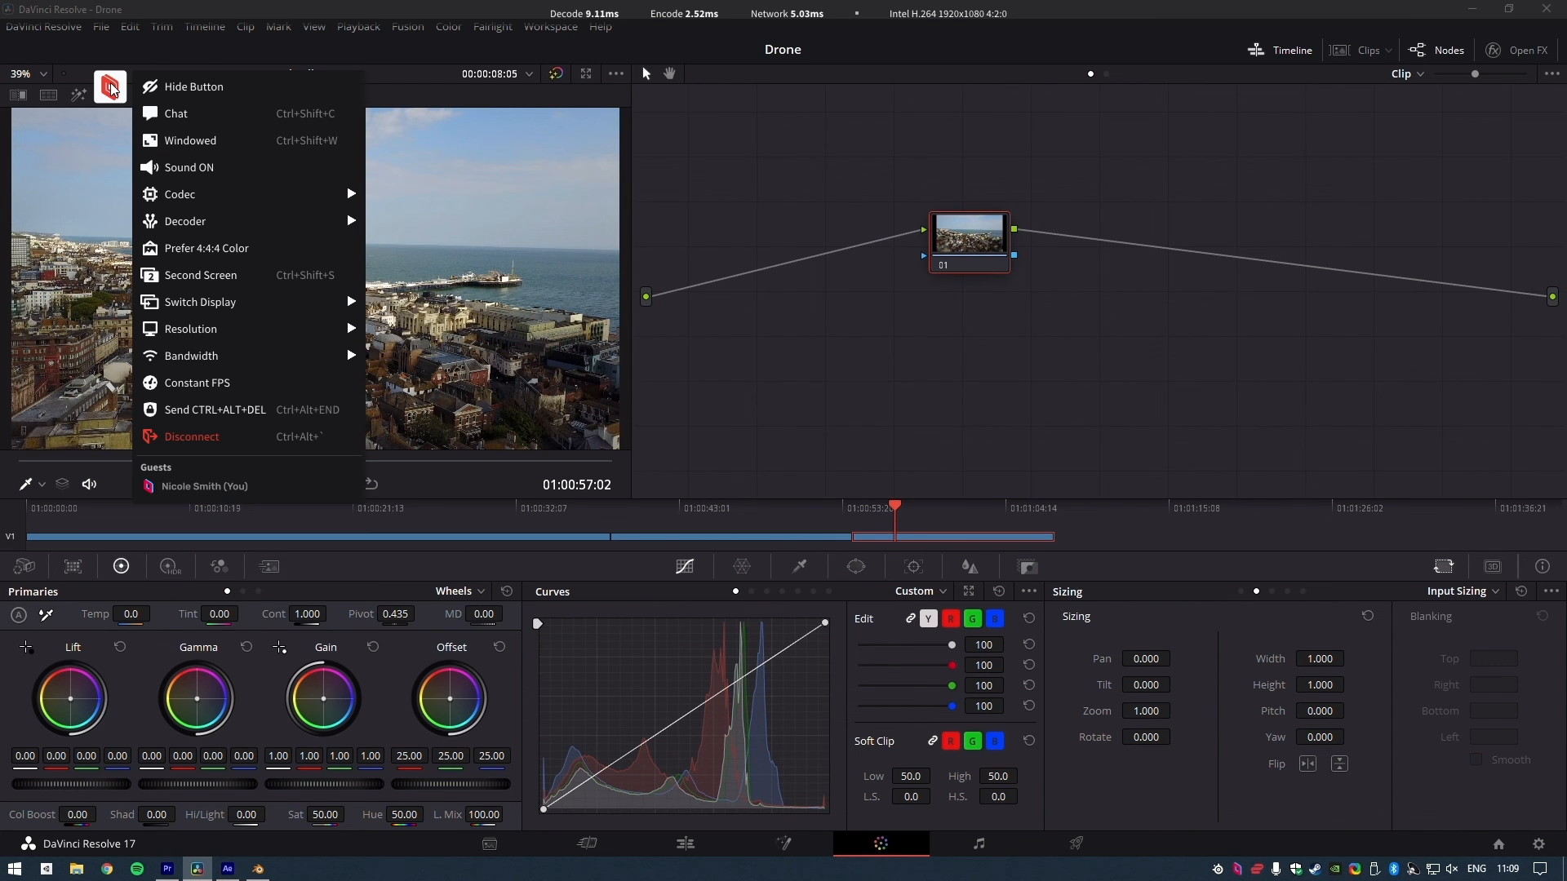
mouse_move(279, 248)
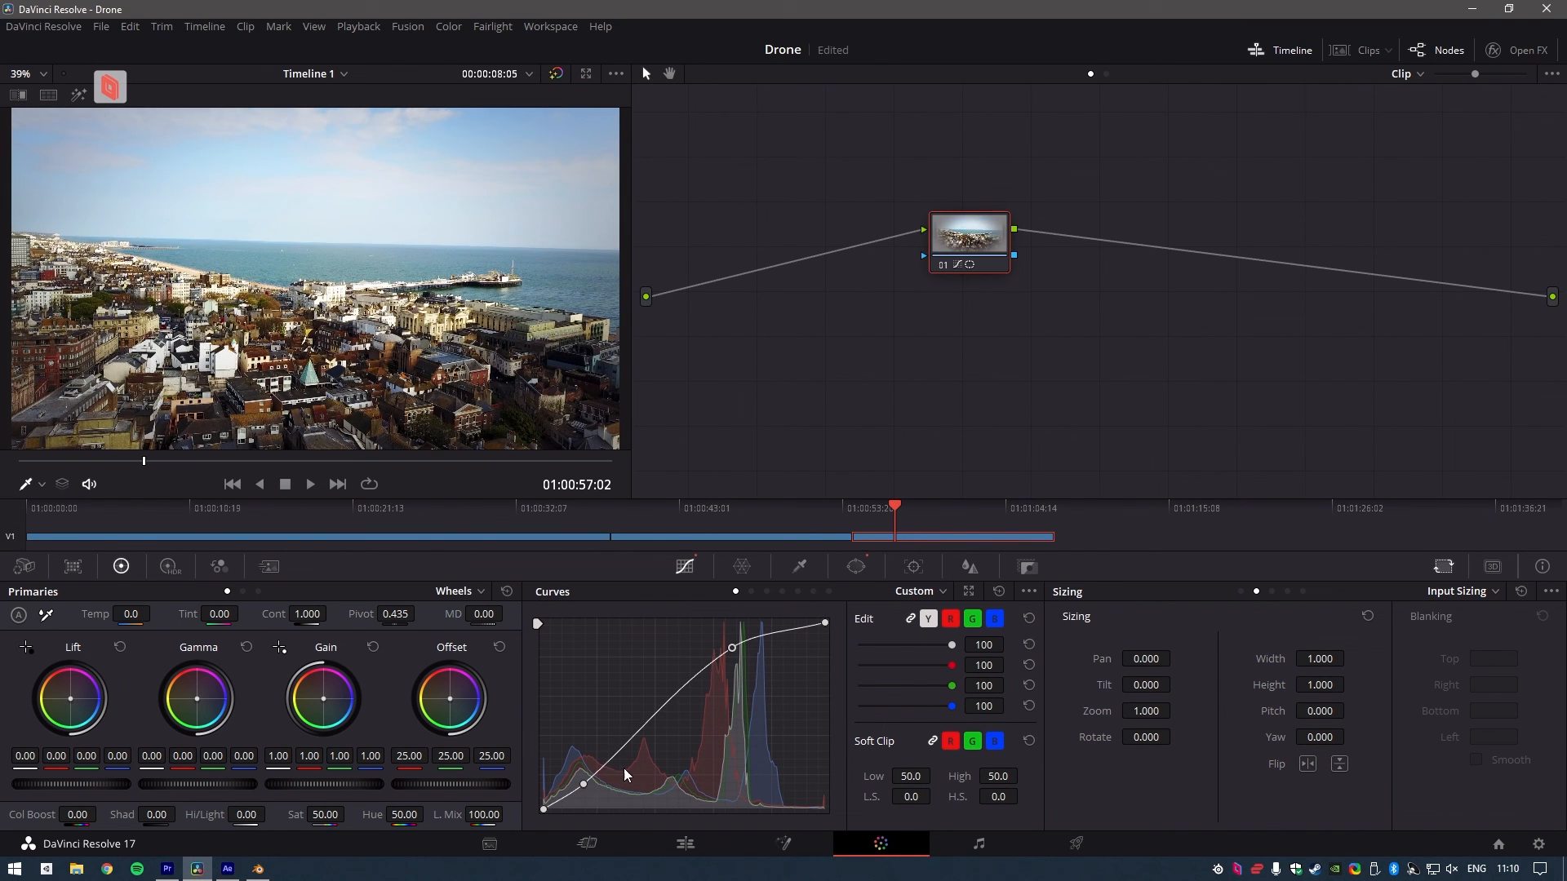
- Bend the Custom Curves into an S-curve and add a circular window over the sea
click(855, 566)
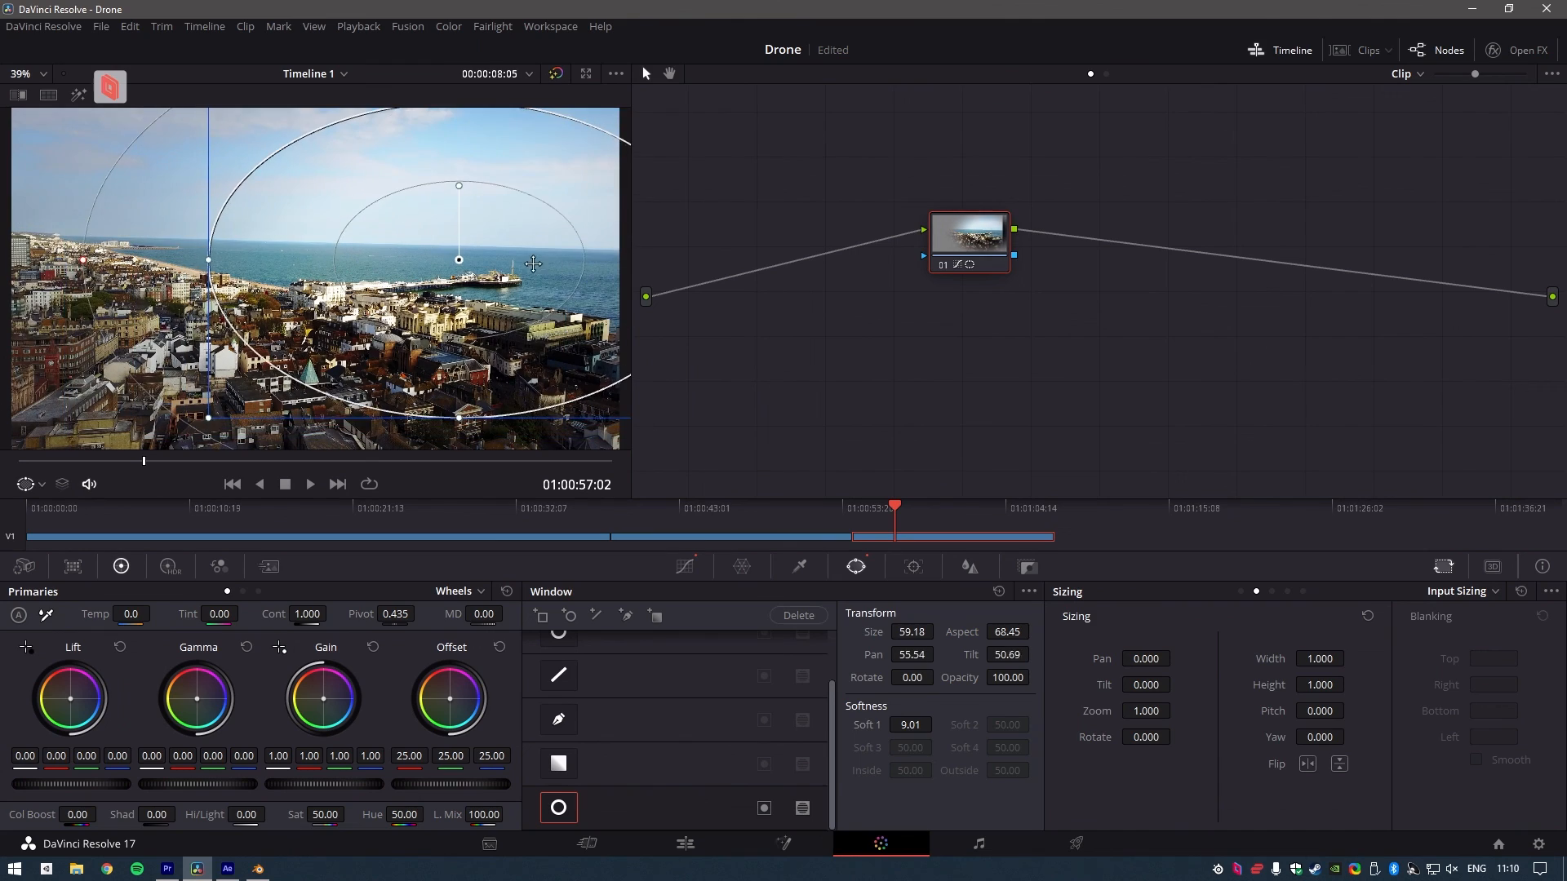
click(196, 868)
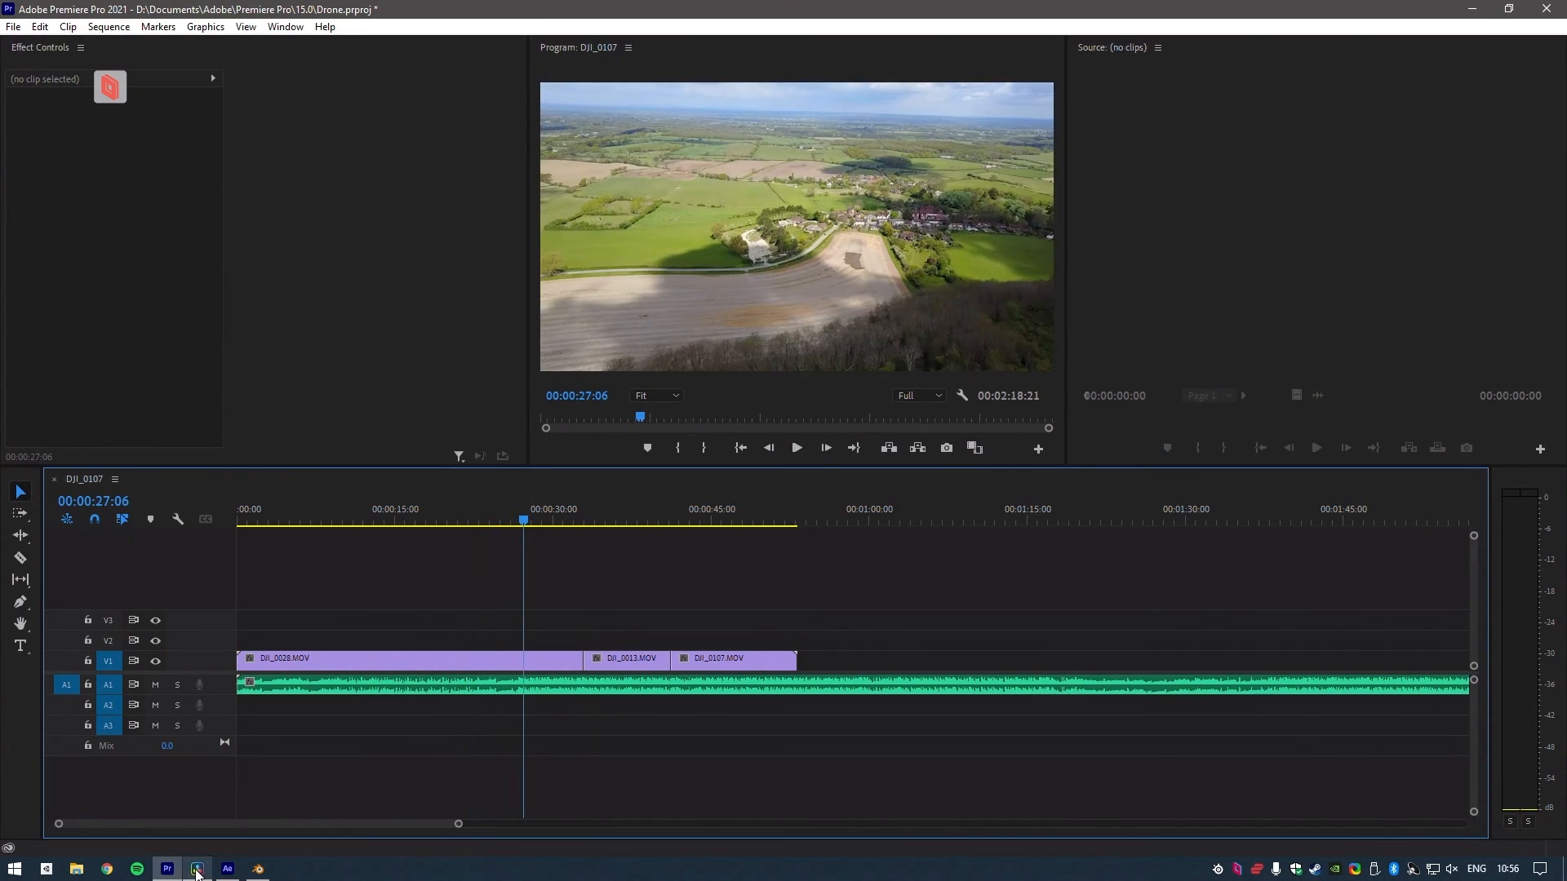
- Switch from the Resolve drone grade to Blender's warehouse model in Edit Mode
click(195, 868)
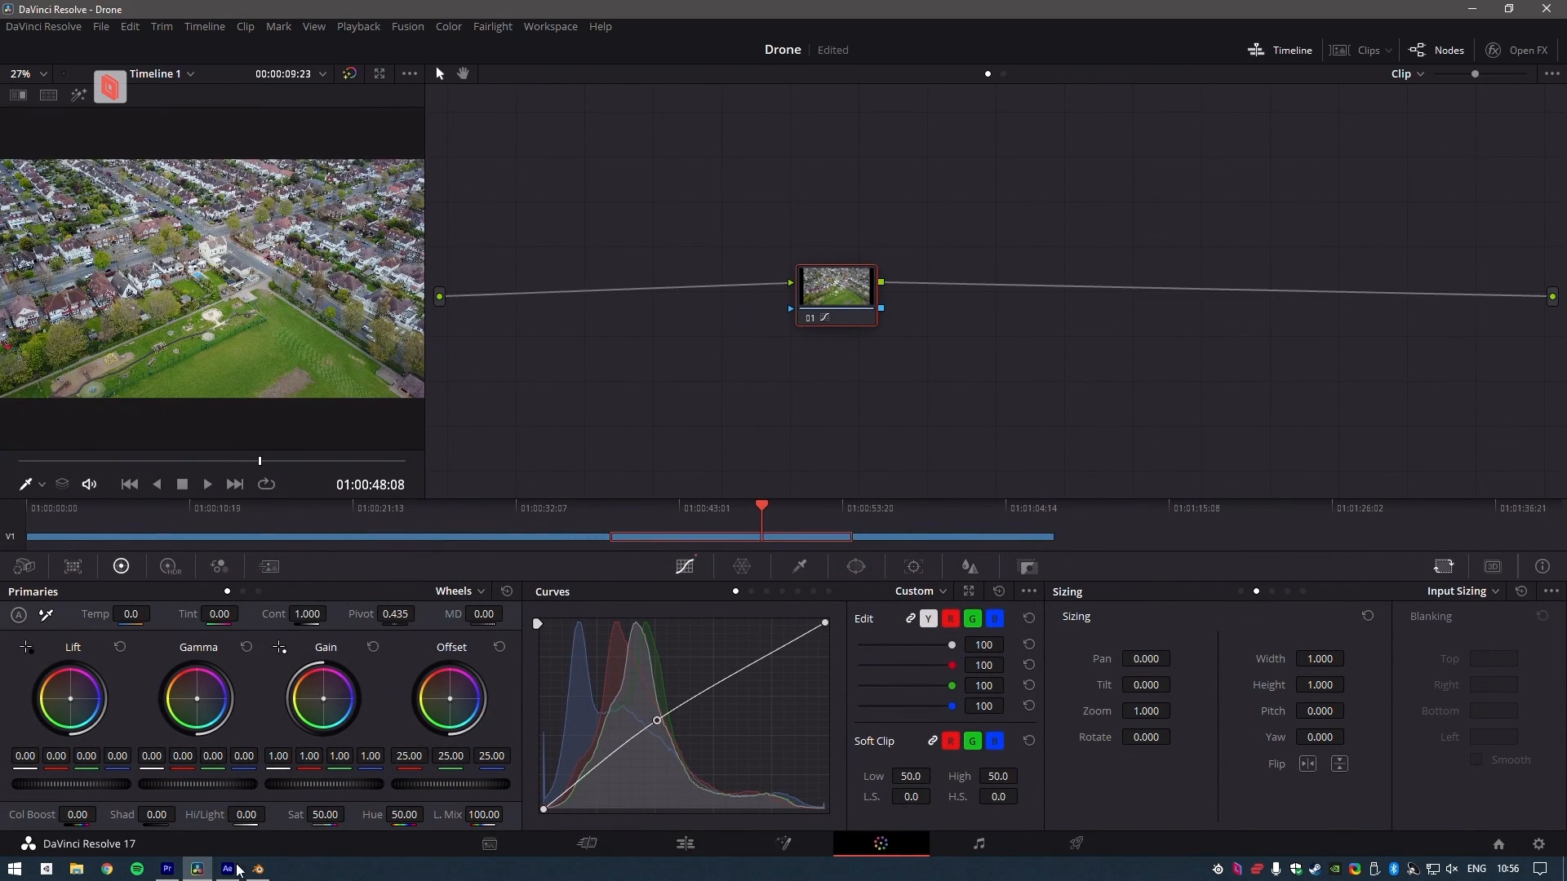
click(258, 868)
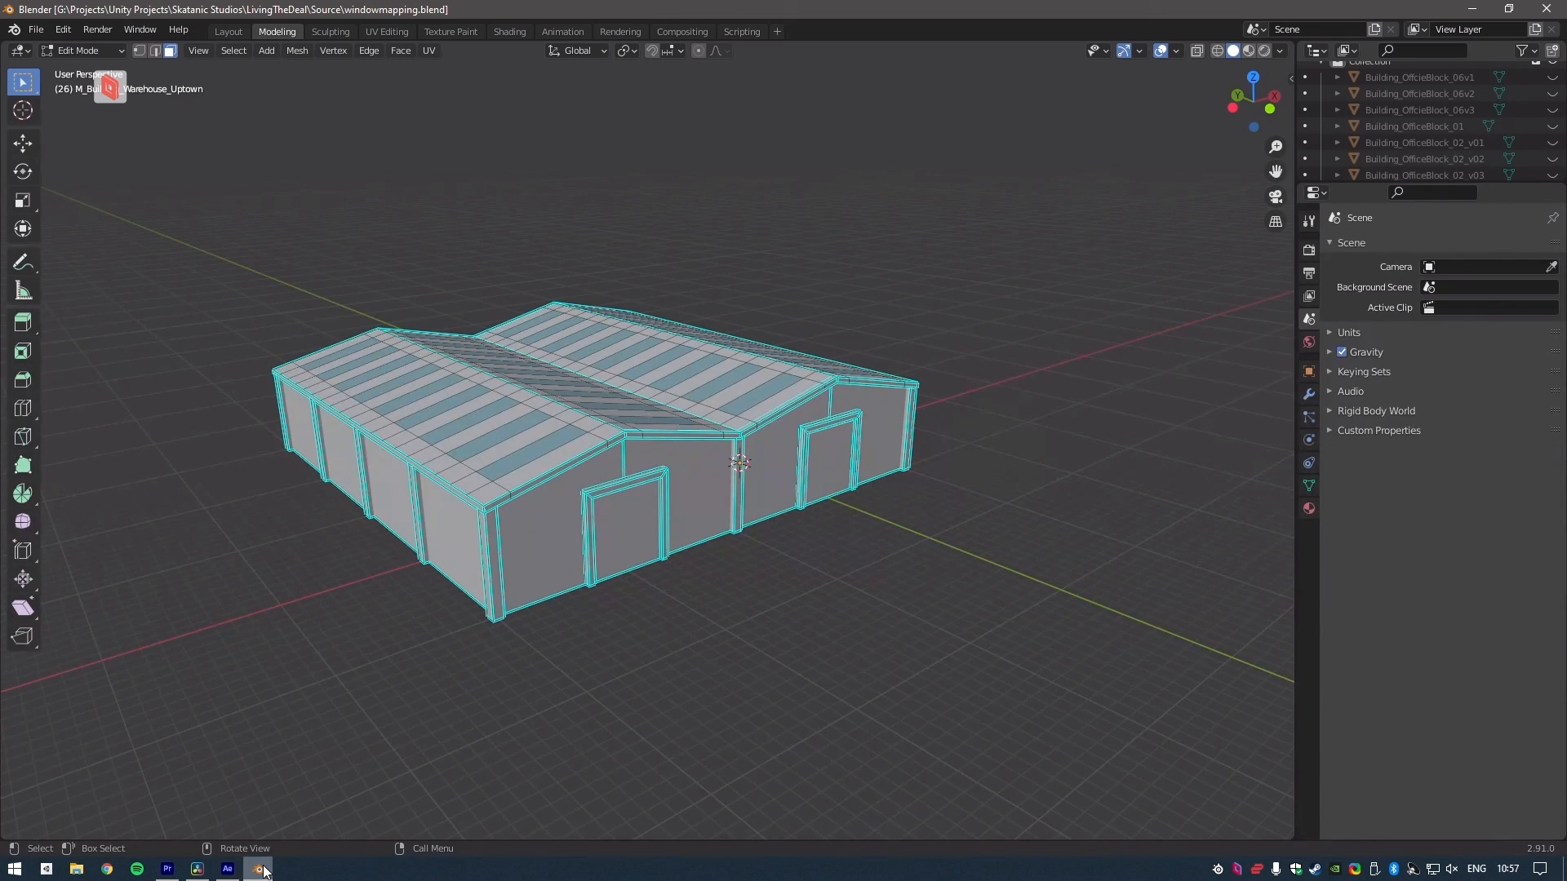